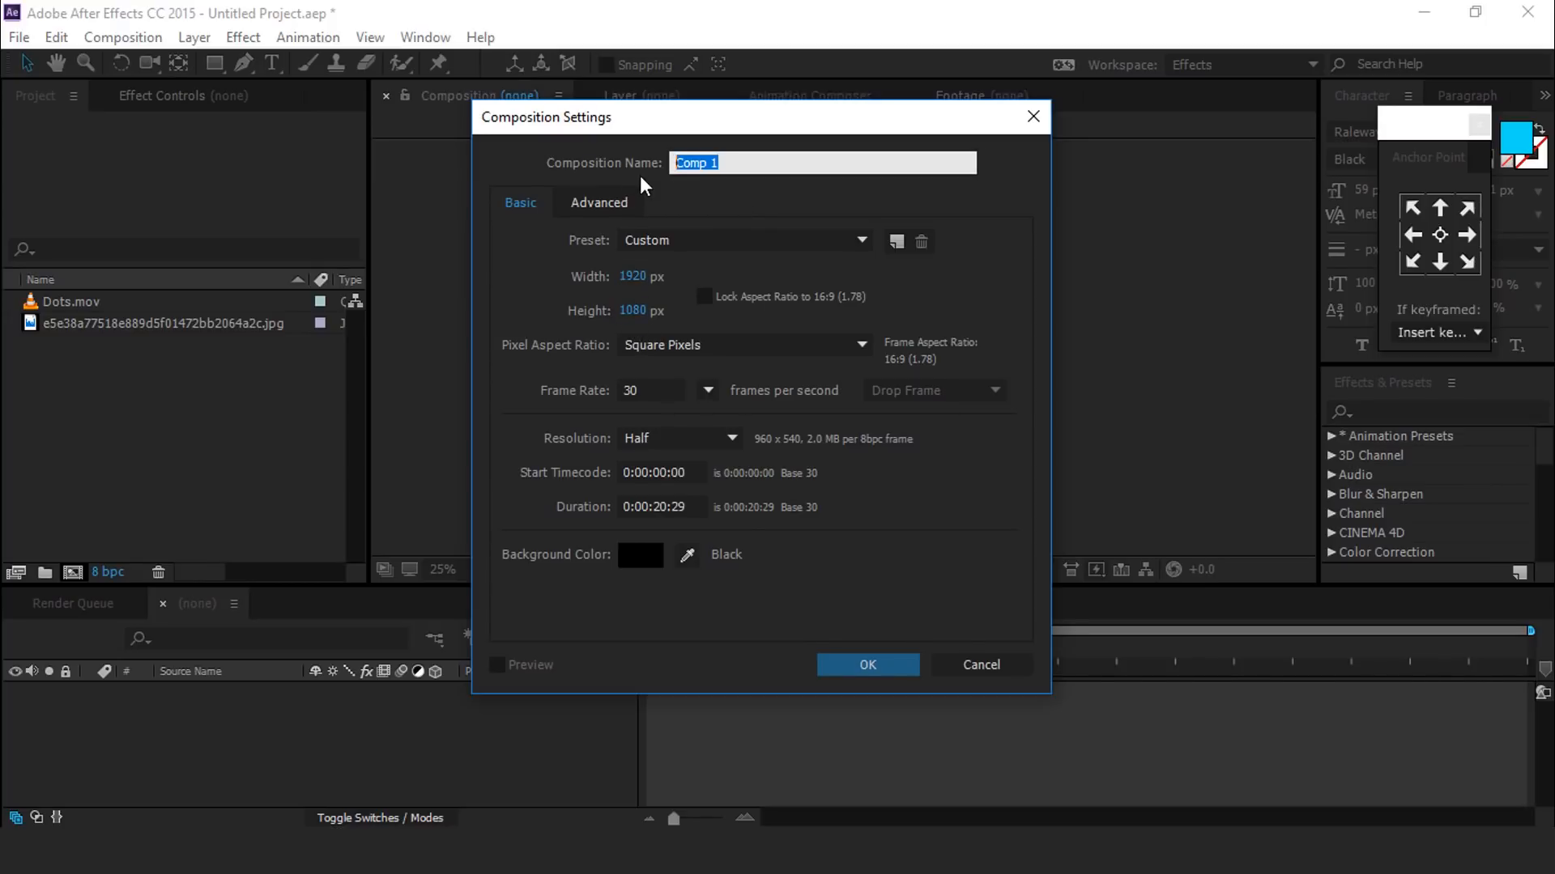
# Name the new 1920×1080, 30 fps composition 'main comp', confirm it and open it for editing
pyautogui.write('main')
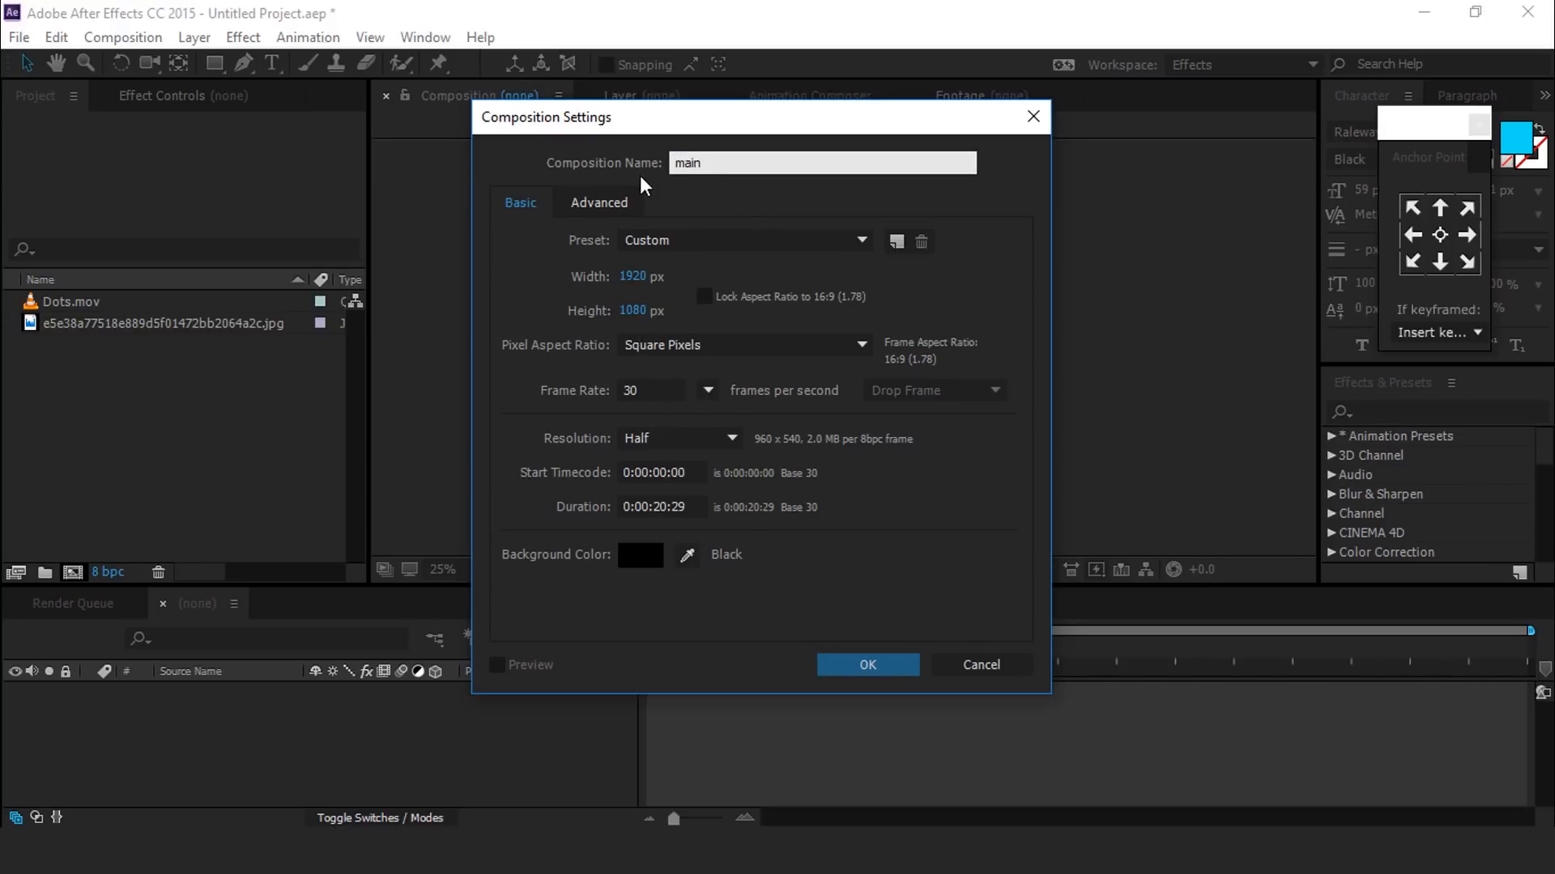
pyautogui.click(865, 664)
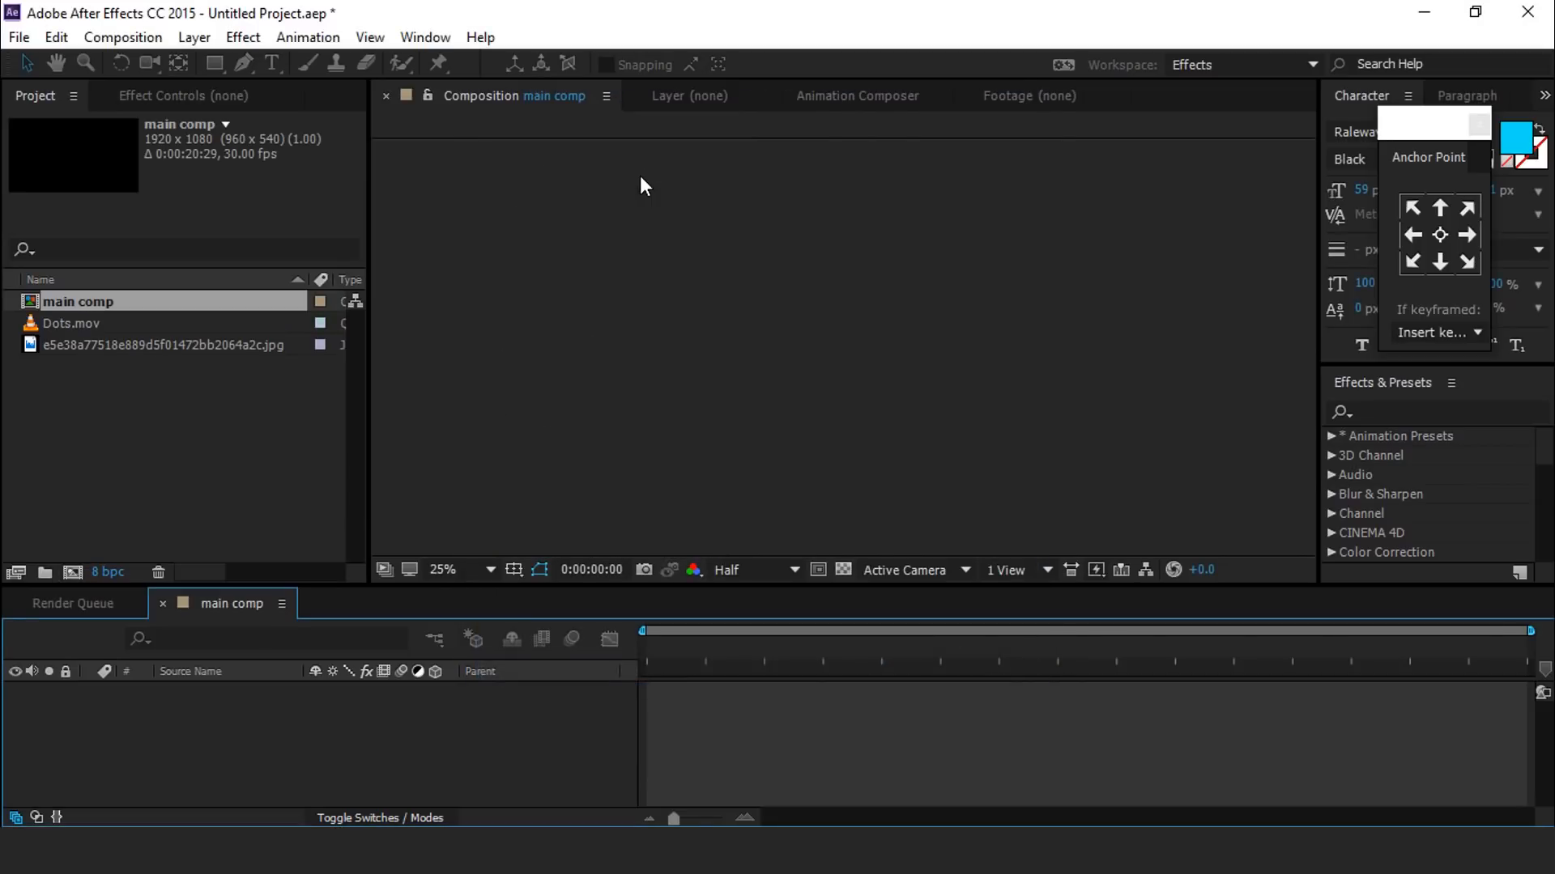
pyautogui.doubleClick(78, 302)
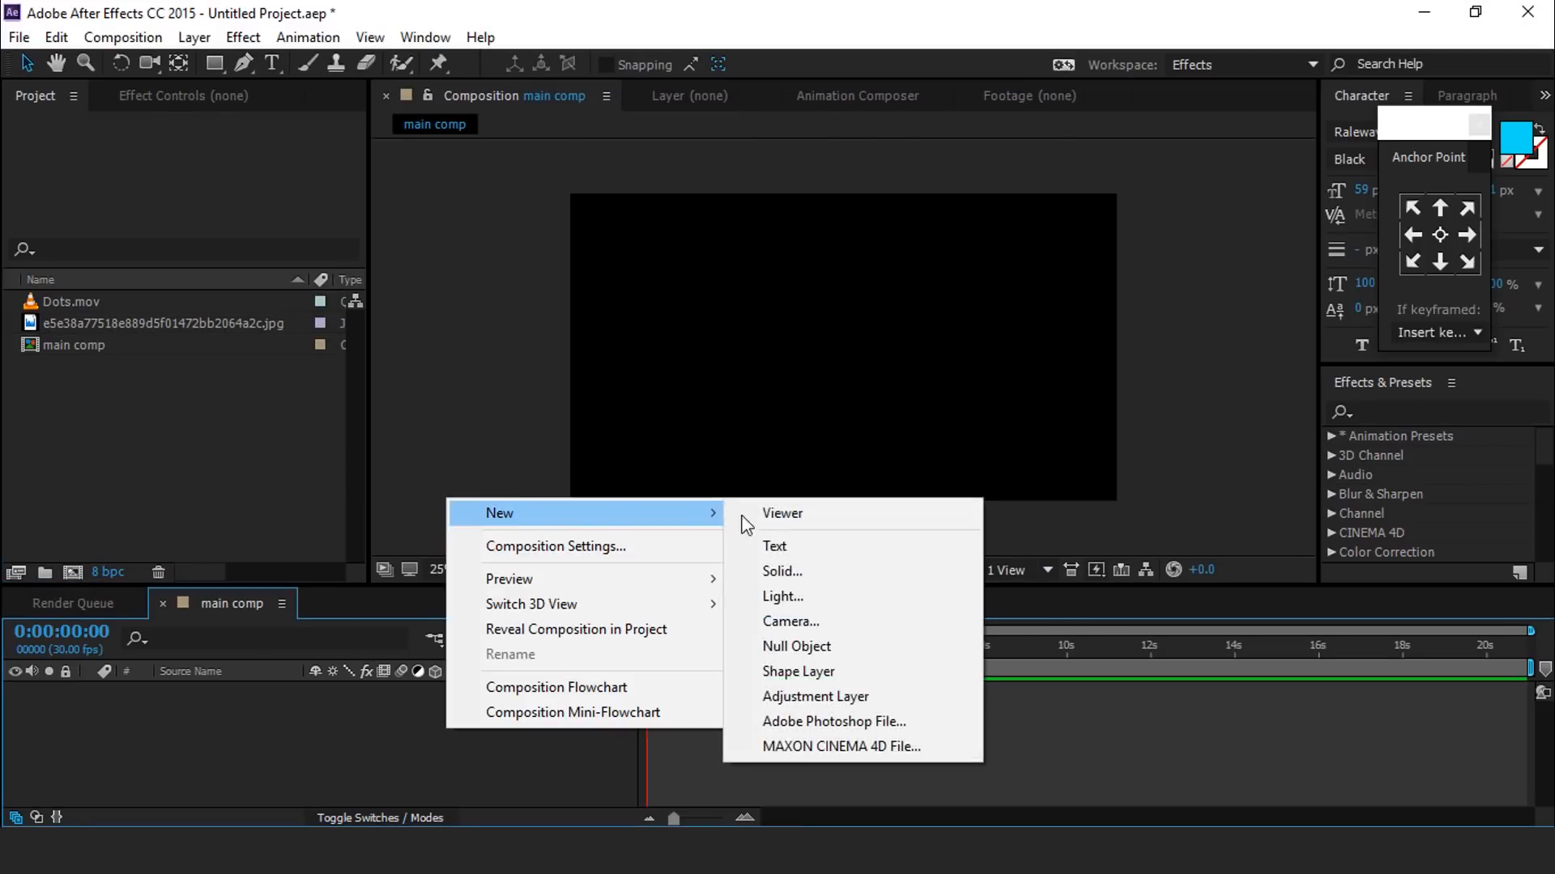
# Add a full-frame solid layer coloured purple #9426A8 to main comp
pyautogui.click(782, 572)
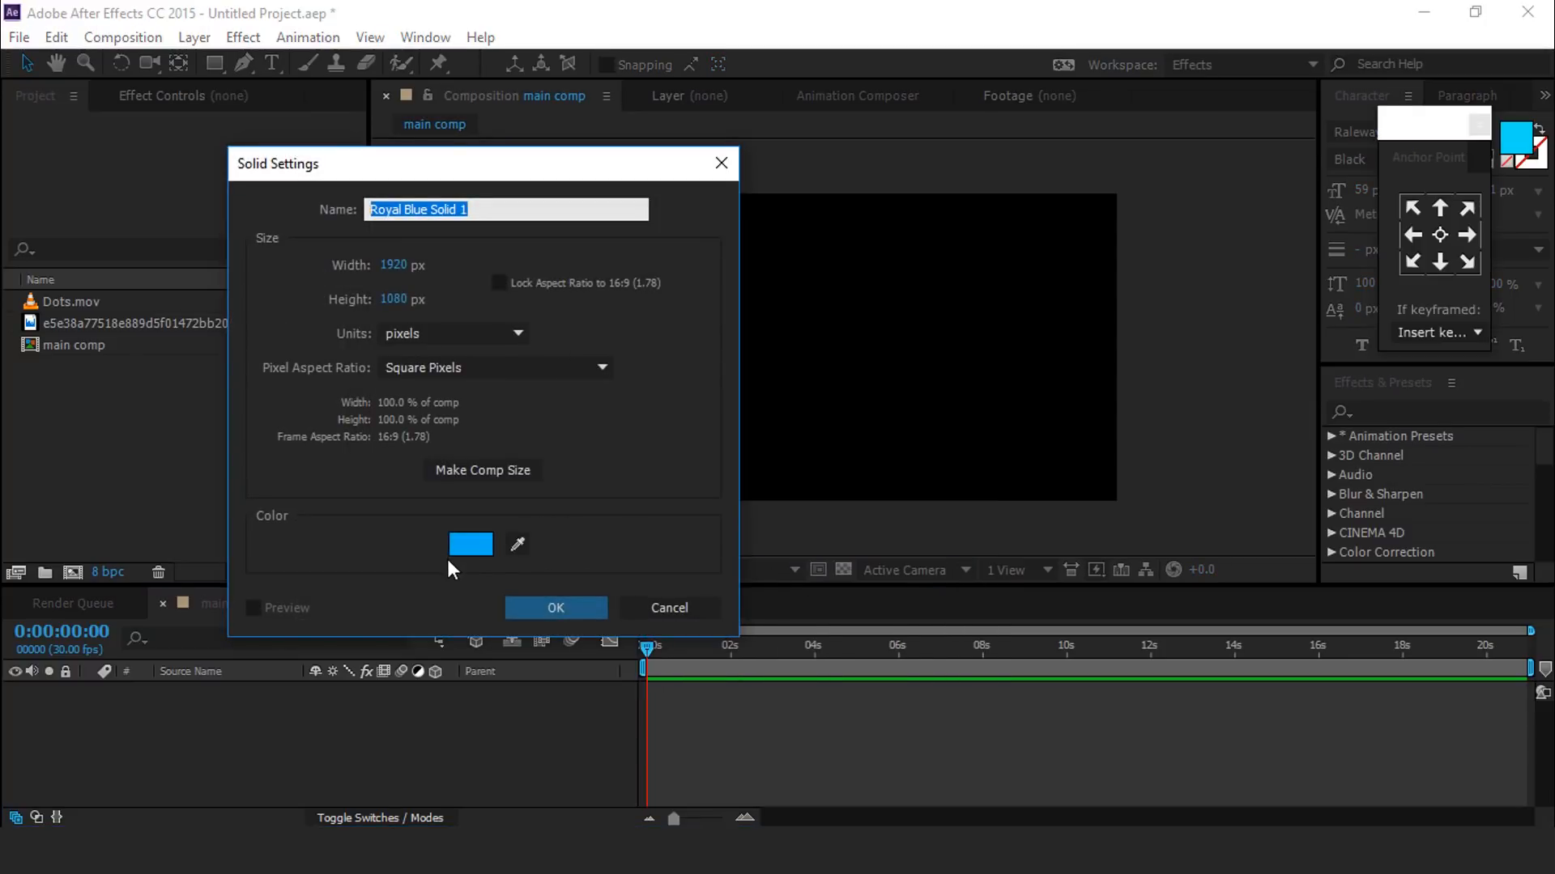
pyautogui.click(469, 544)
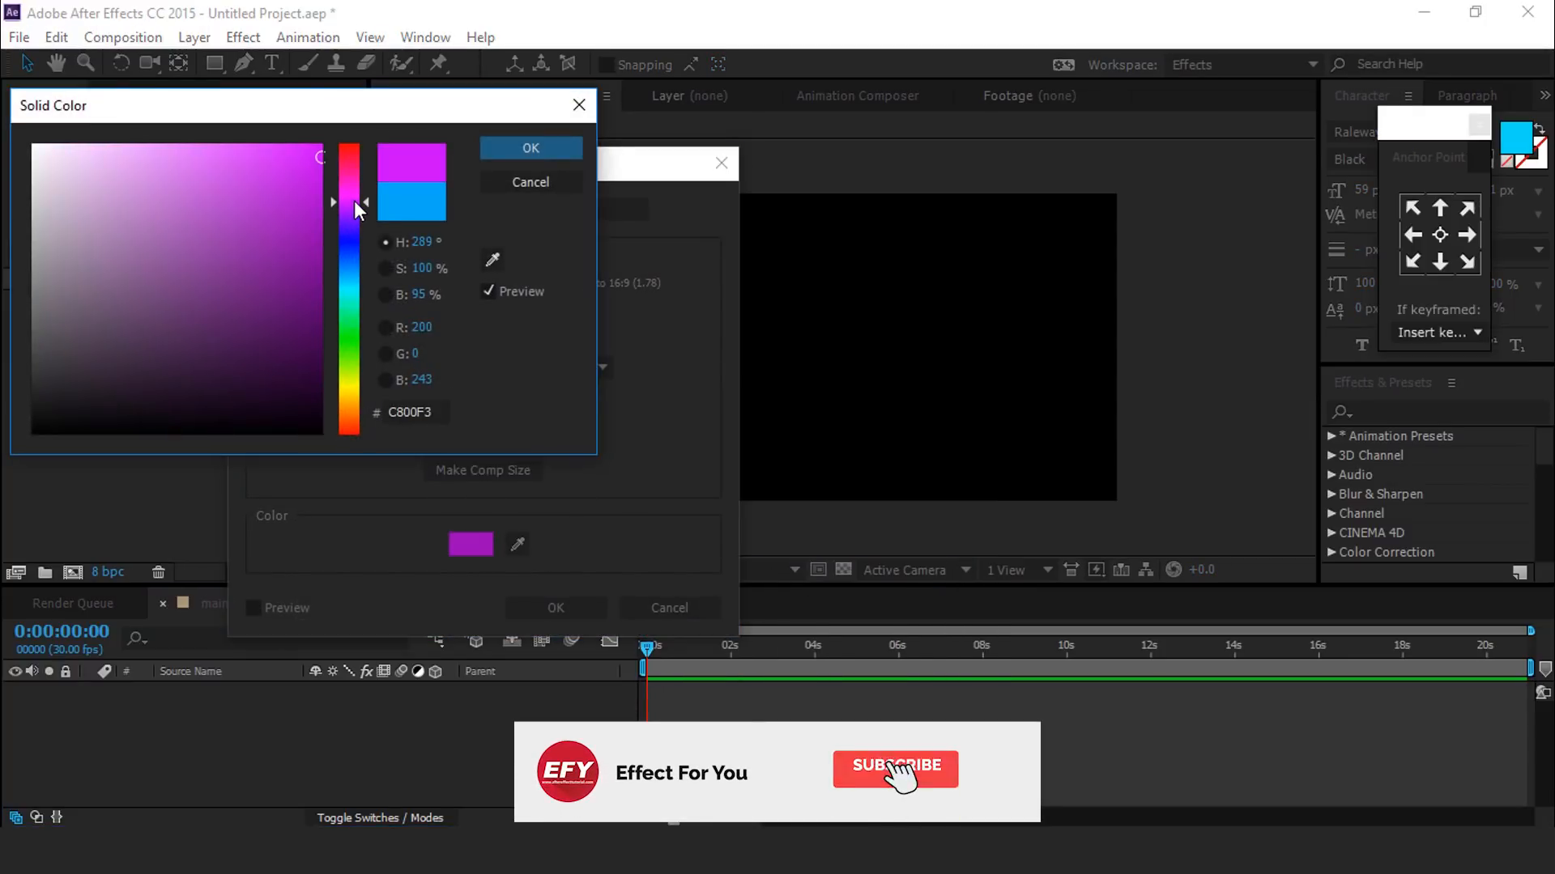
pyautogui.click(255, 243)
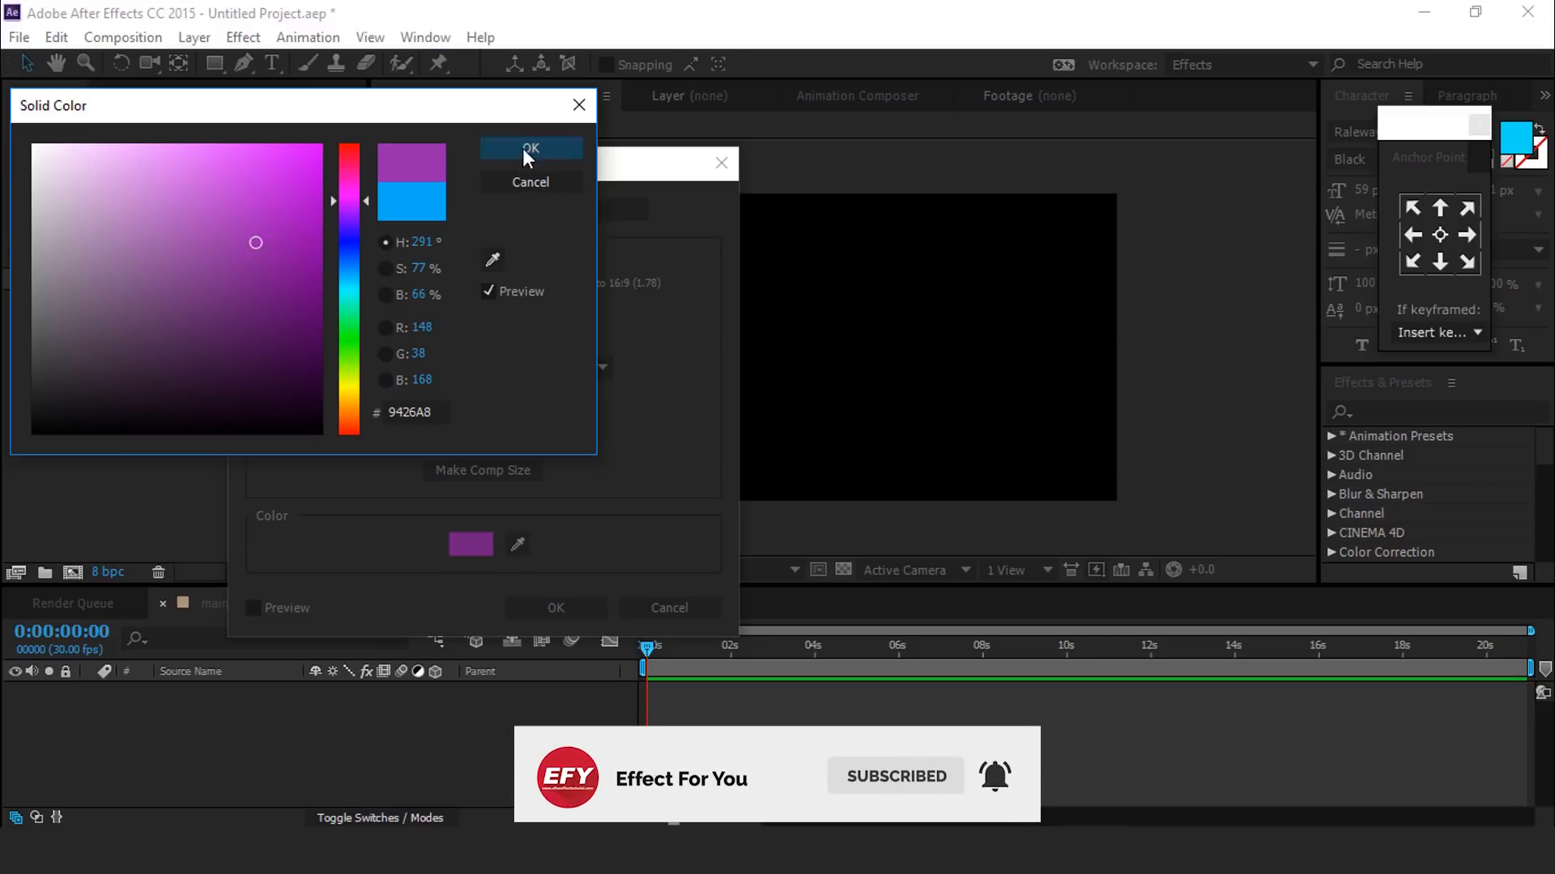
pyautogui.click(531, 147)
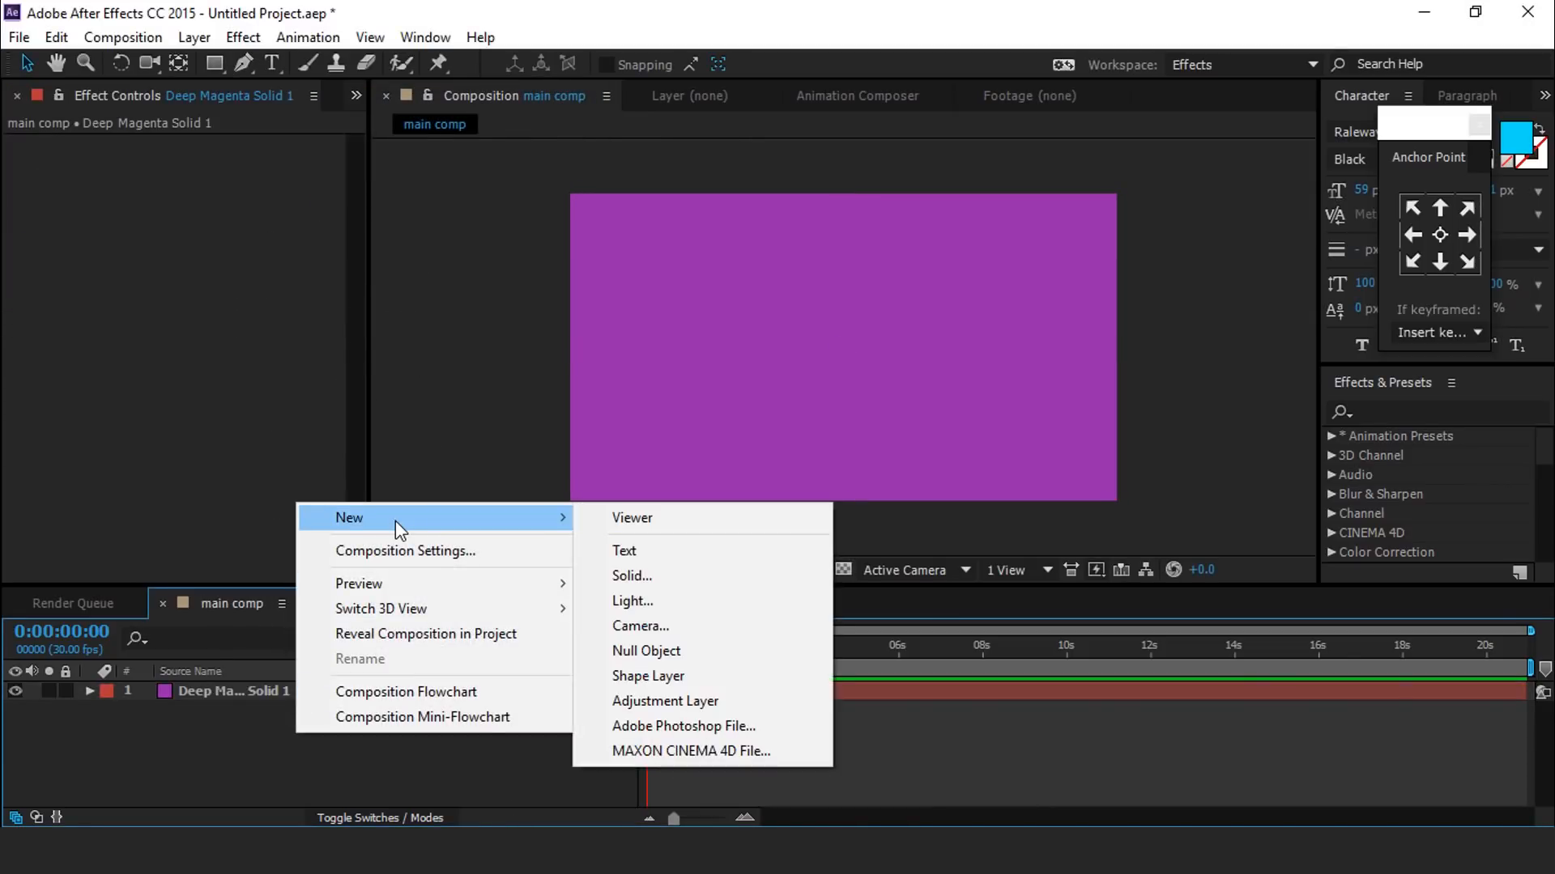
# Add a black solid layer above the purple background
pyautogui.click(632, 577)
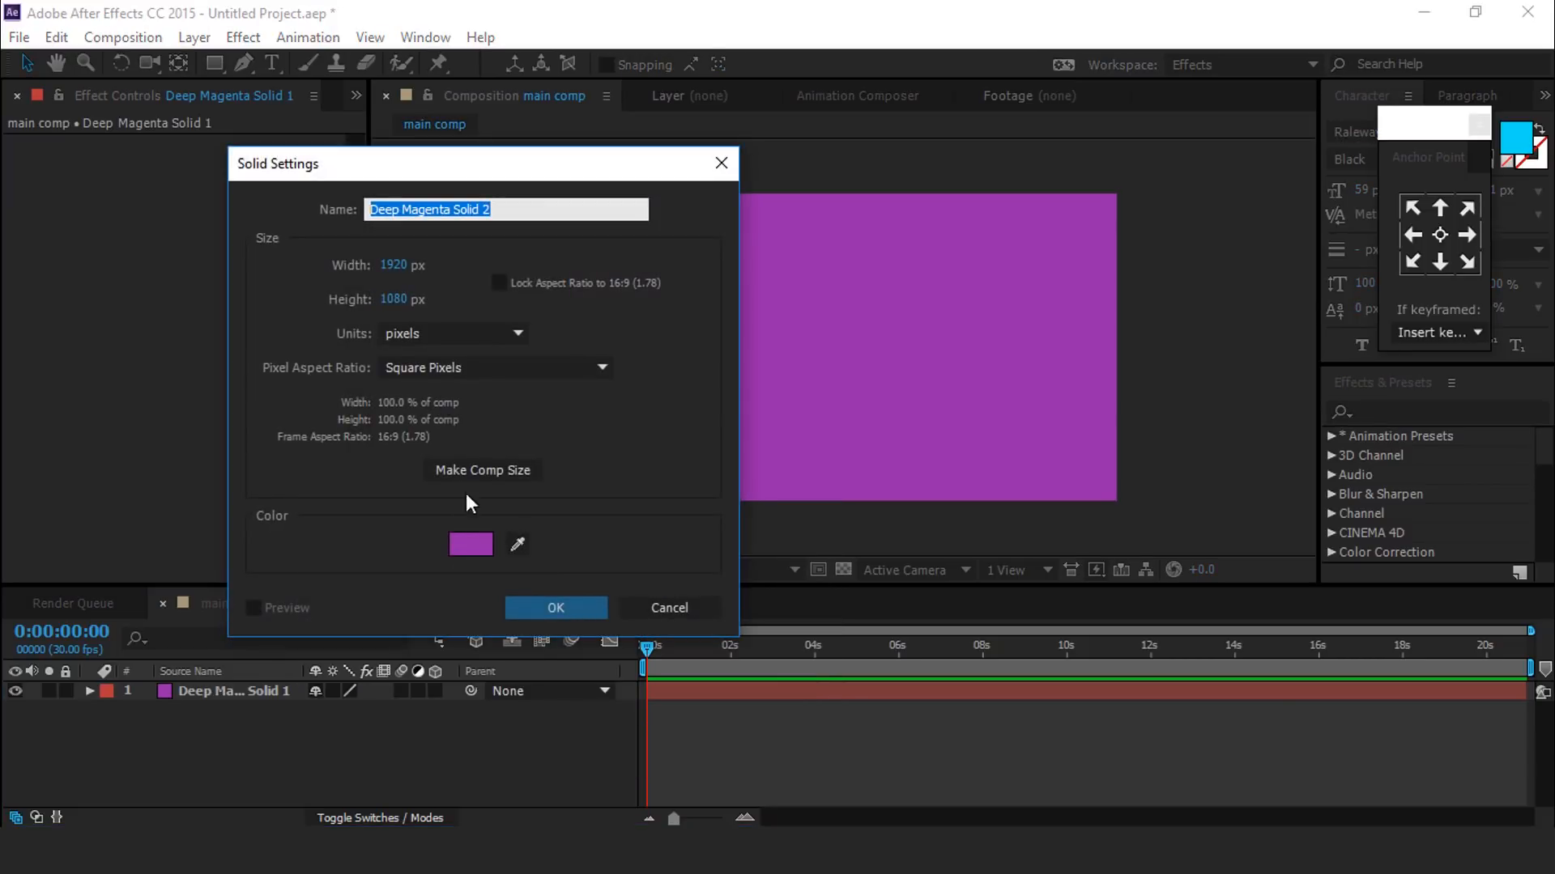
pyautogui.click(471, 545)
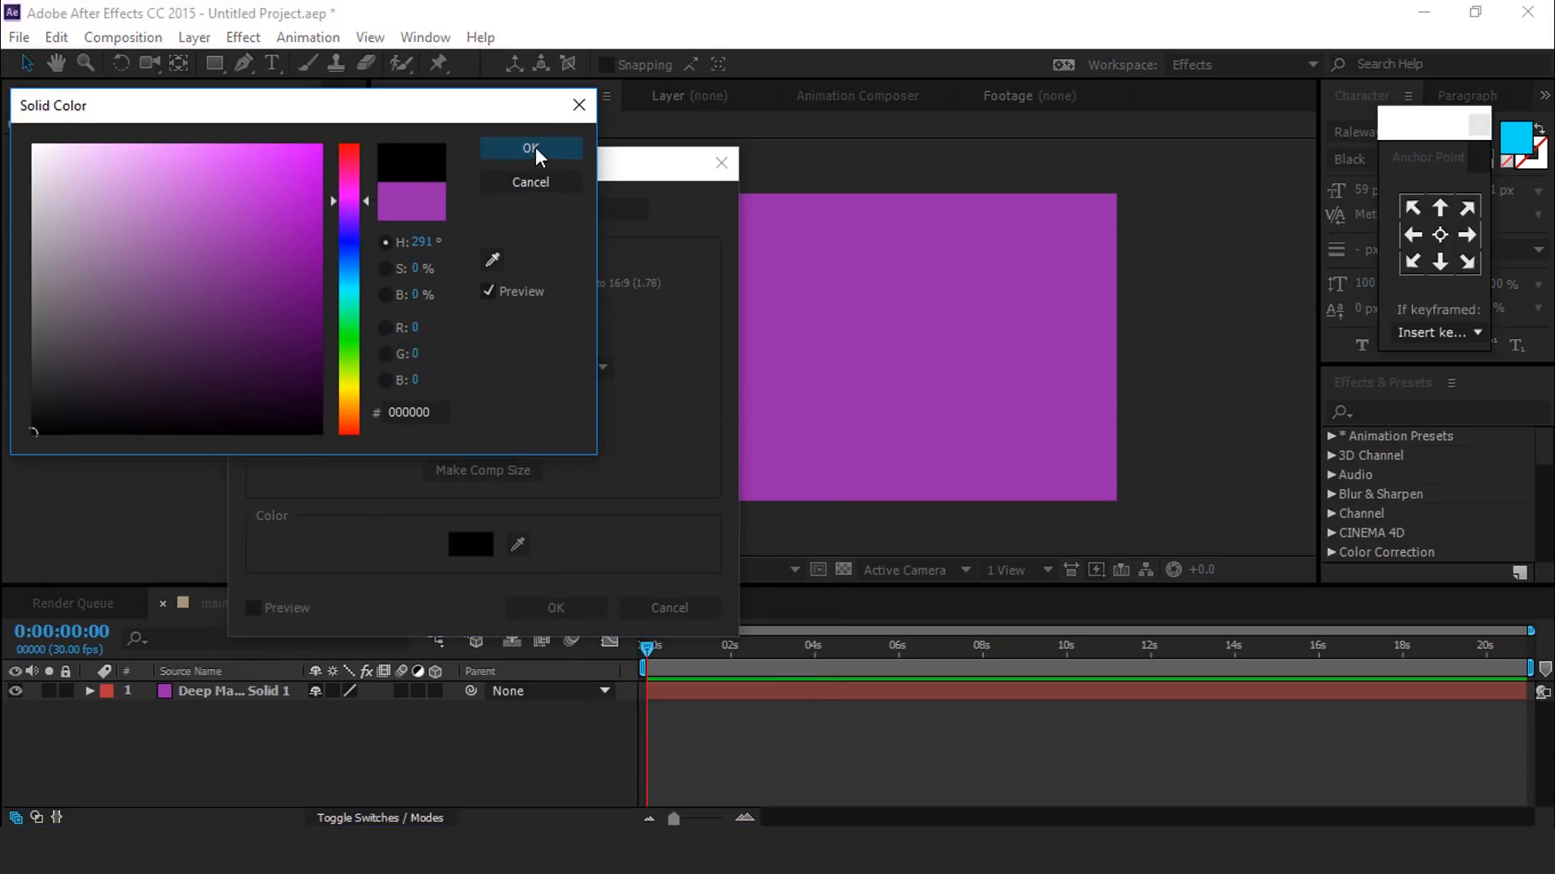
pyautogui.click(531, 147)
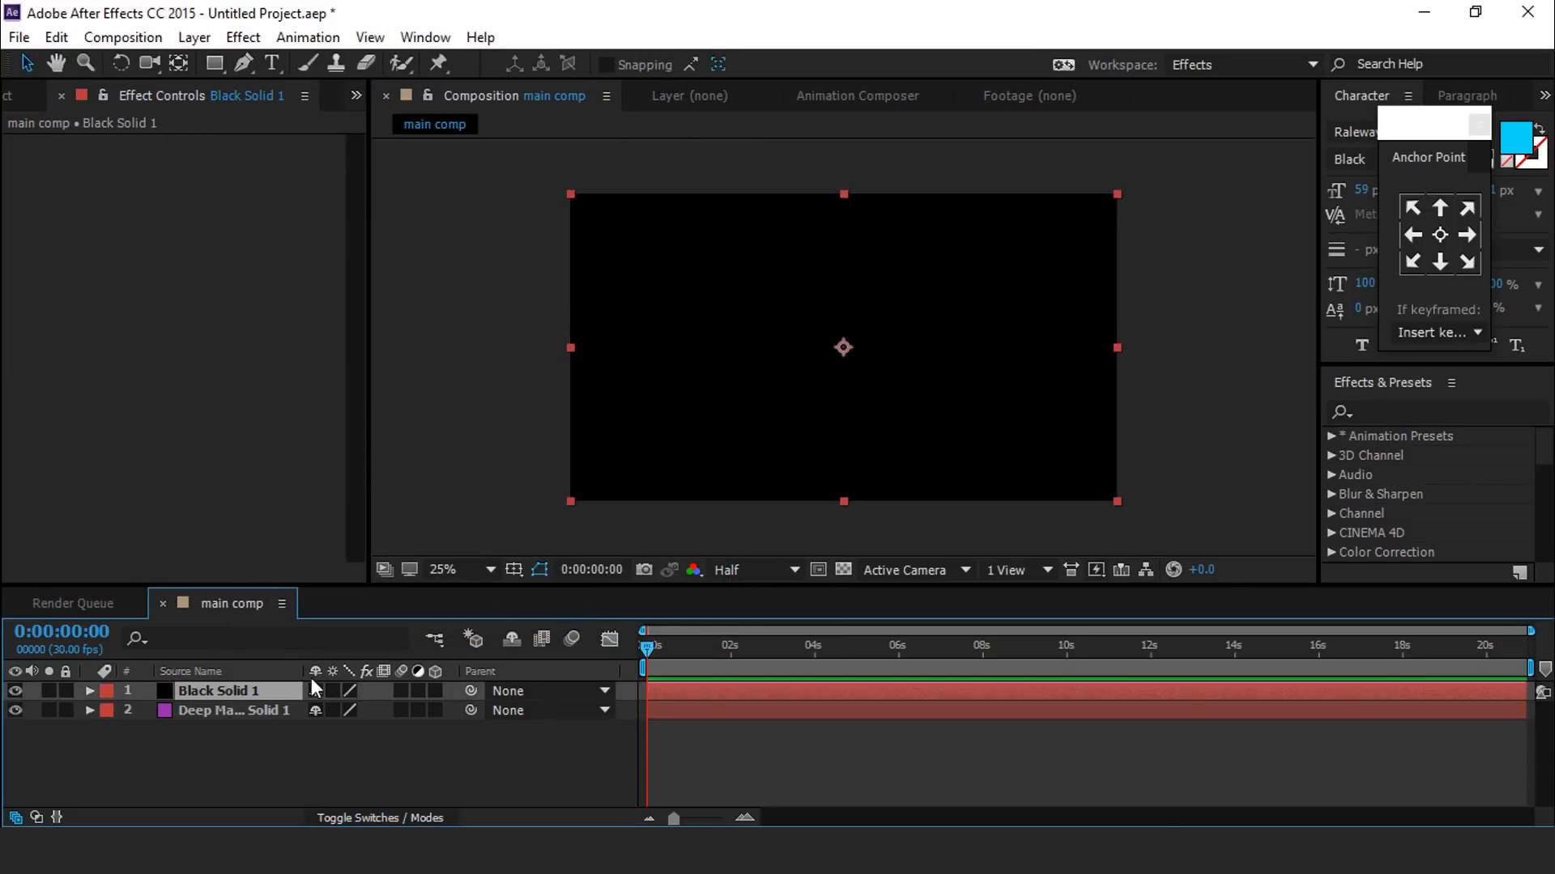
# Give the black solid a full-size oval mask, inverted and feathered to form a vignette
pyautogui.click(214, 65)
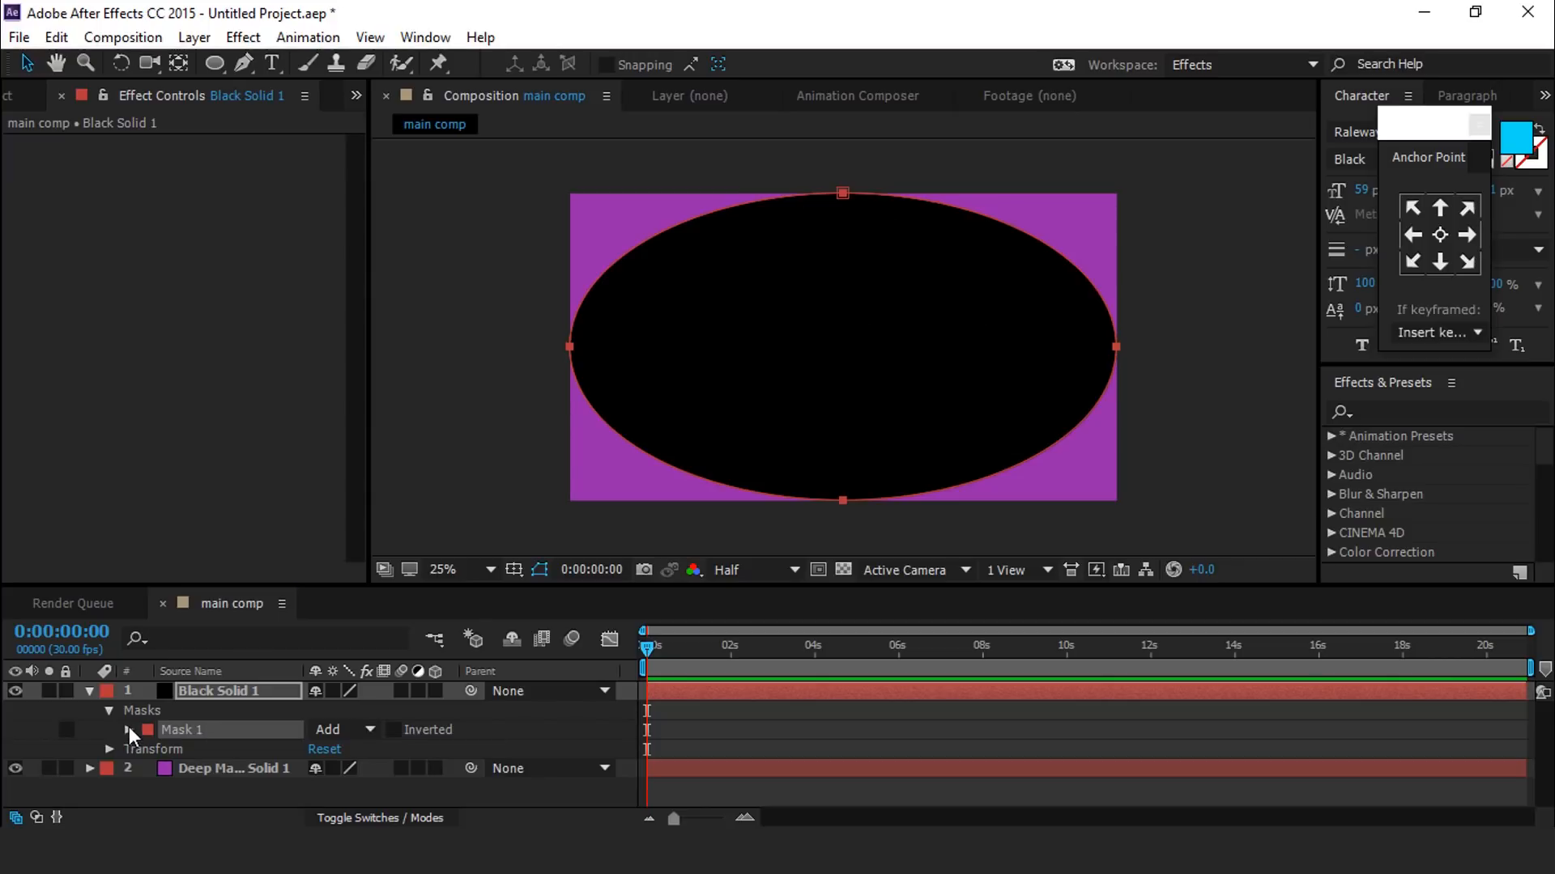
pyautogui.click(126, 730)
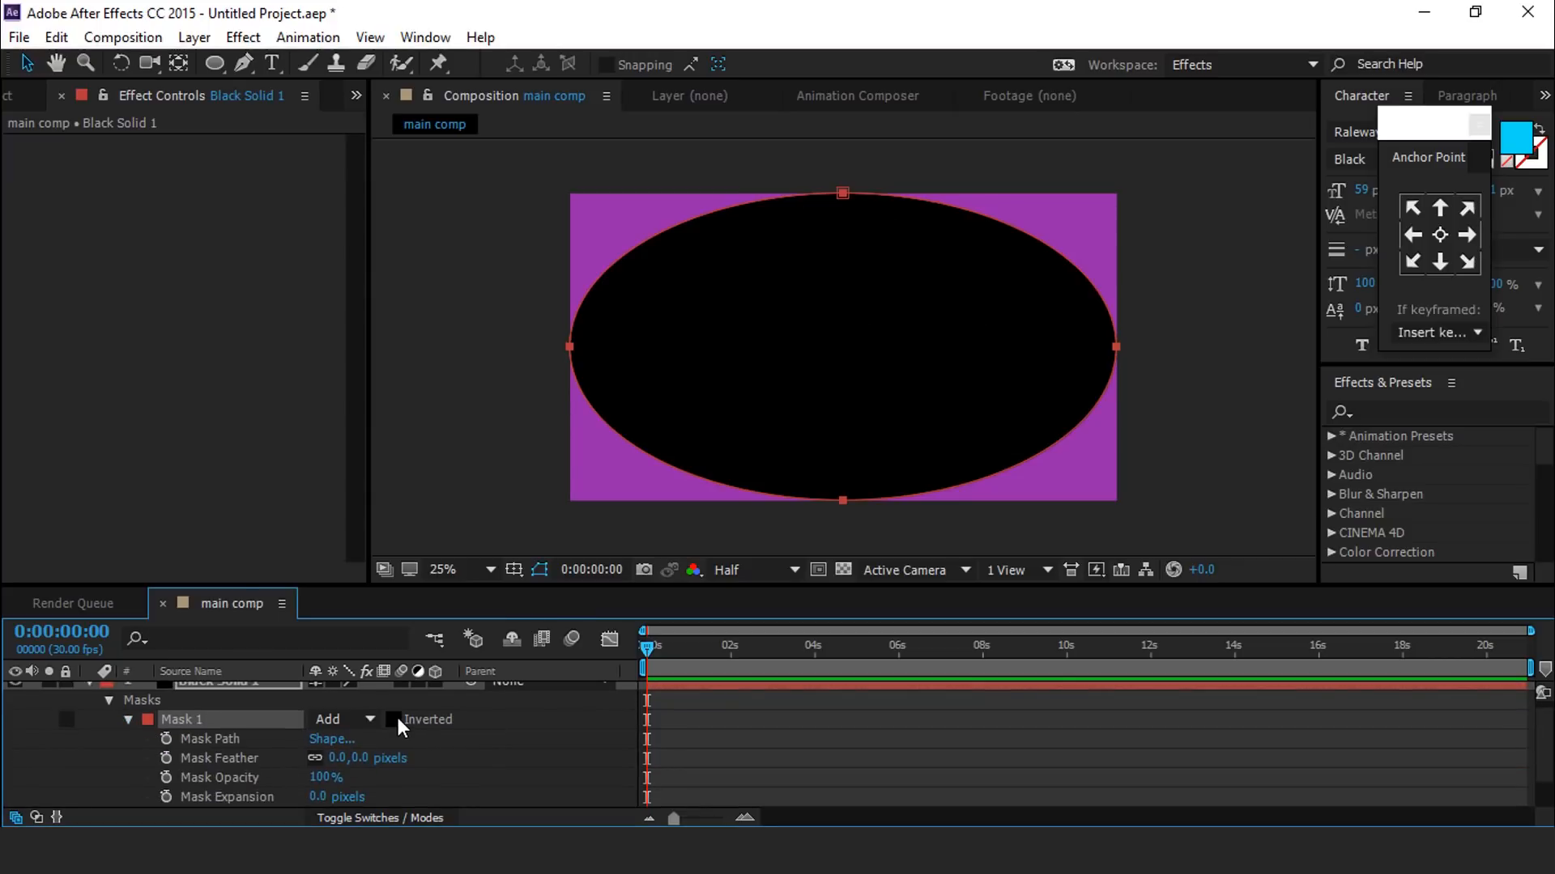
pyautogui.click(392, 719)
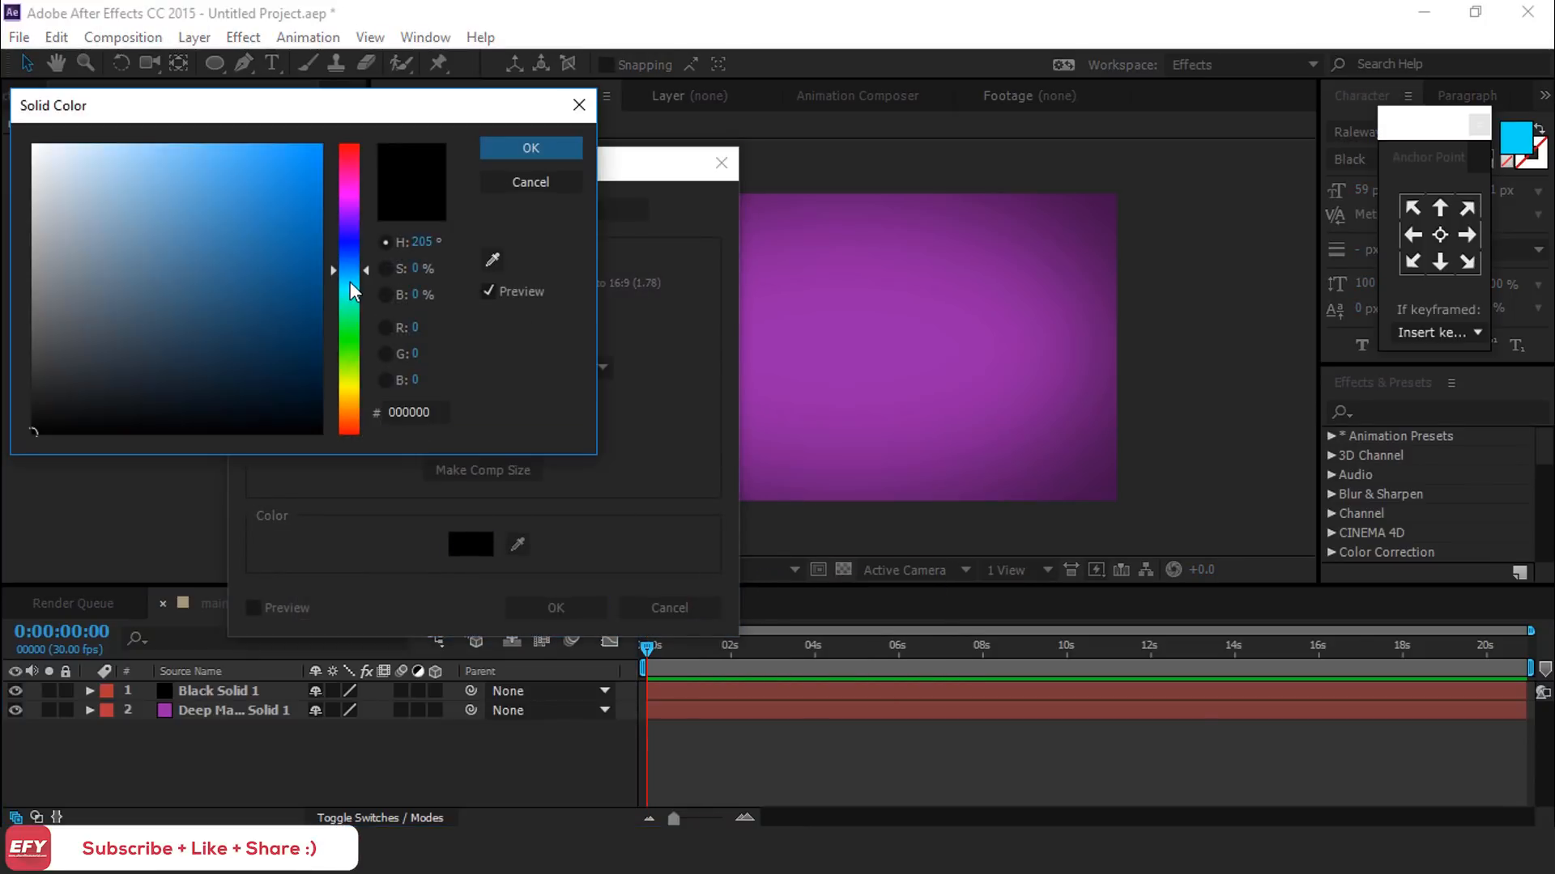
# Add a cyan solid with an ellipse mask top-right, Mask Feather 600 px and Mask Opacity 73%
pyautogui.click(531, 147)
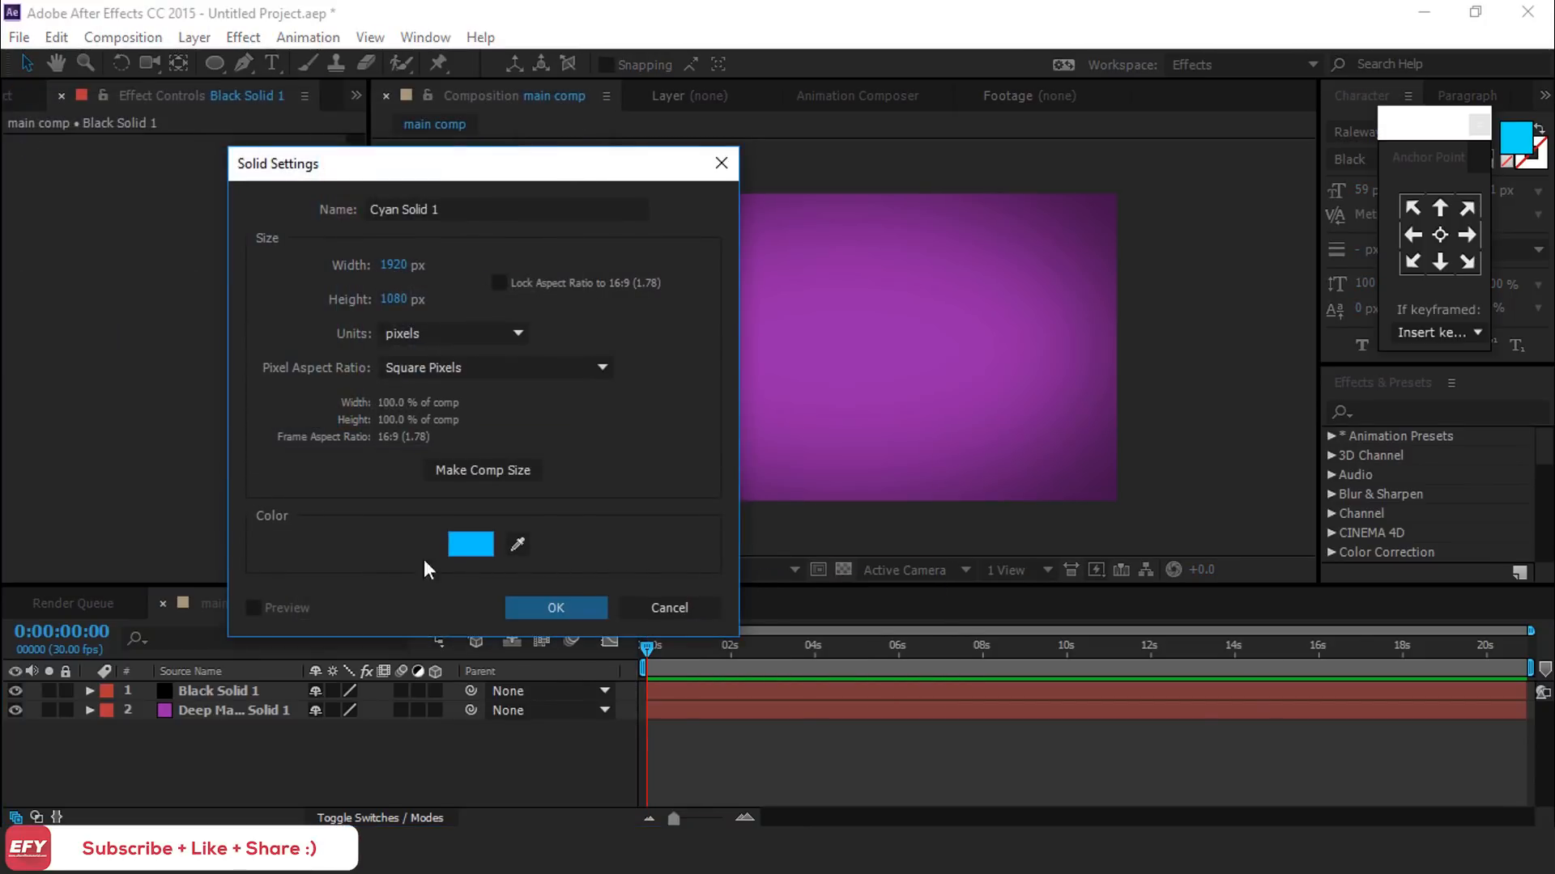
pyautogui.click(555, 607)
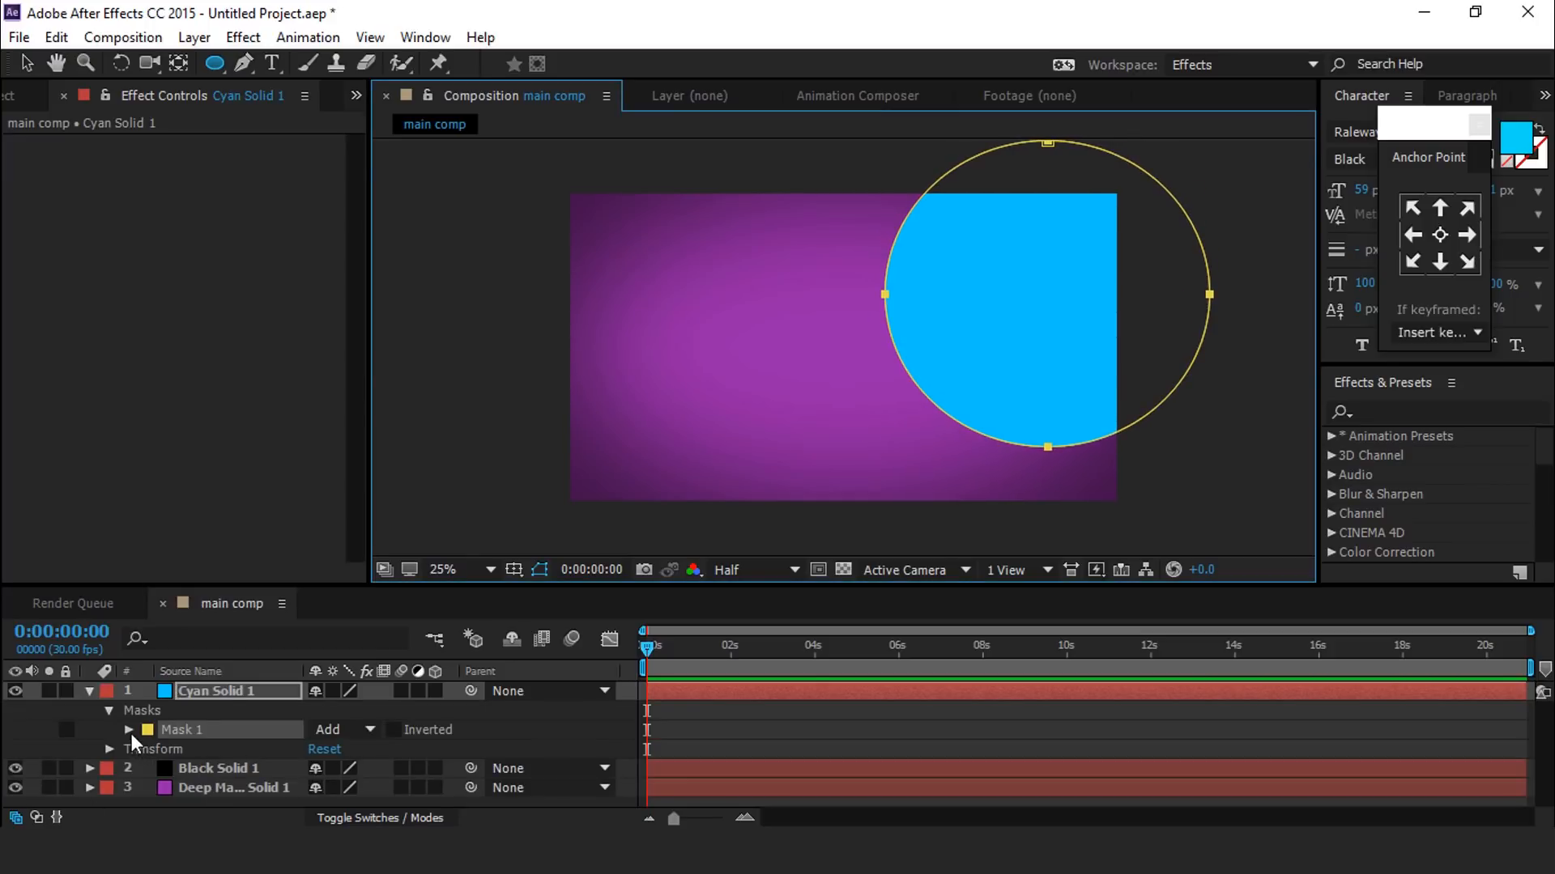
pyautogui.click(126, 729)
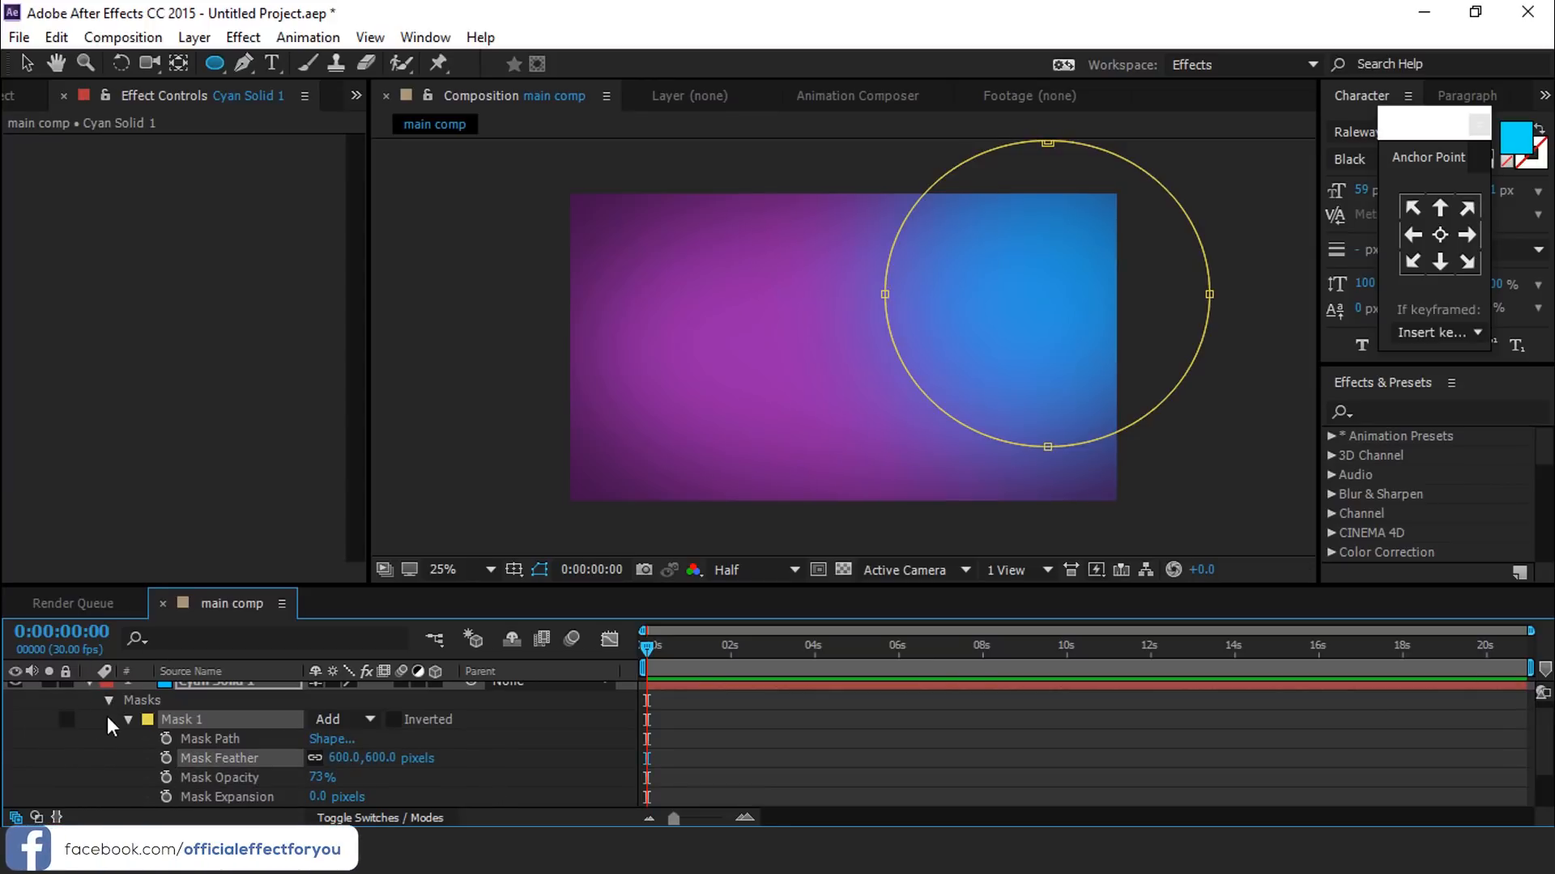
pyautogui.click(126, 719)
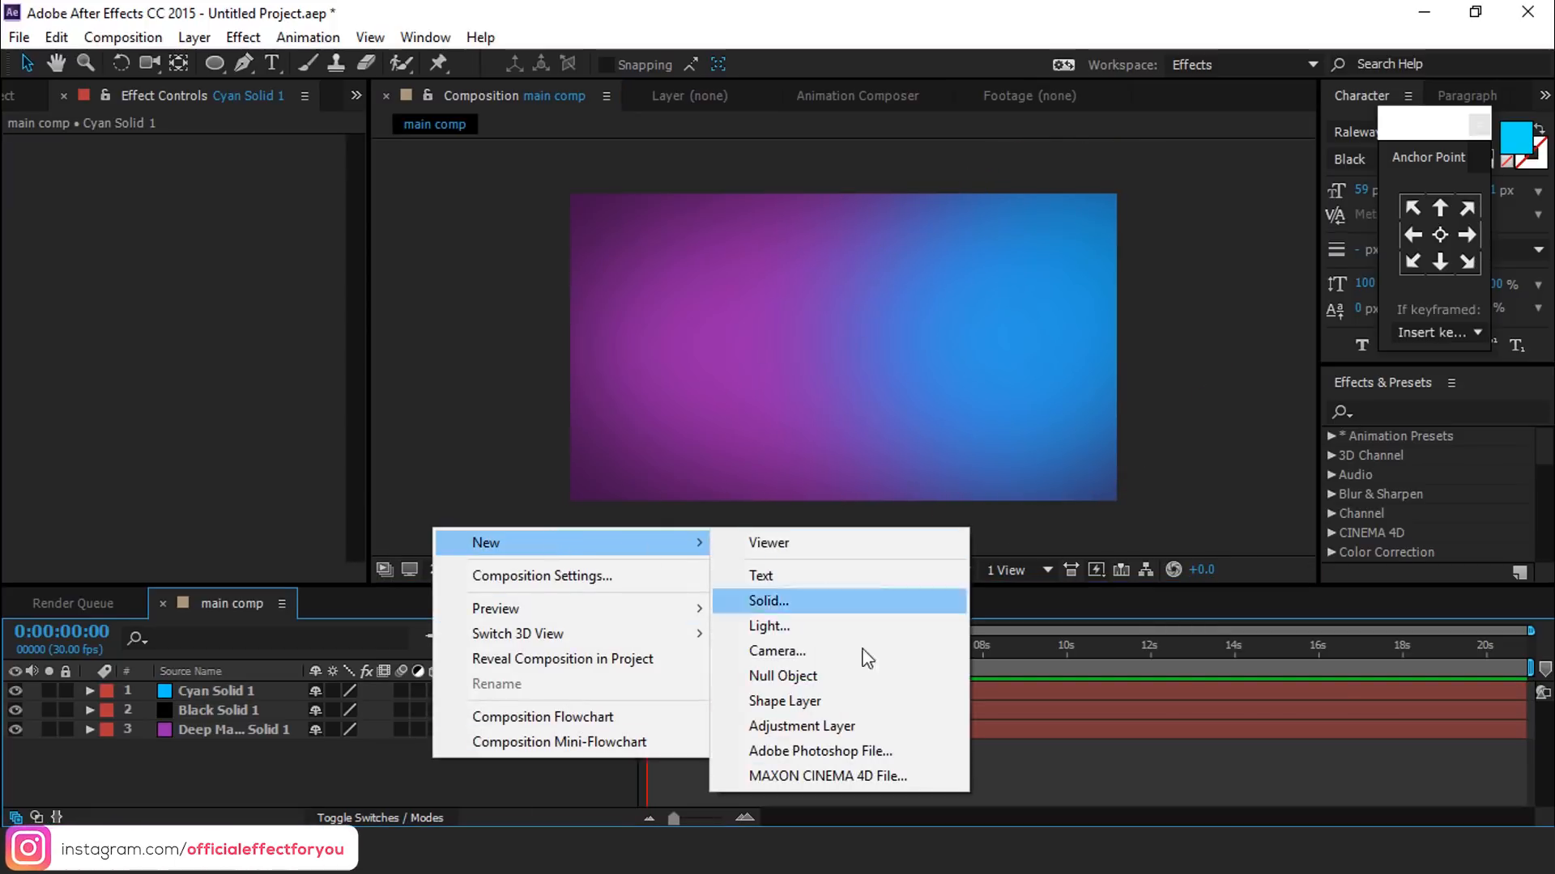
pyautogui.moveTo(803, 725)
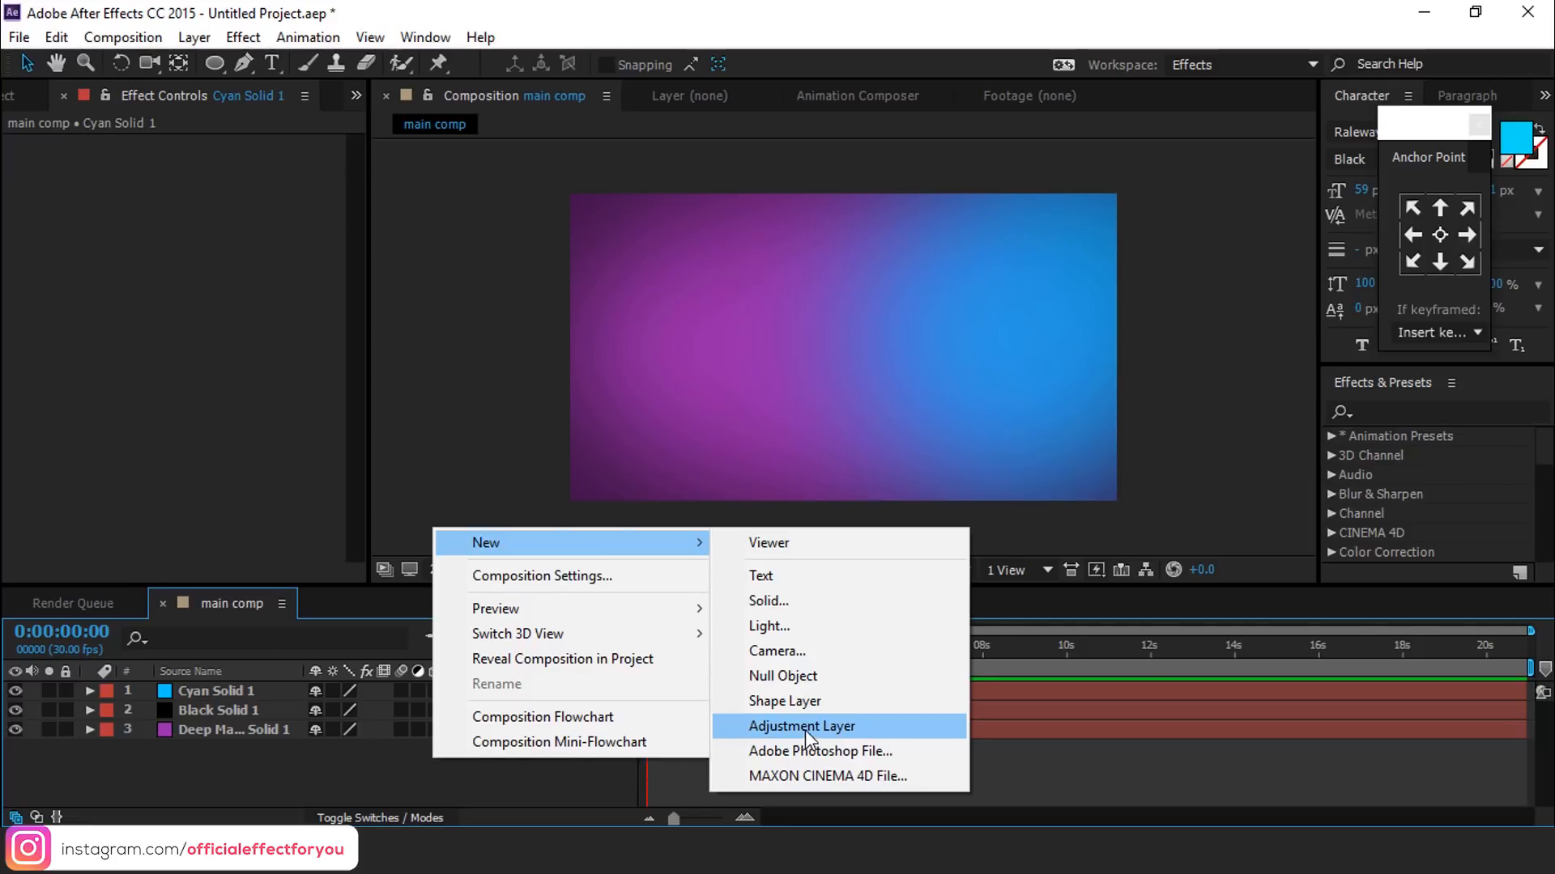
# Add an adjustment layer with Noise HLS at 1% hue, lightness and saturation
pyautogui.click(802, 725)
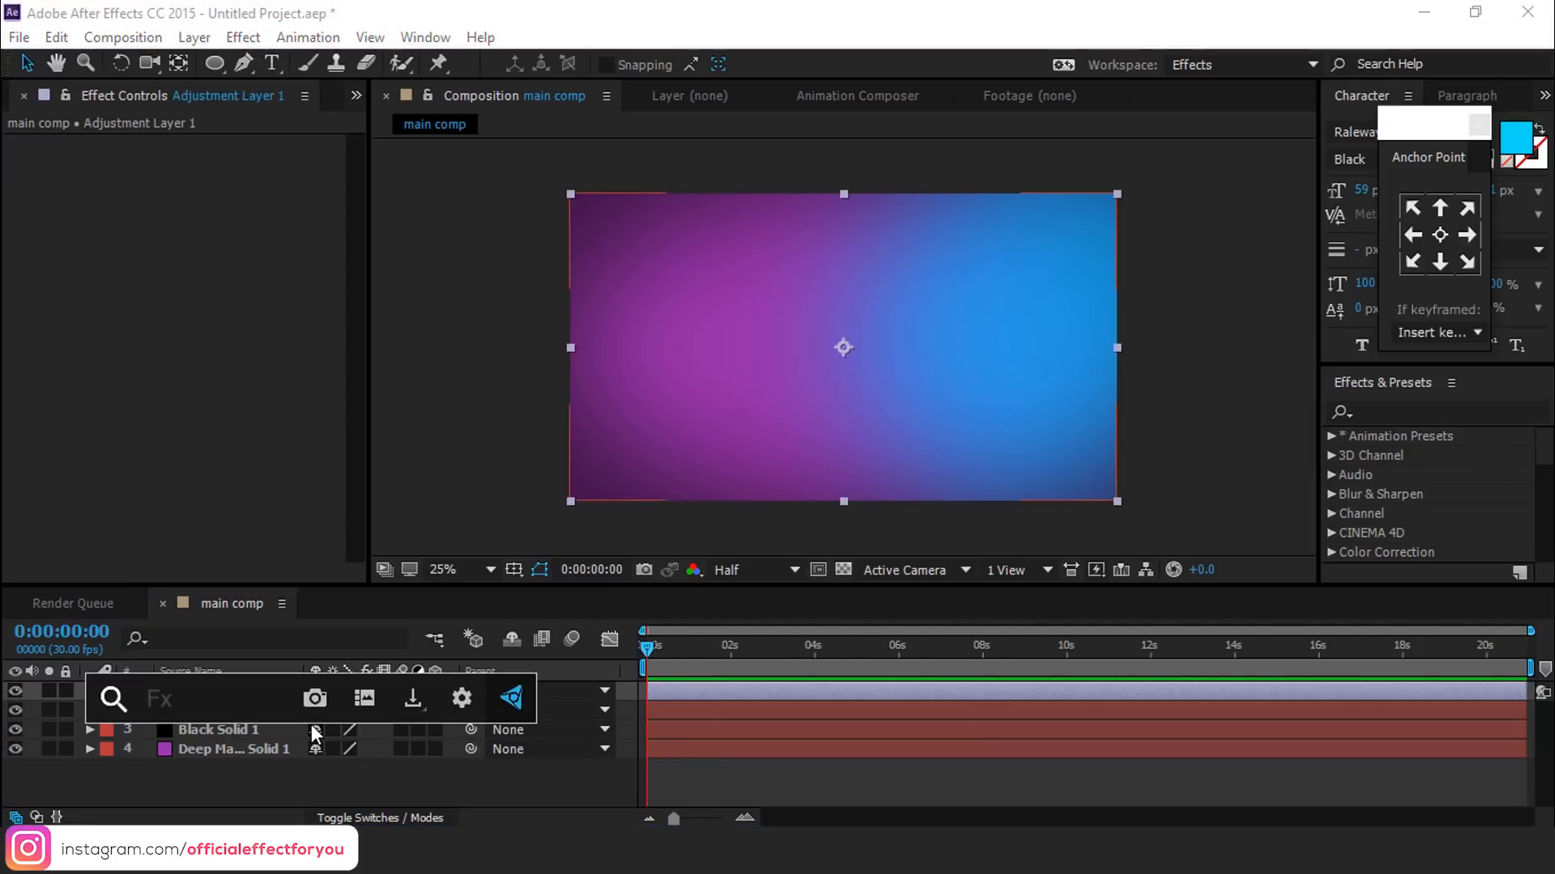
pyautogui.write('n')
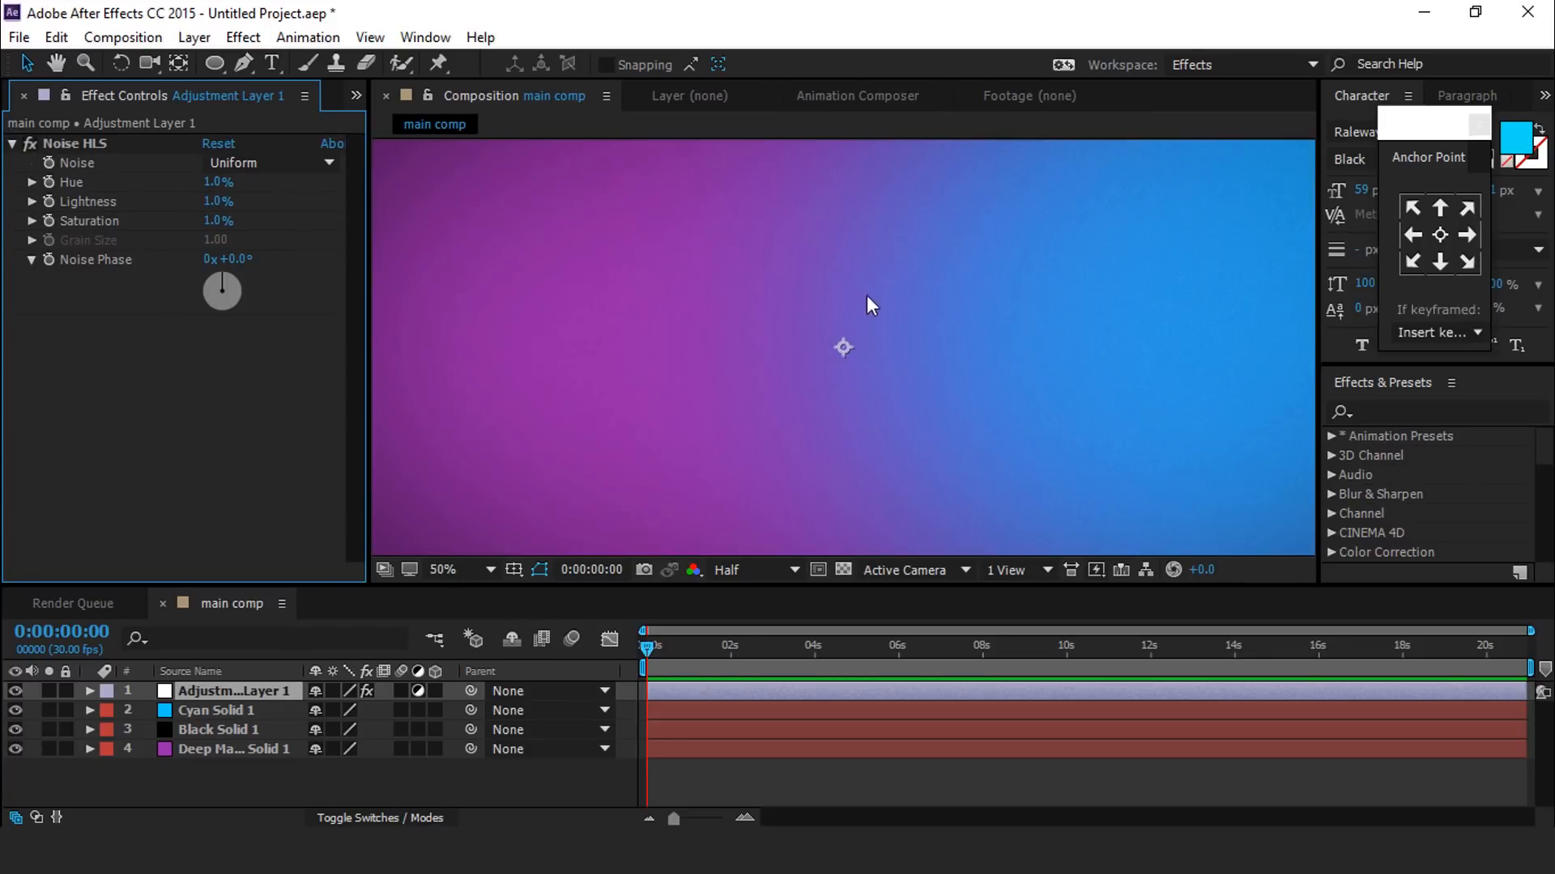
pyautogui.moveTo(957, 306)
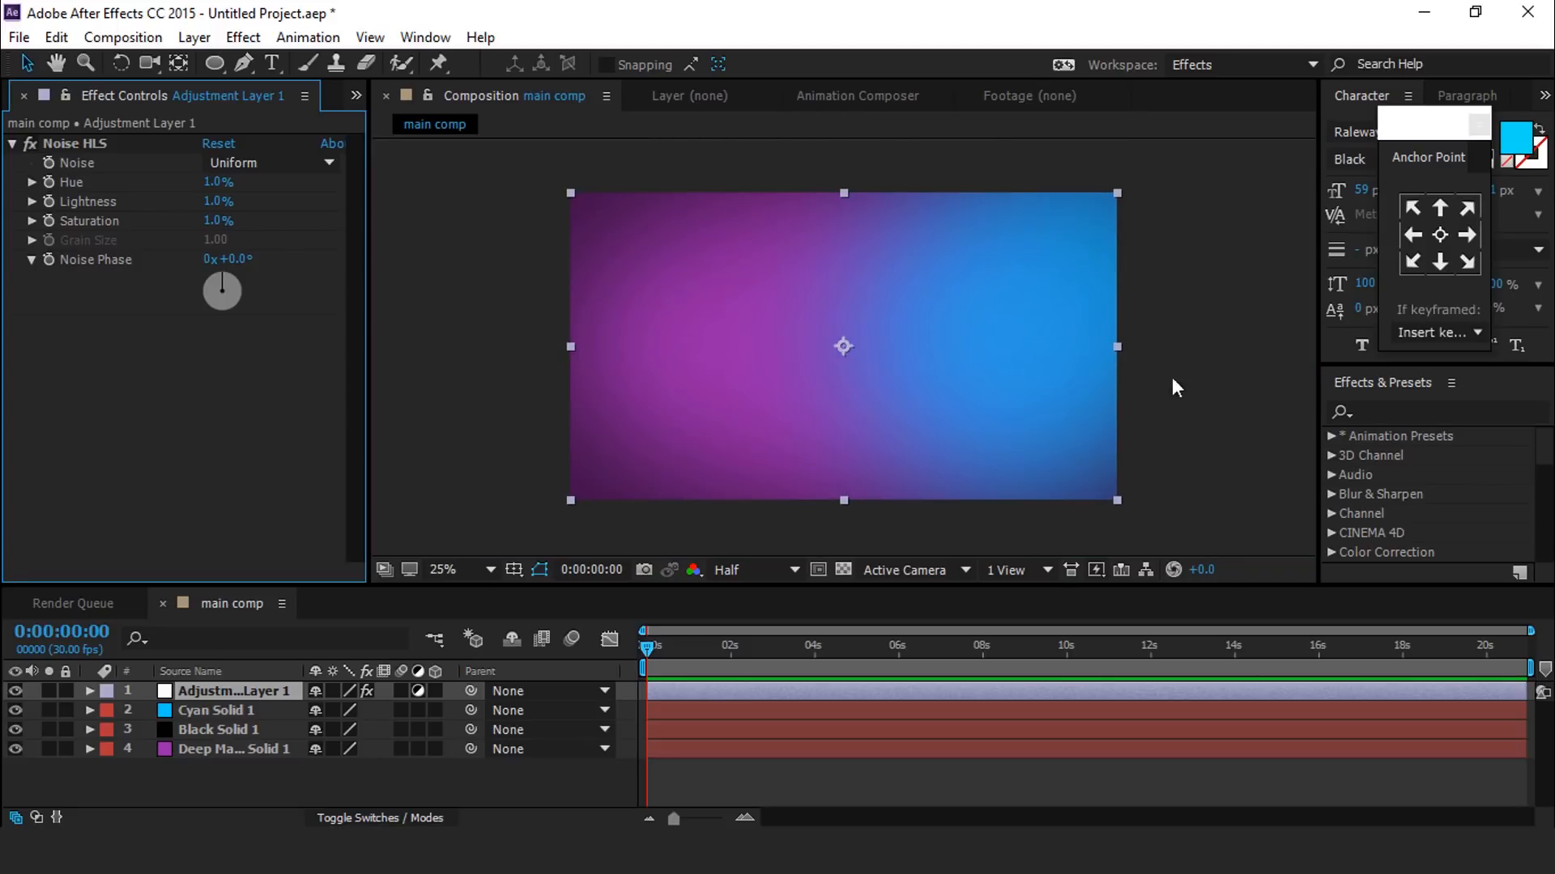
pyautogui.click(281, 801)
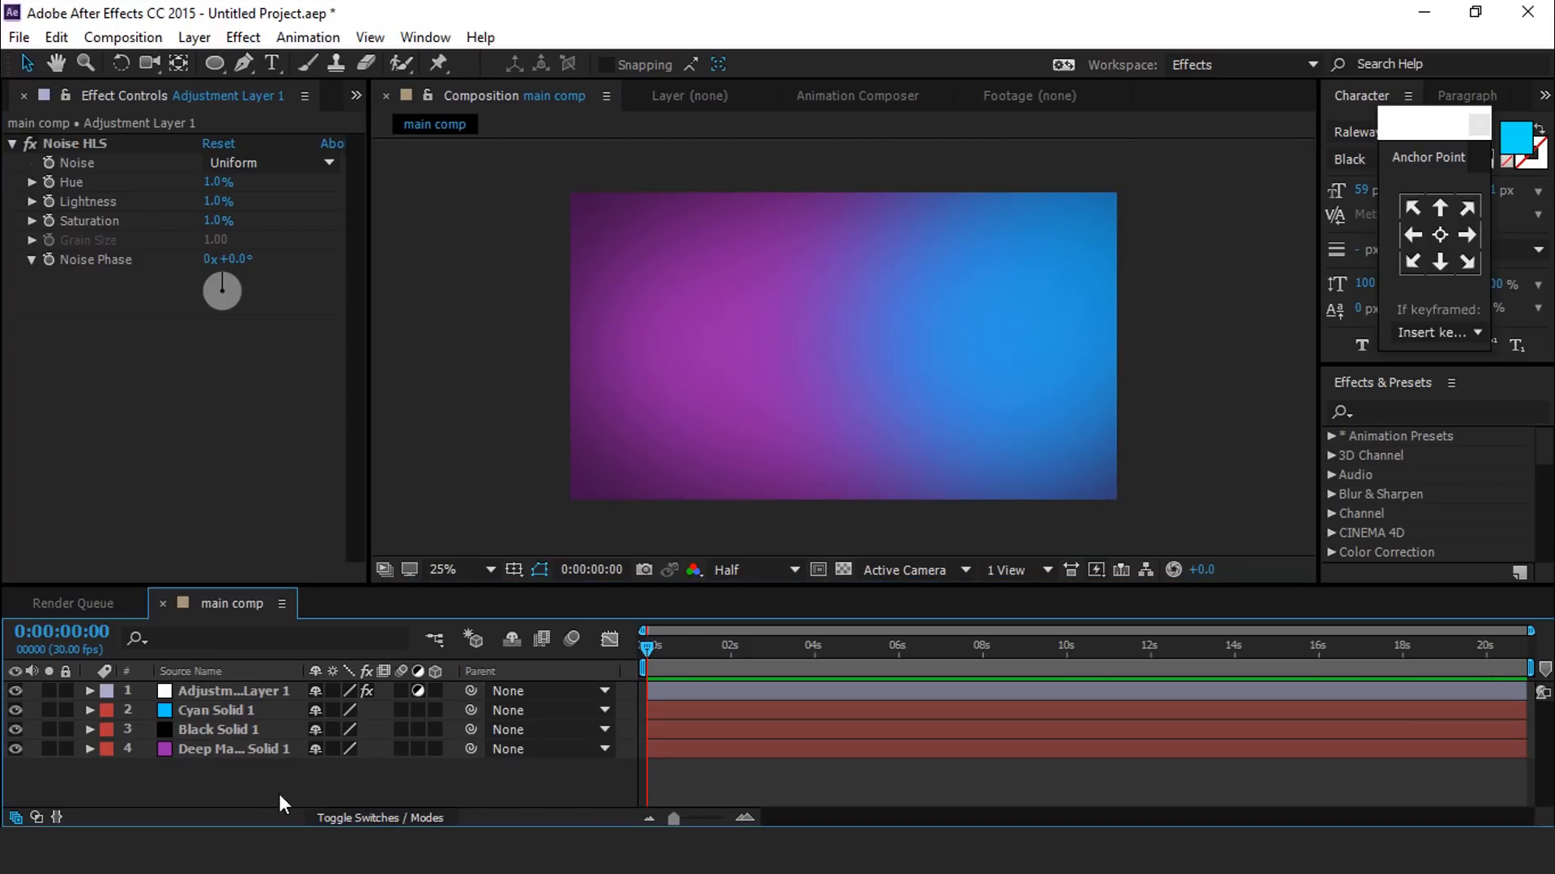
# Pre-compose all four background layers into 'BG' with Move all attributes, then show the project items
pyautogui.click(236, 748)
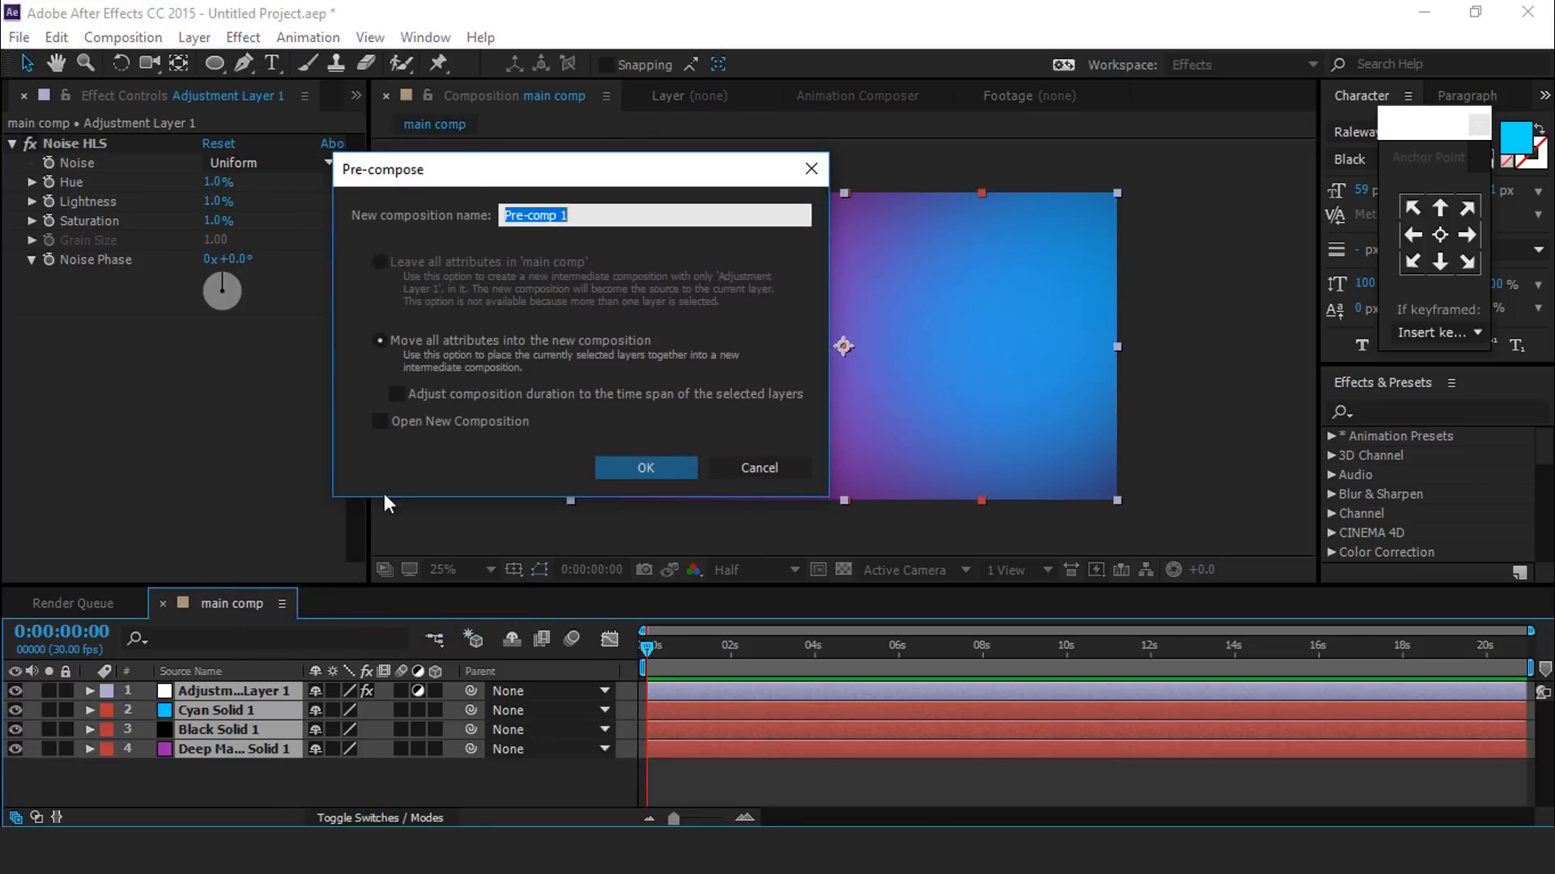
pyautogui.moveTo(441, 355)
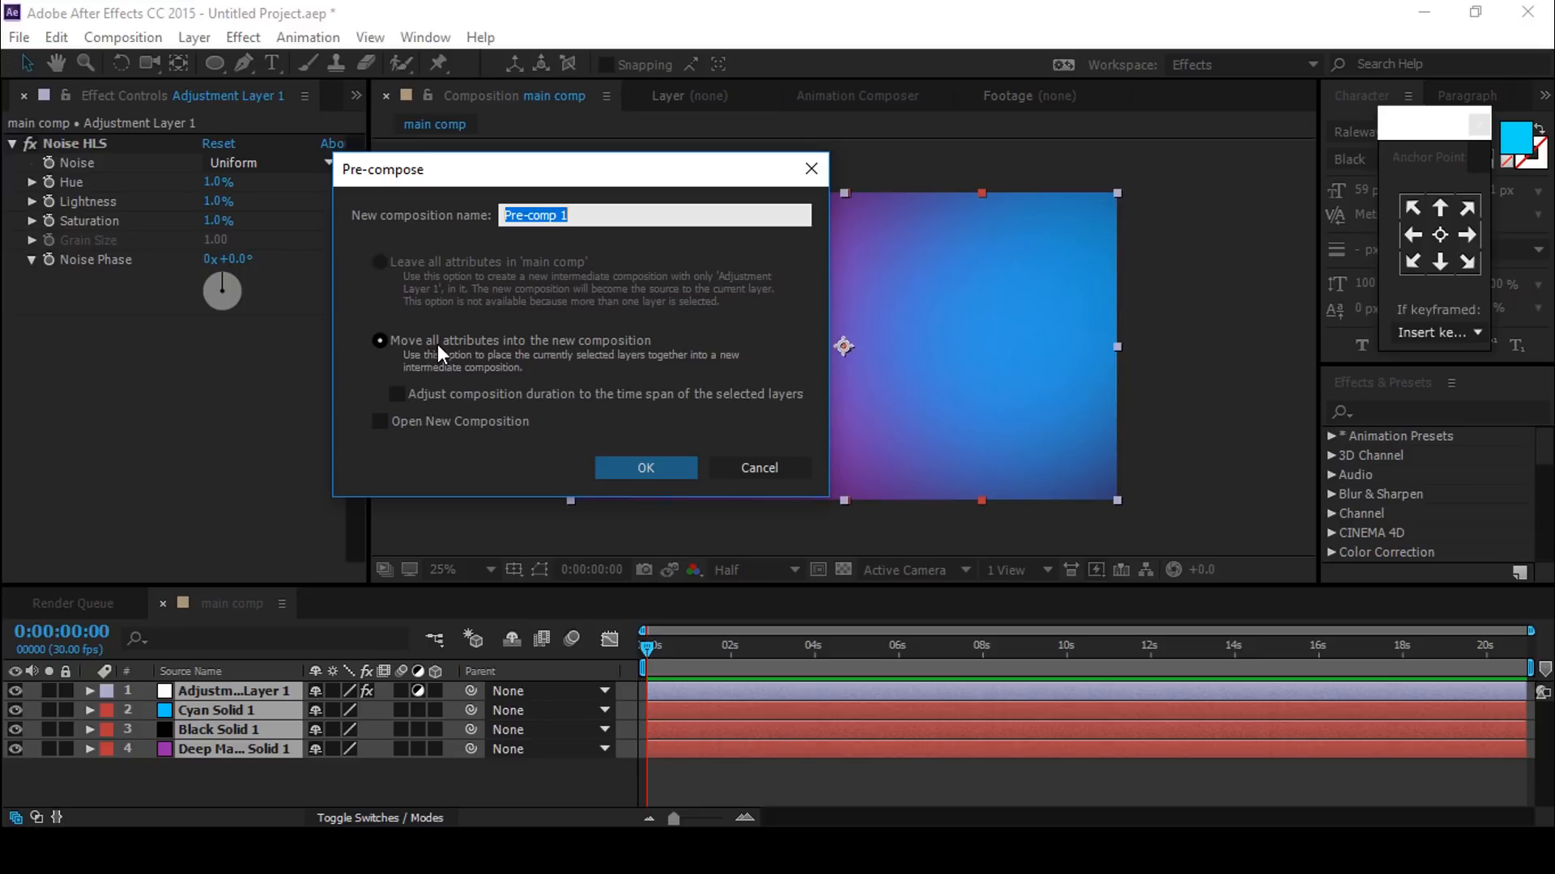
pyautogui.moveTo(469, 243)
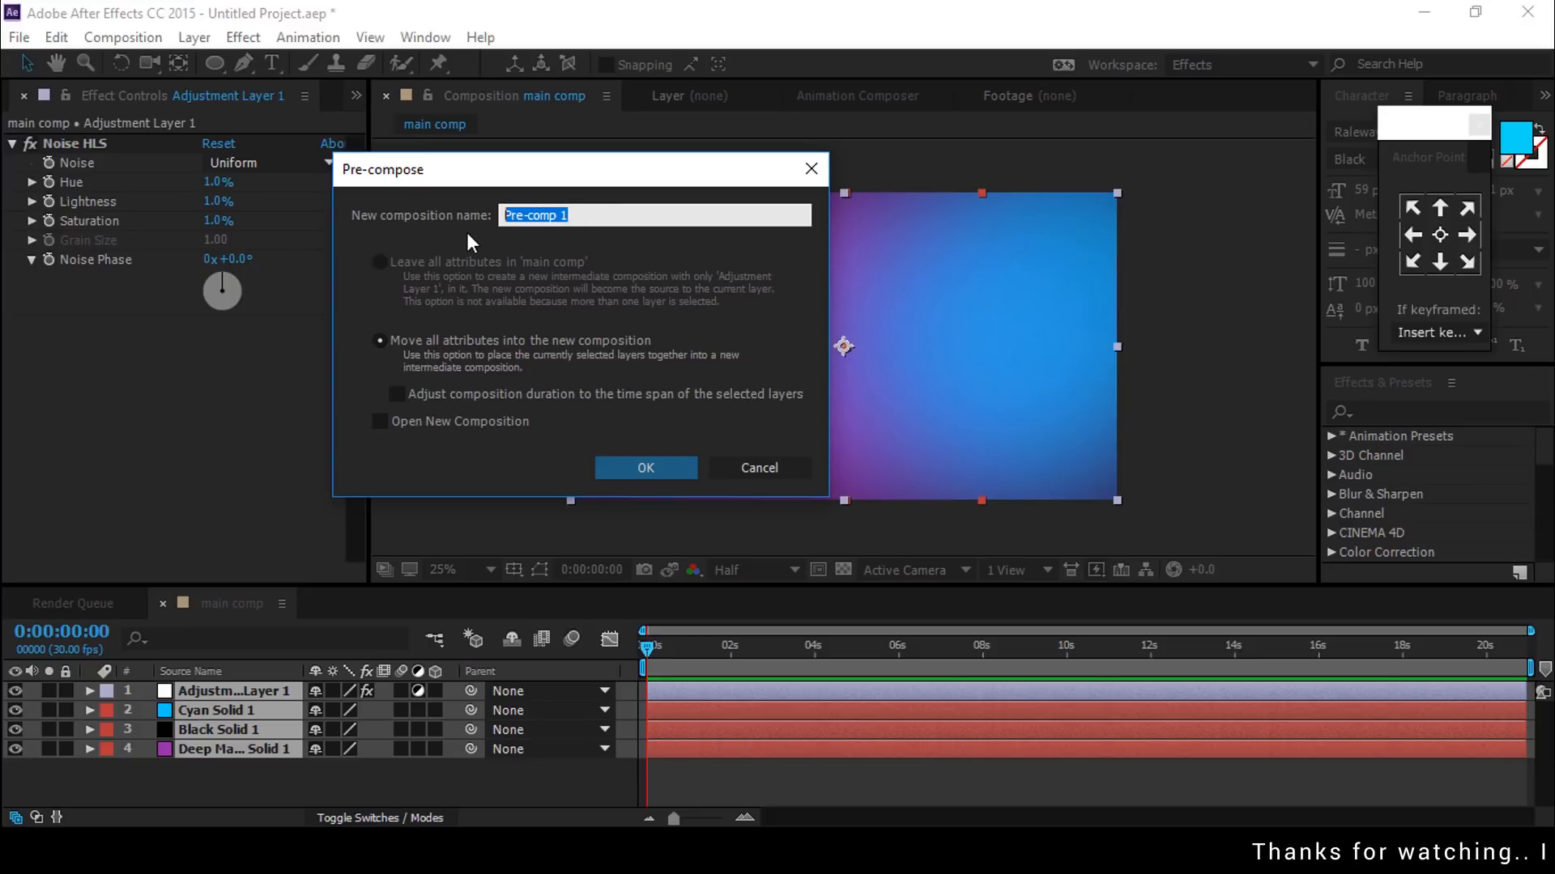
pyautogui.write('BG')
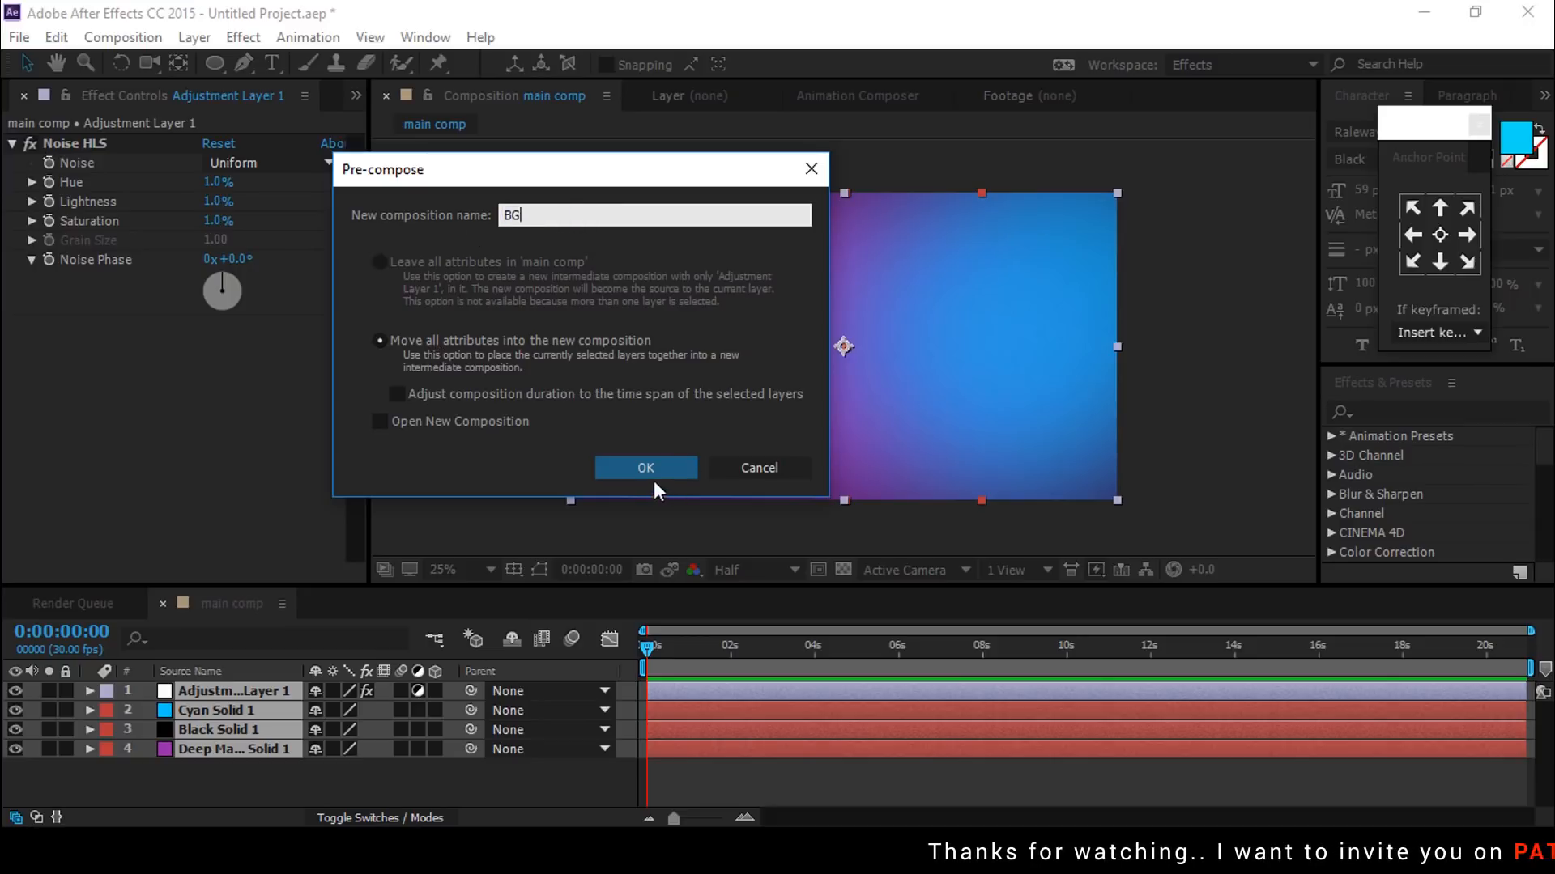
pyautogui.click(645, 466)
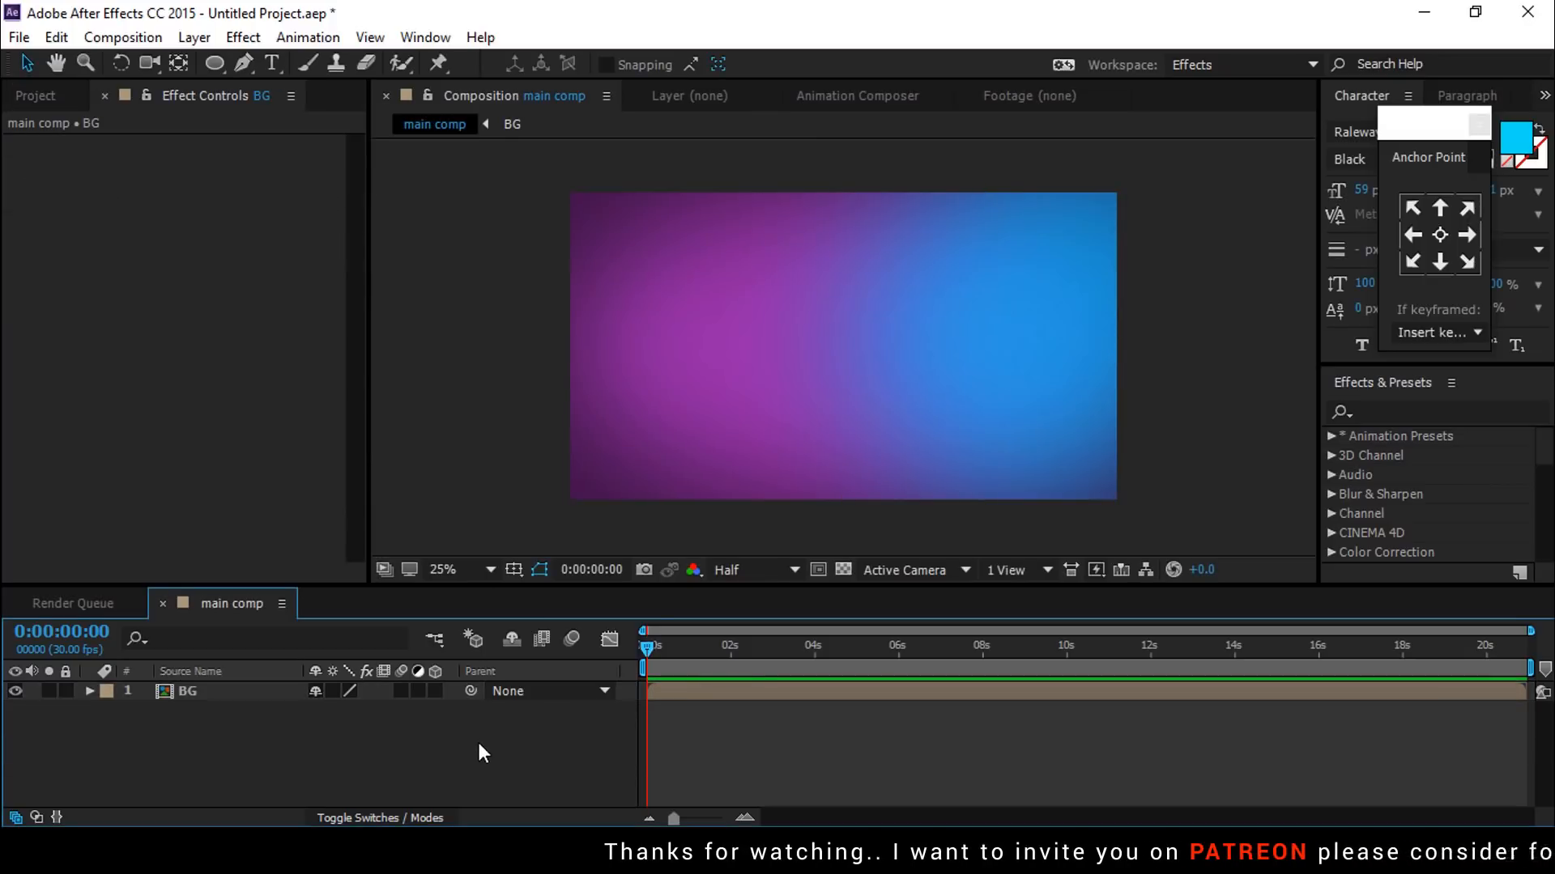
pyautogui.click(34, 96)
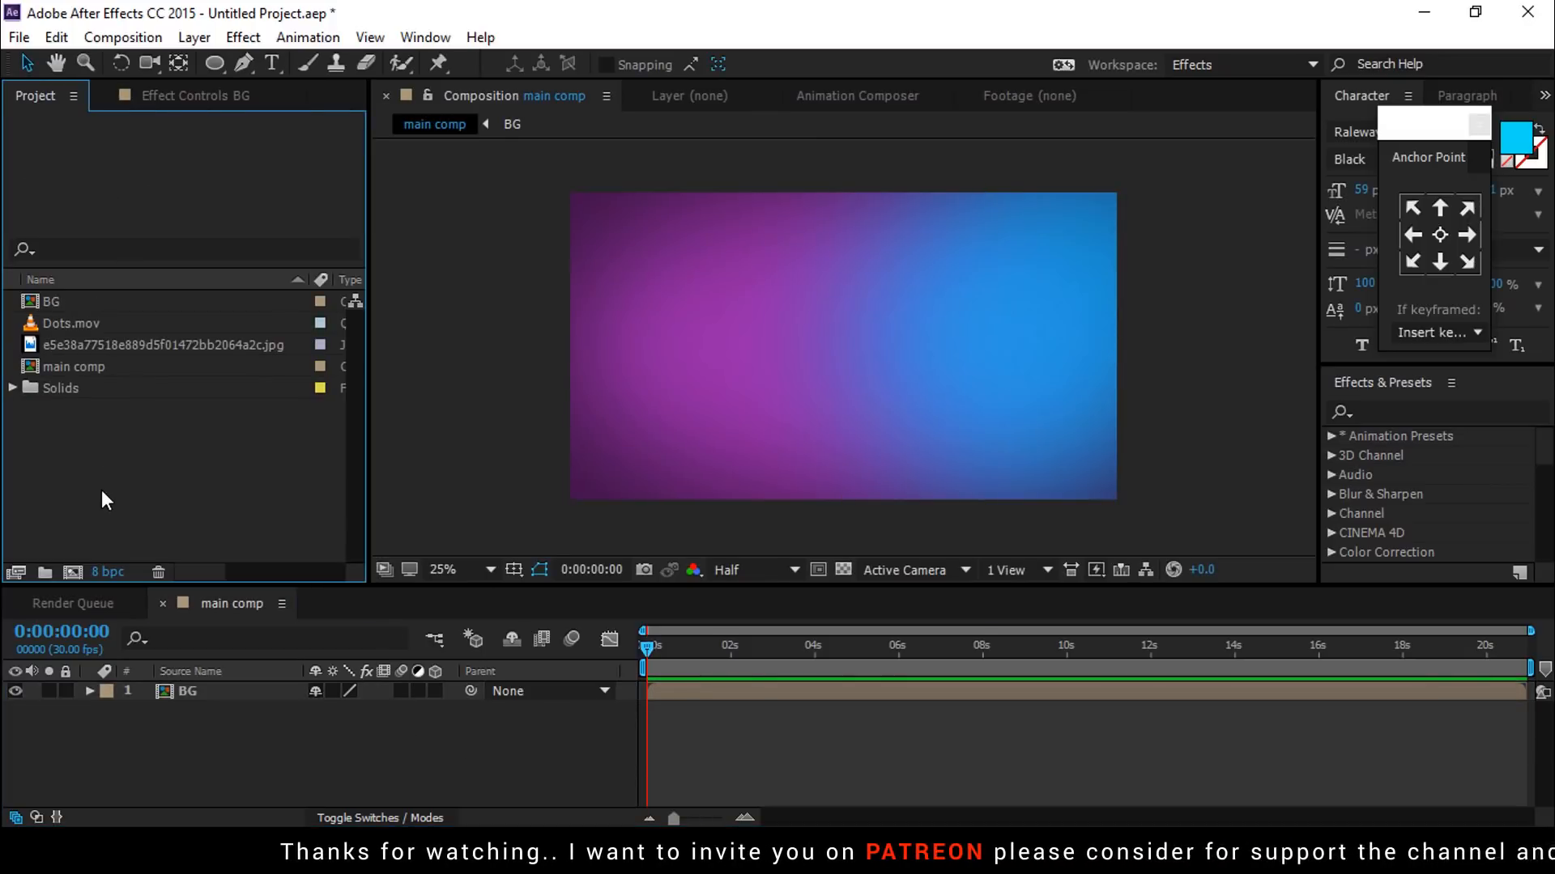
# Place Dots.mov over BG at 50% opacity and time-stretch it so the dots play longer
pyautogui.click(69, 324)
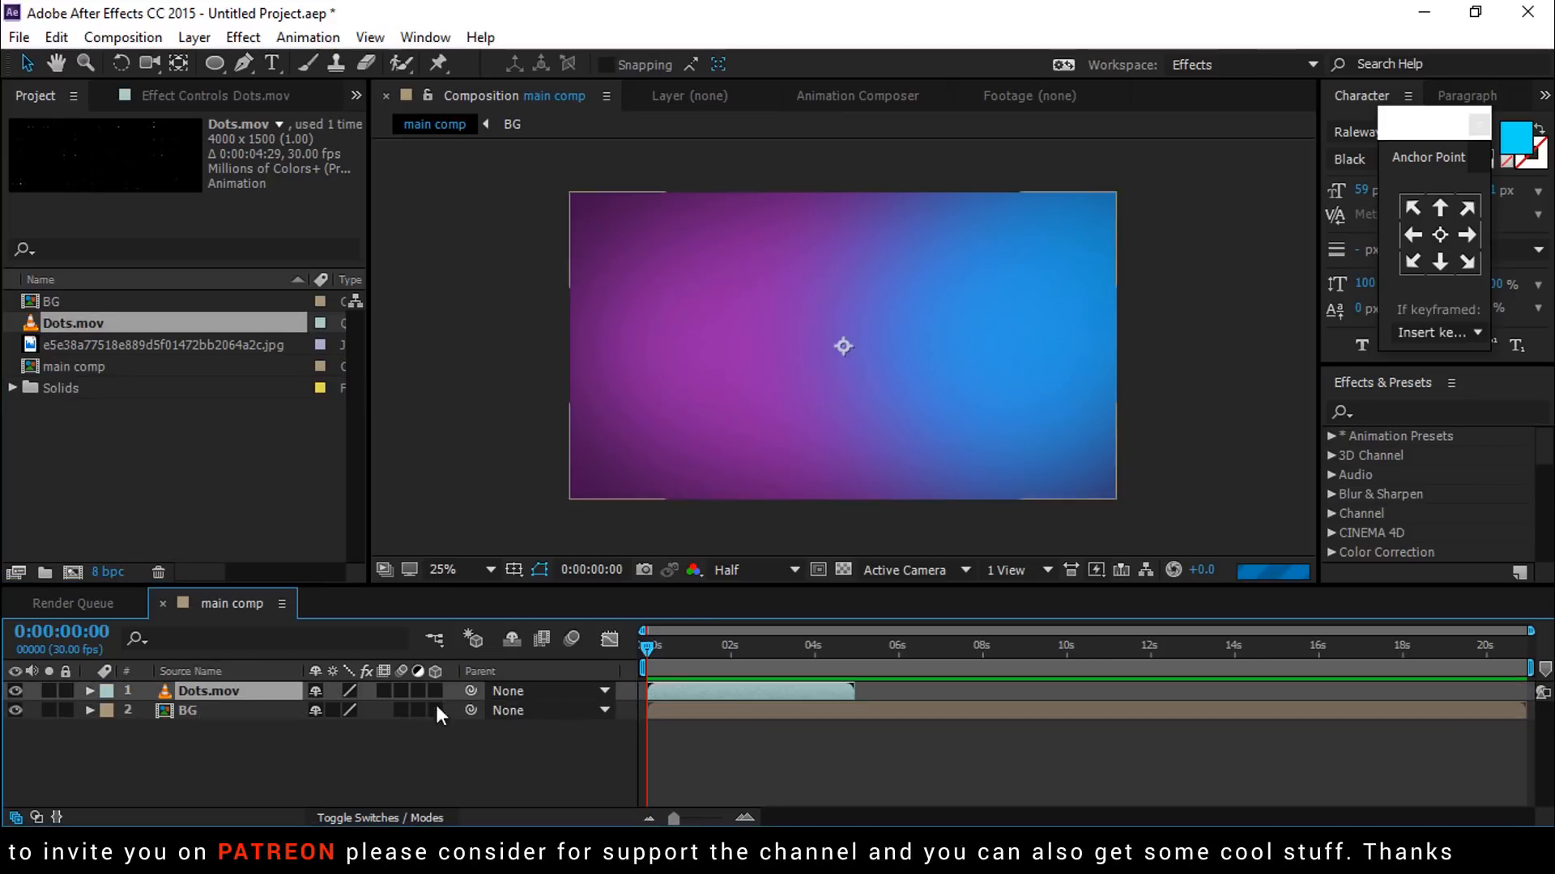
pyautogui.click(87, 691)
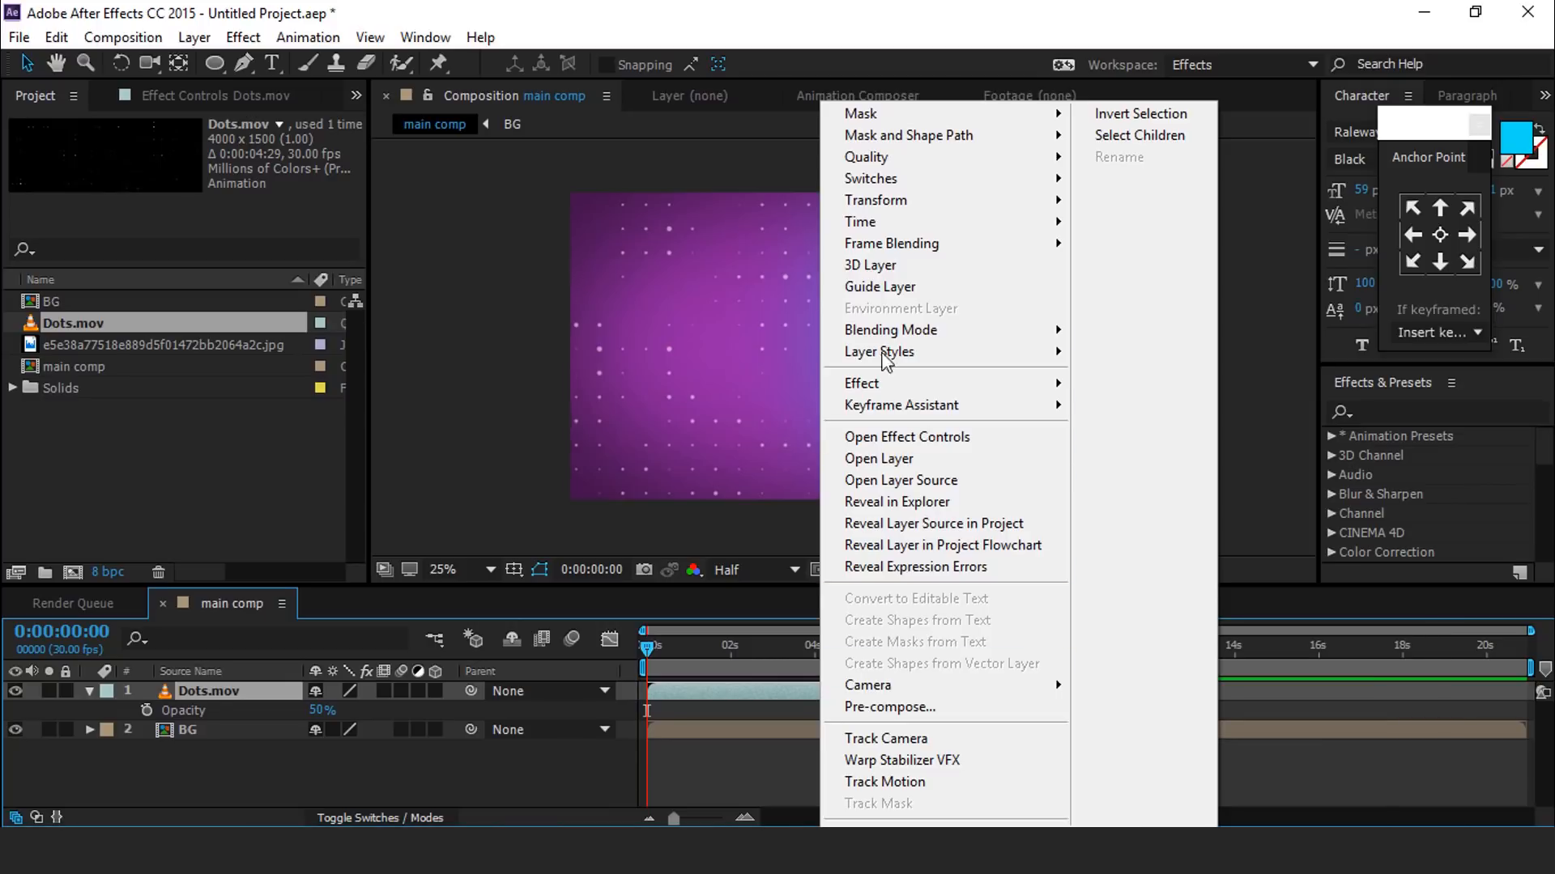
pyautogui.moveTo(859, 222)
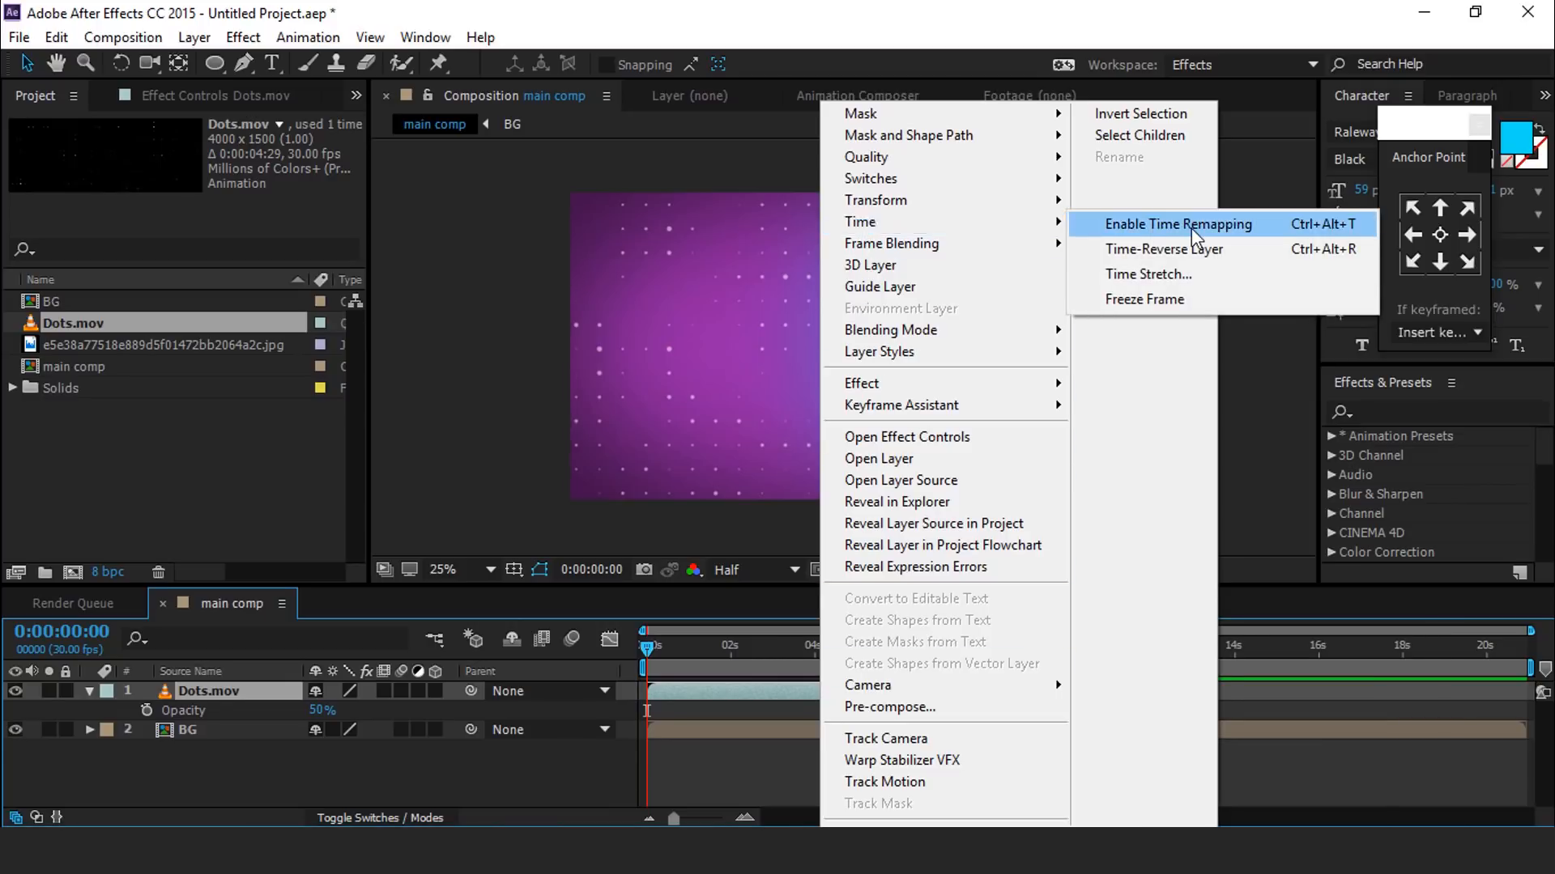
pyautogui.click(1177, 224)
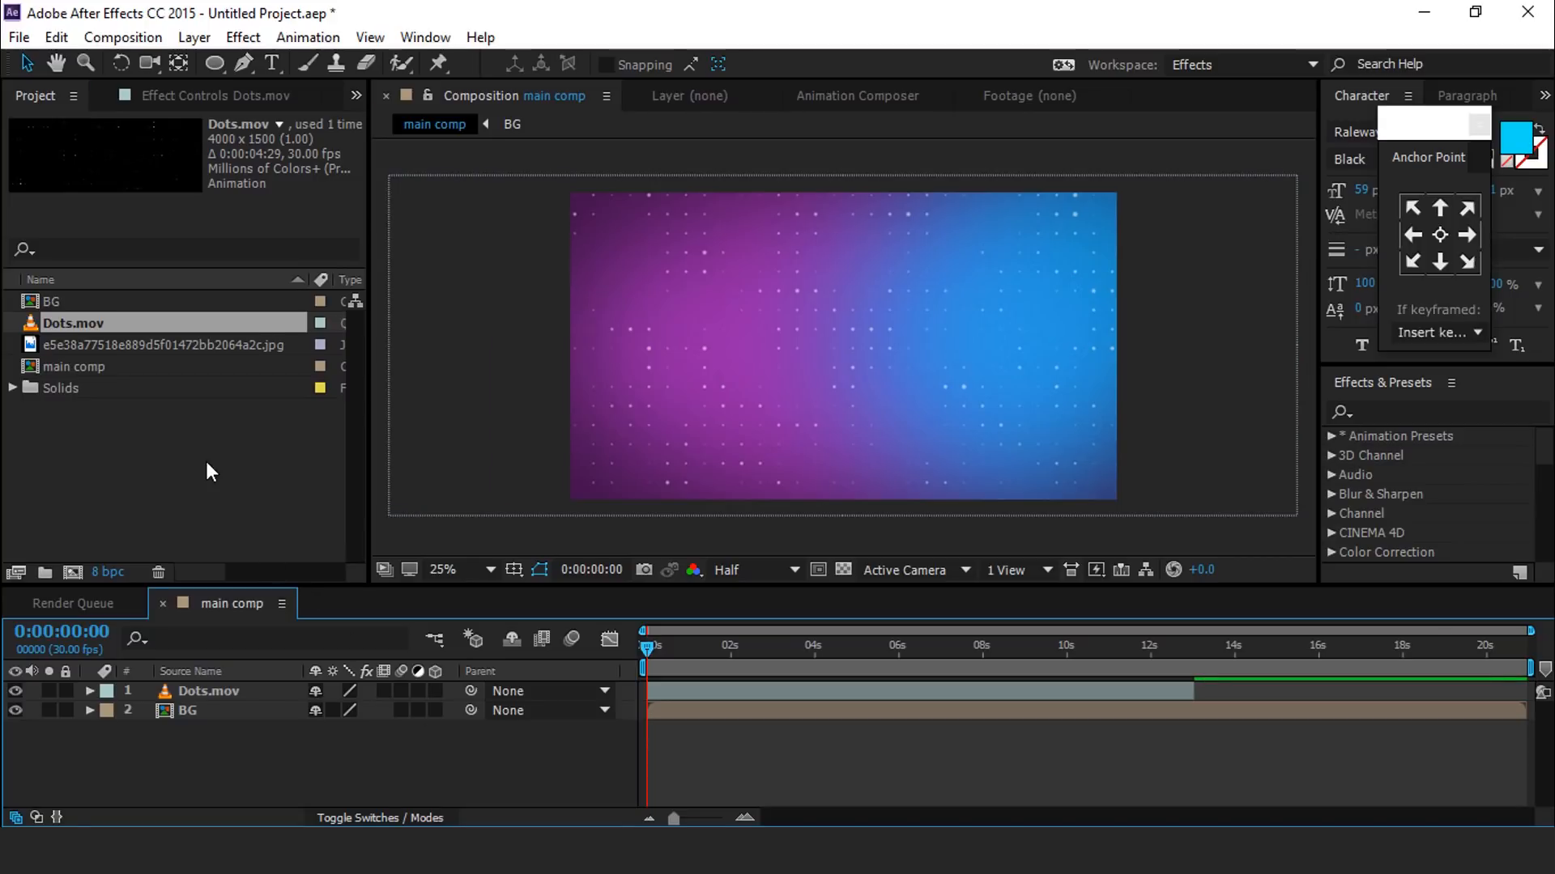
pyautogui.moveTo(73, 574)
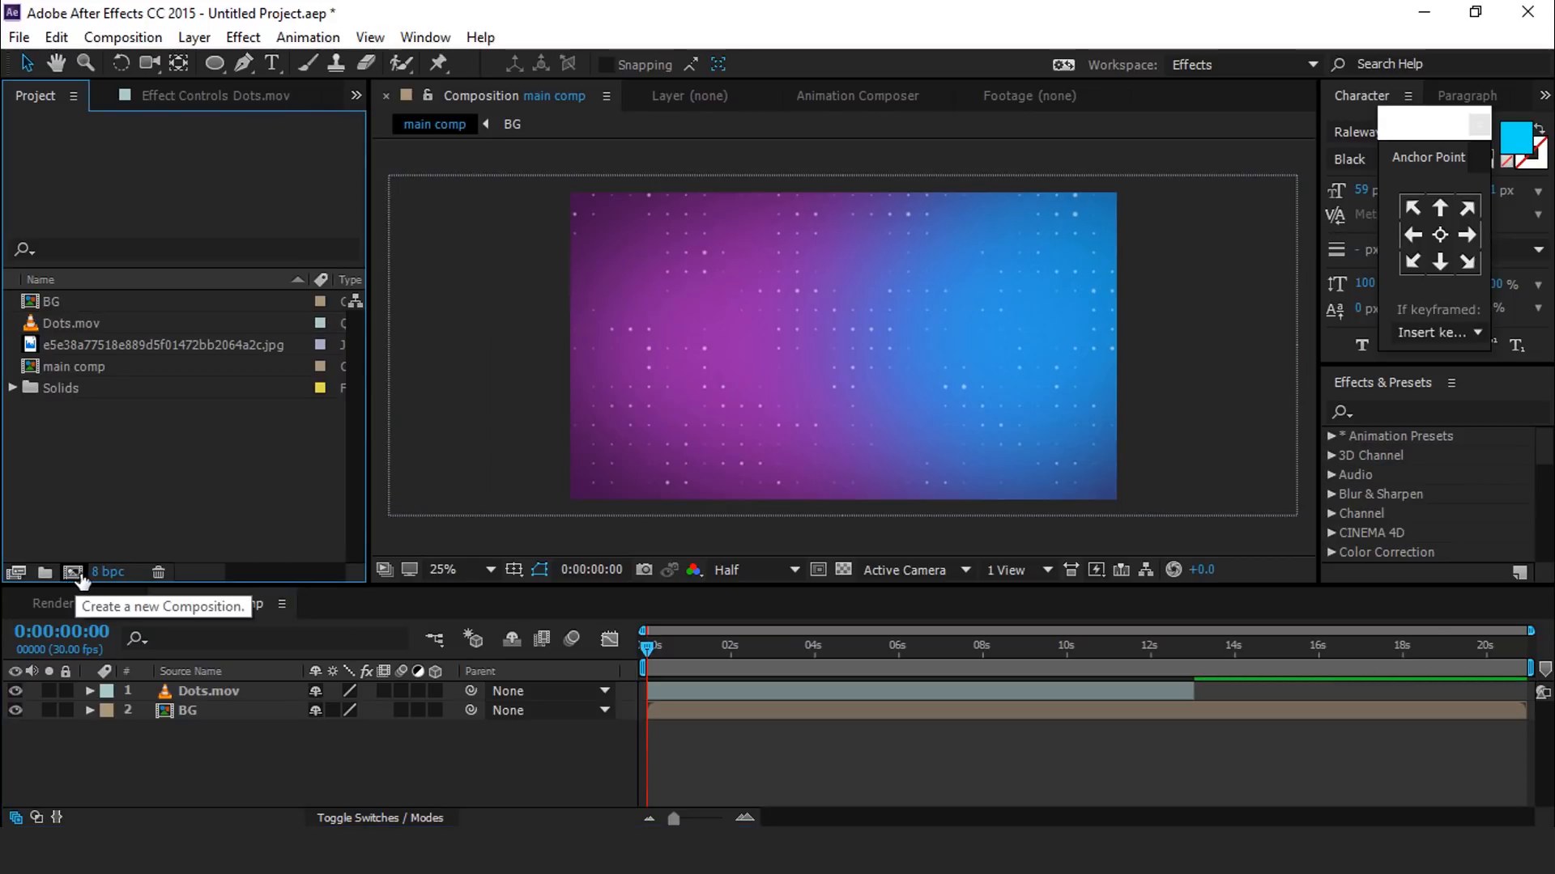
# Create a new 1600×2100, 30 fps composition named 'website'
pyautogui.click(73, 571)
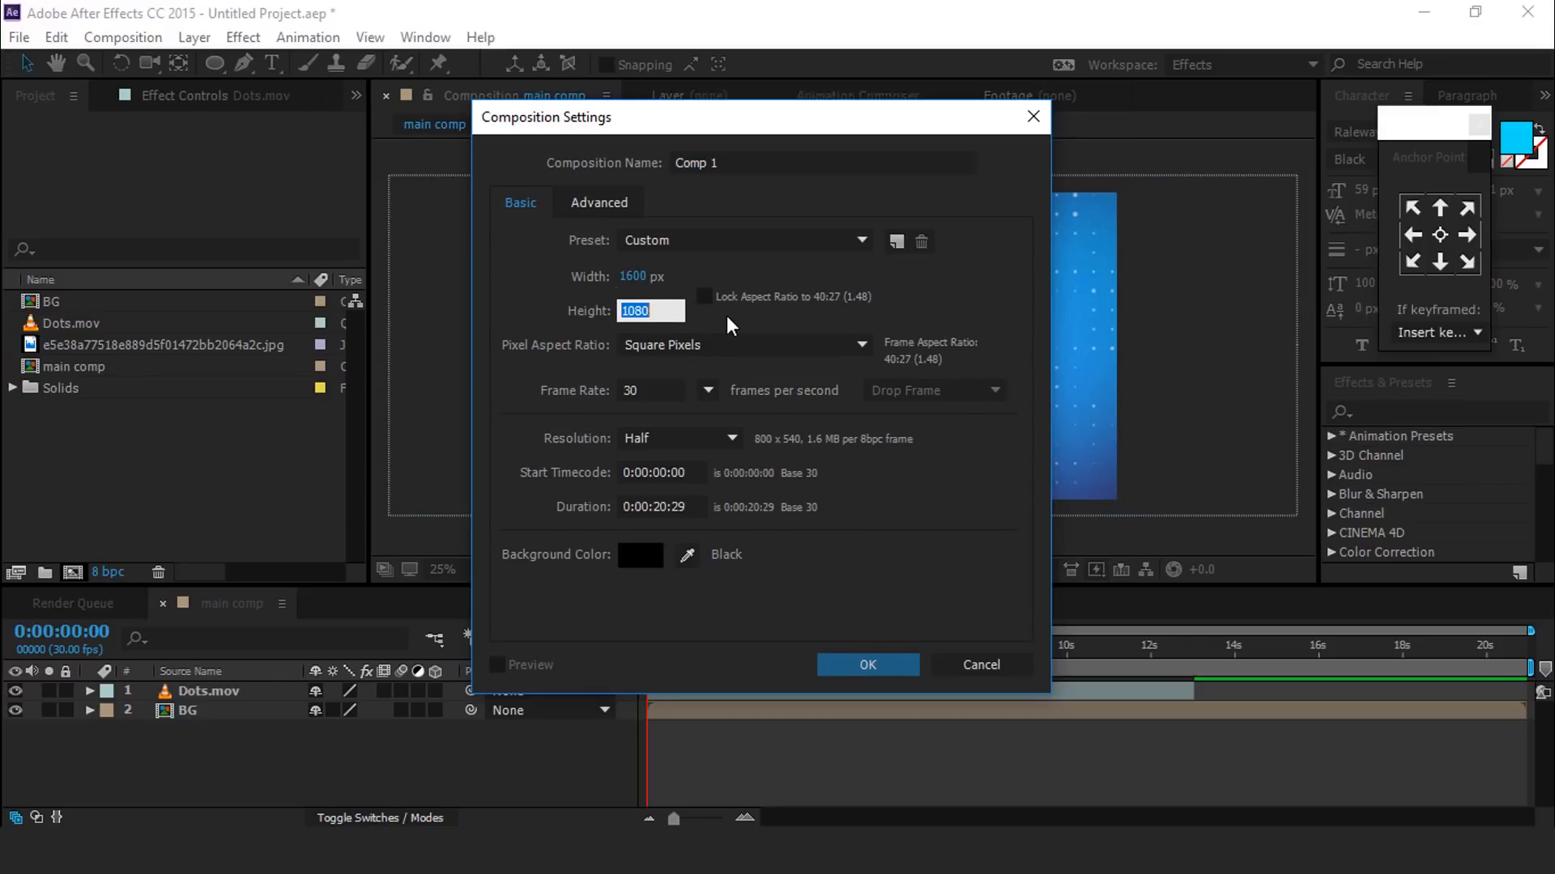
pyautogui.write('21')
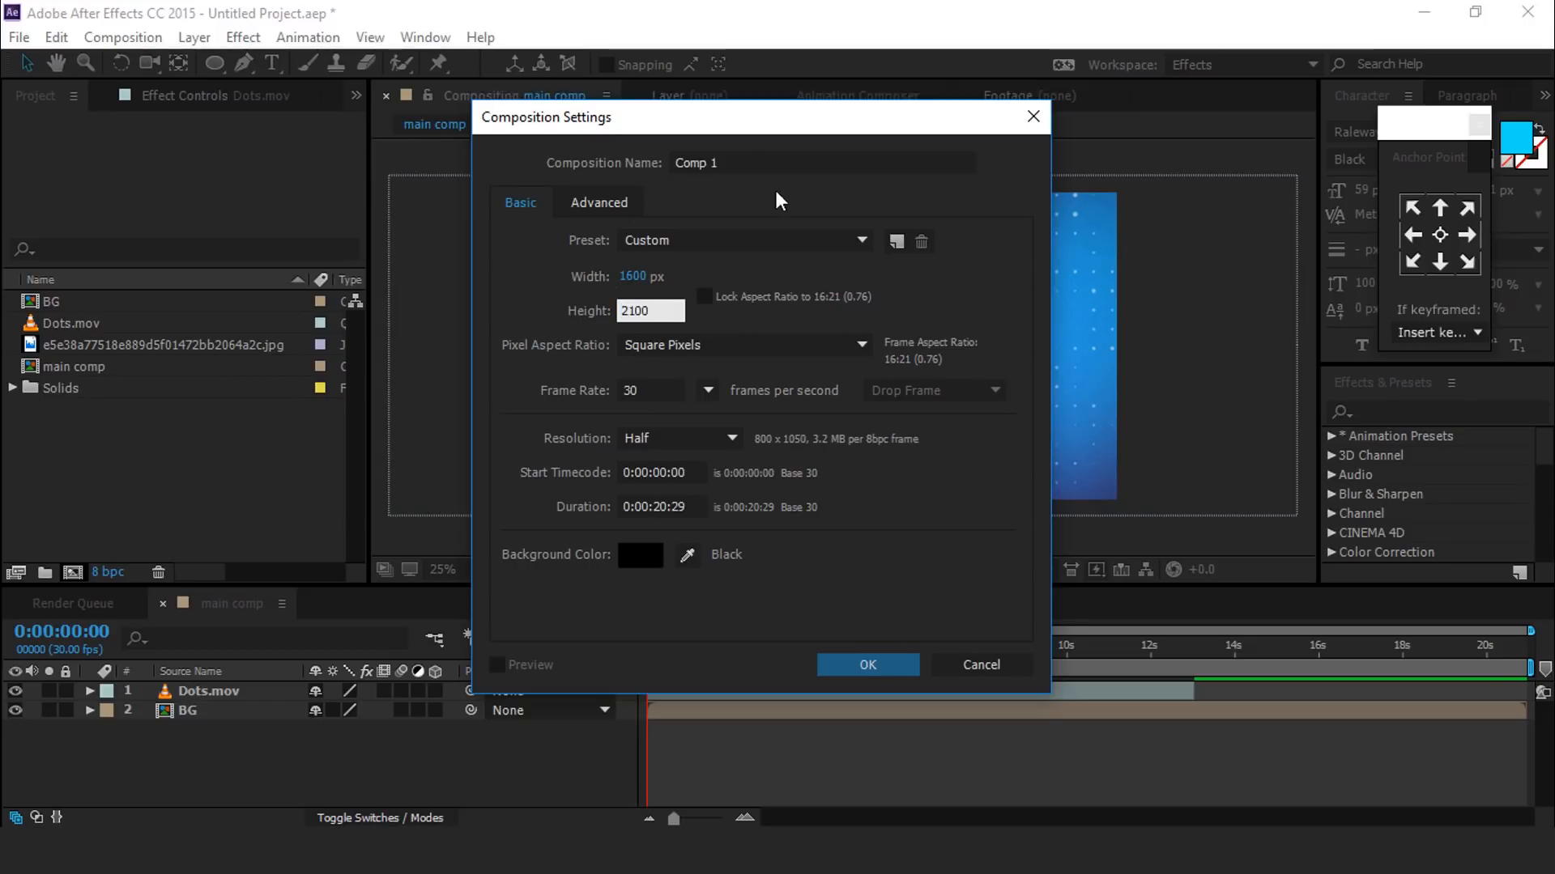
pyautogui.write('web')
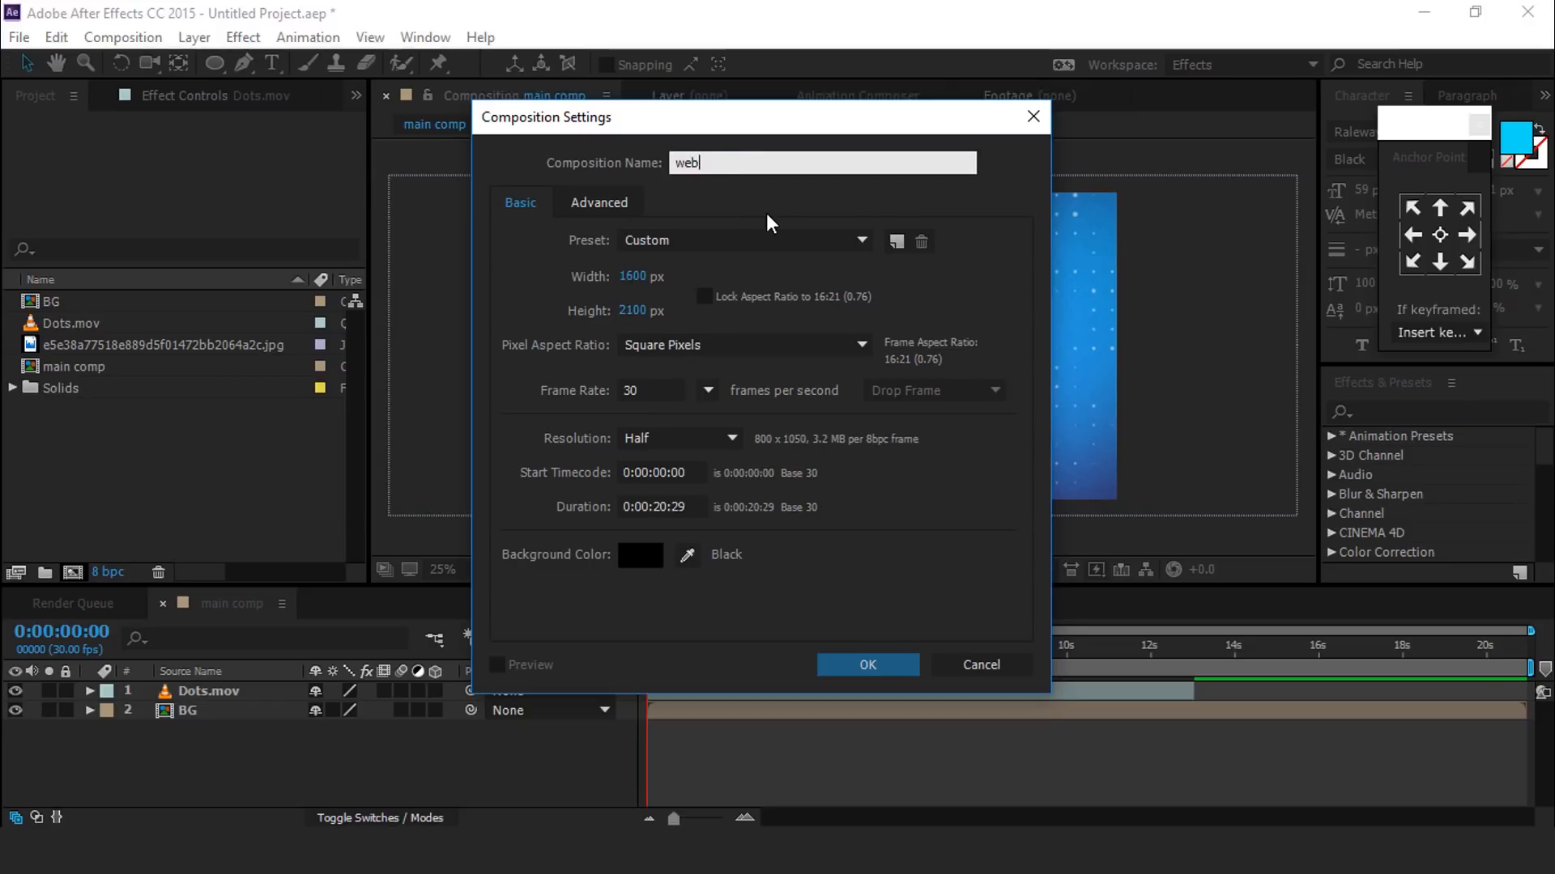
pyautogui.write('site')
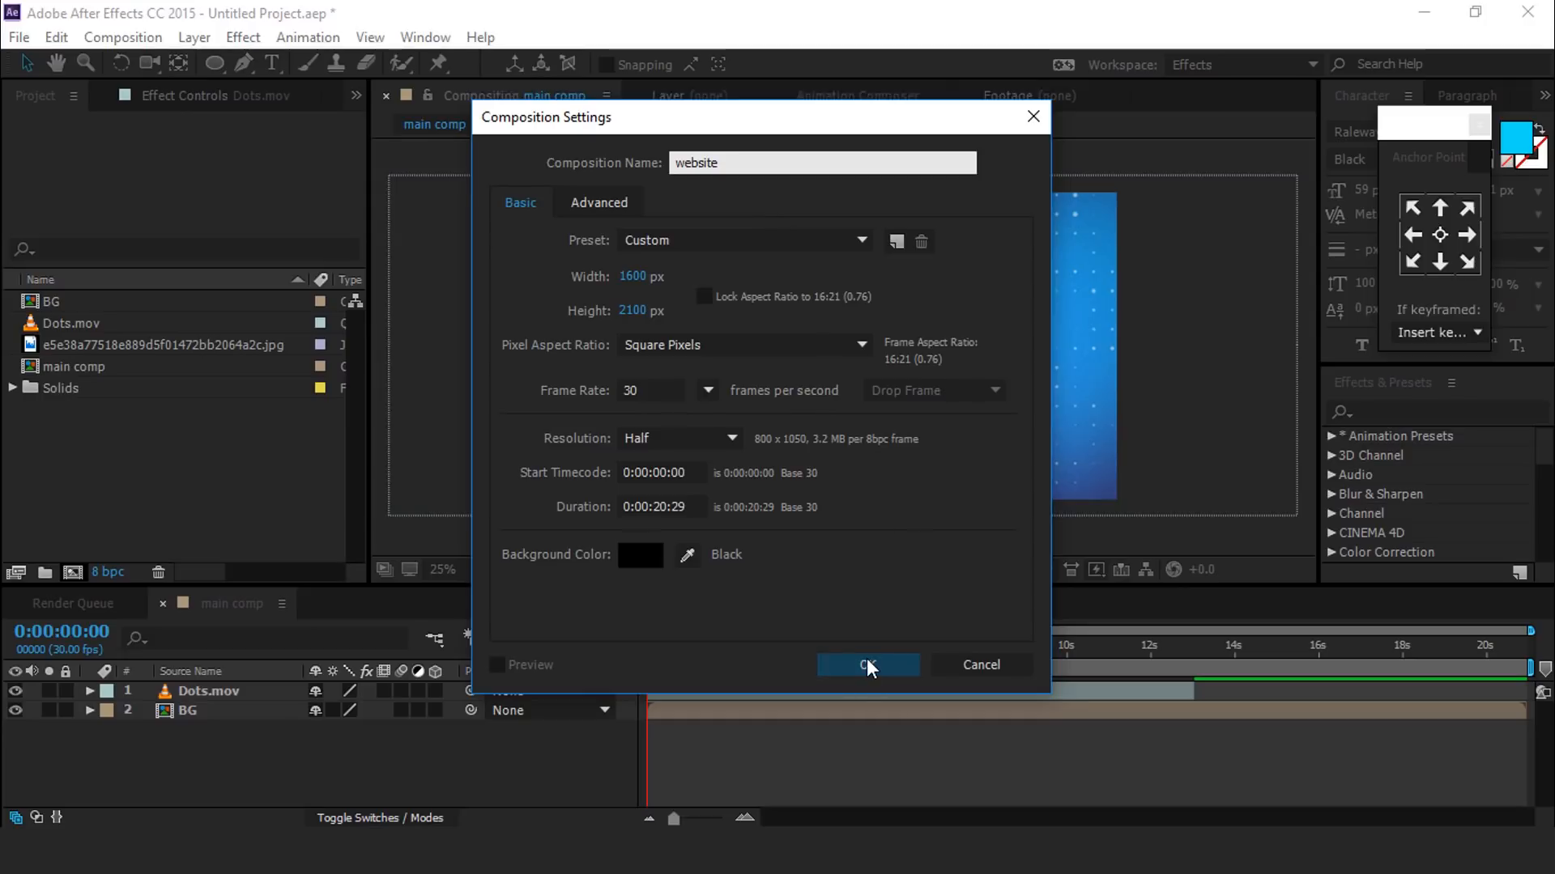
pyautogui.click(867, 664)
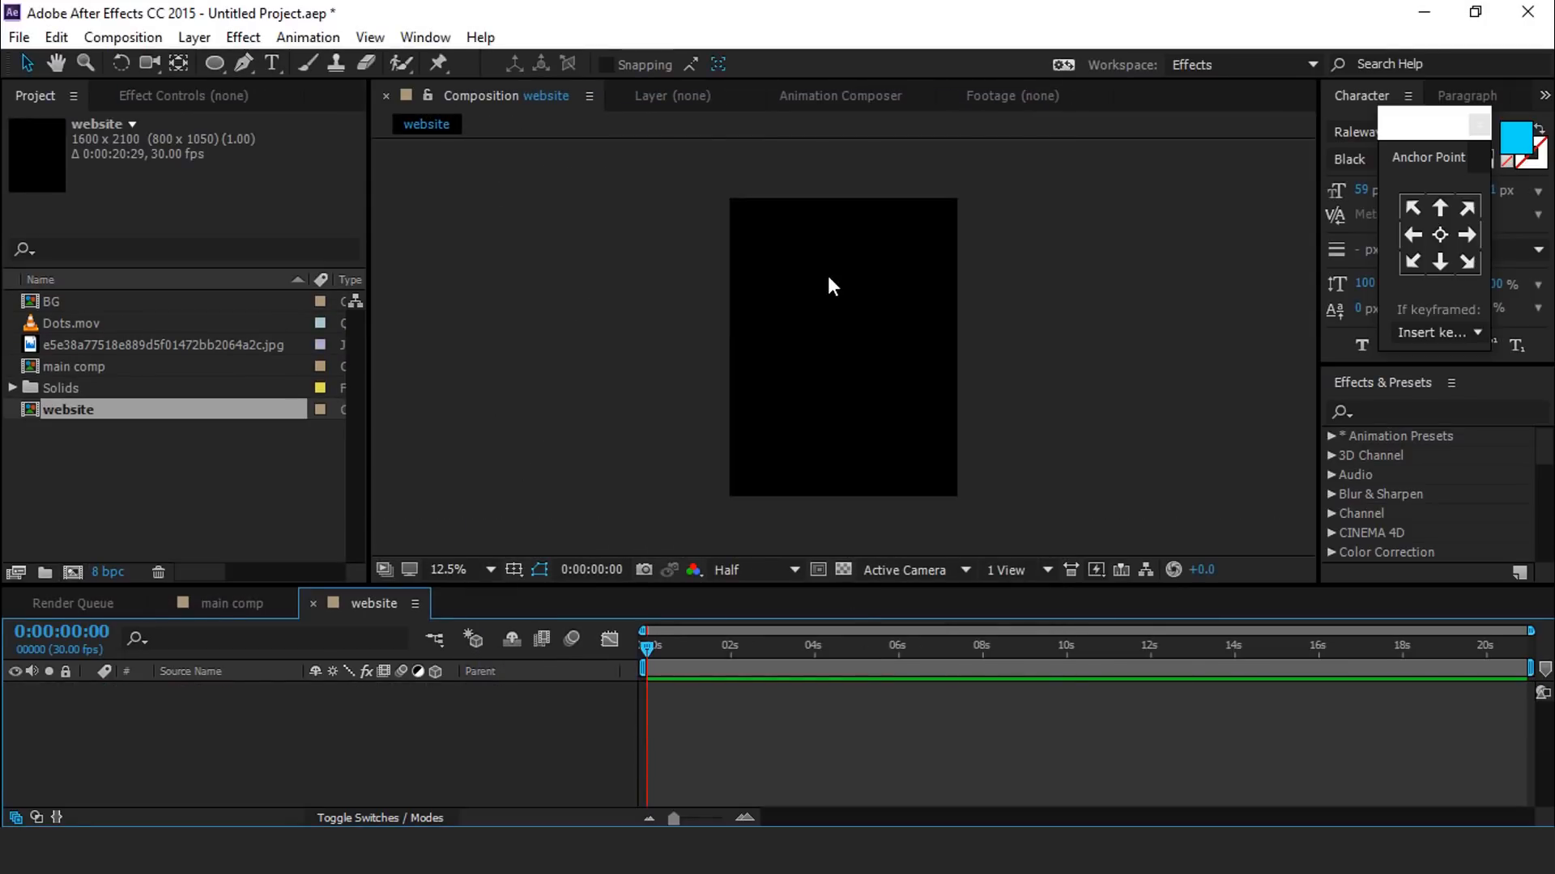
# Keyframe the website screenshot's Position to scroll upward over 10 s, then nest website into main comp at 44% scale
pyautogui.click(149, 344)
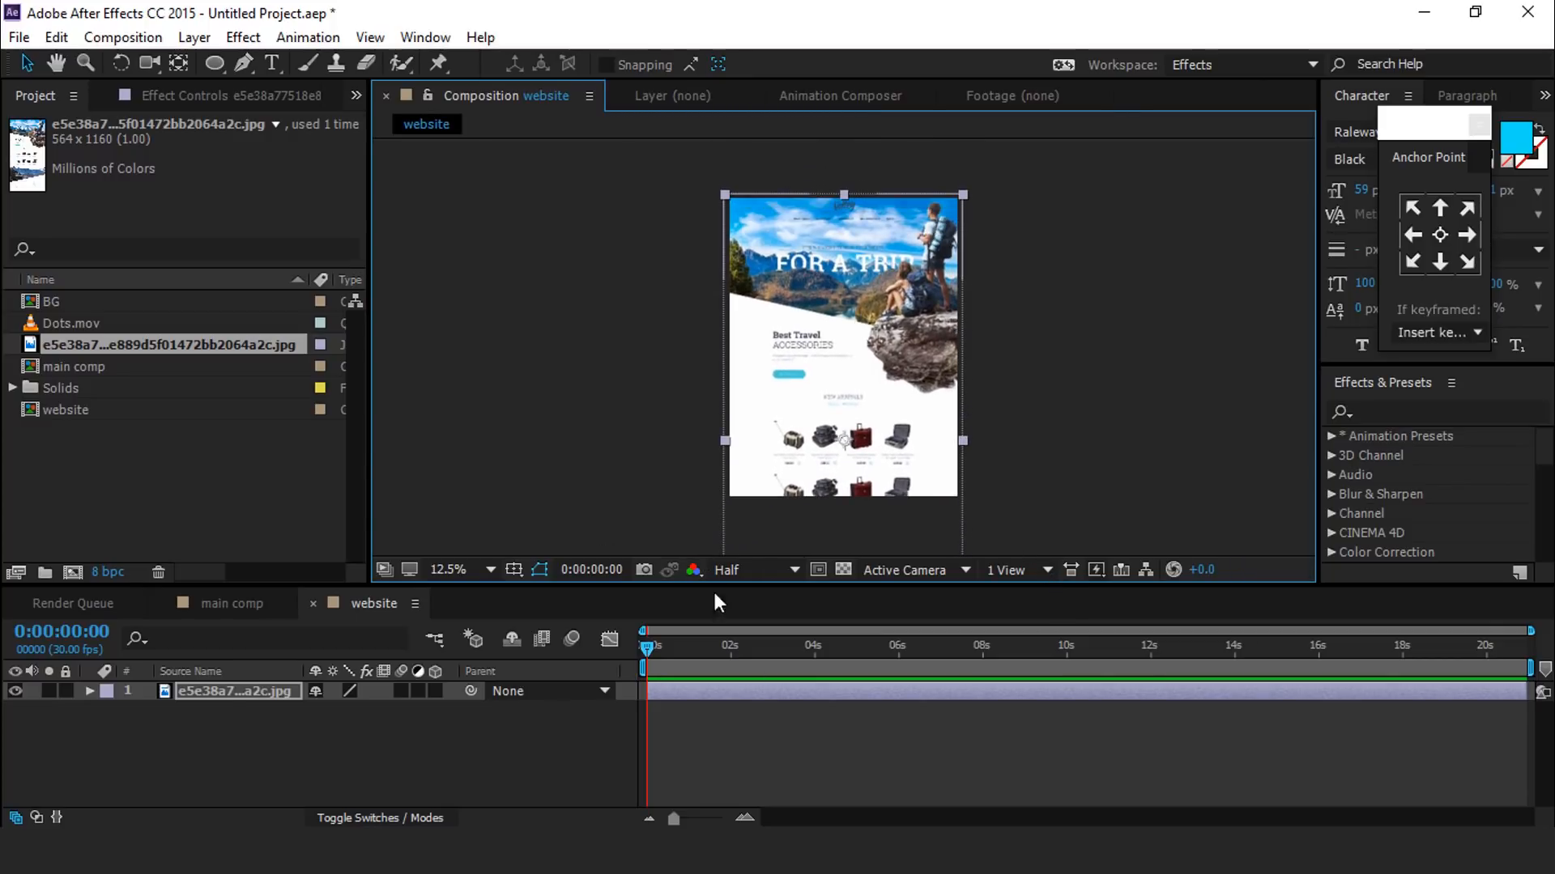
pyautogui.click(89, 691)
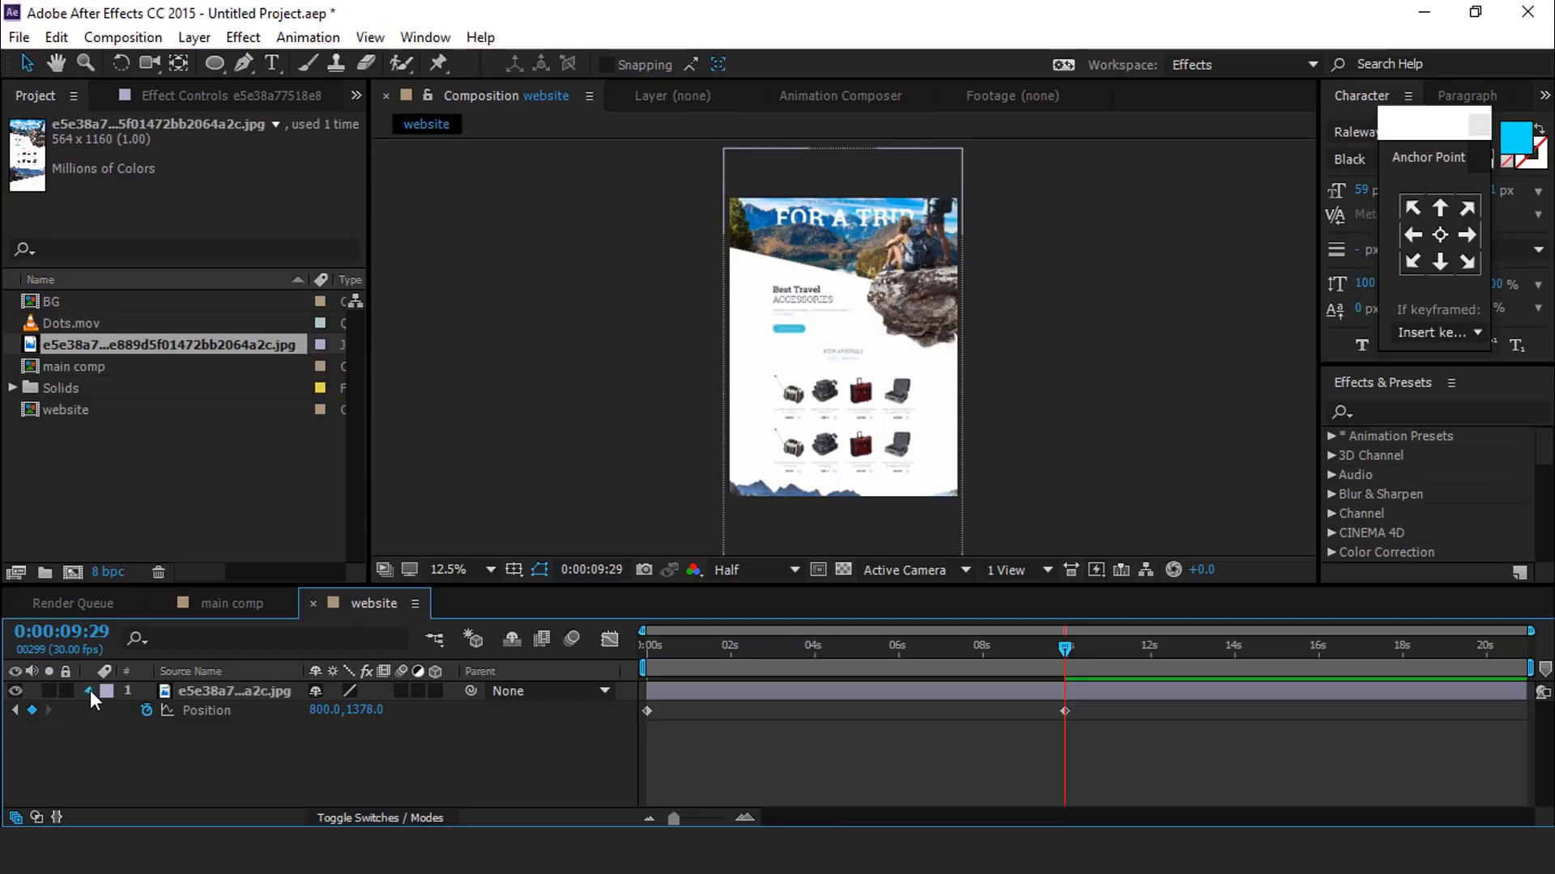
pyautogui.click(232, 602)
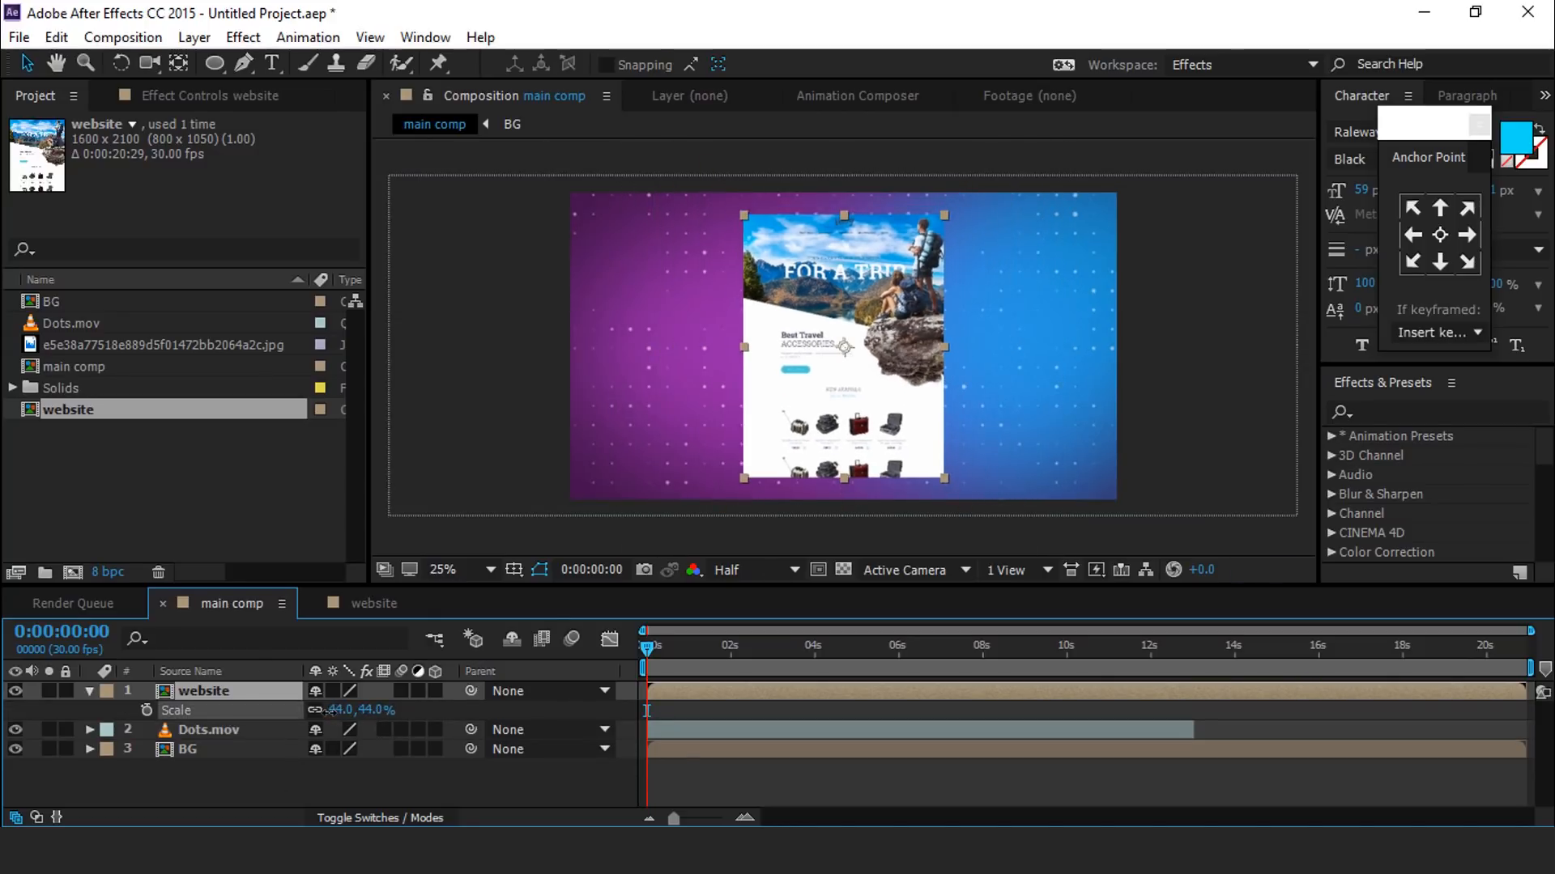
# Make the website layer 3D and add a 35mm two-node camera, Camera 1
pyautogui.click(89, 692)
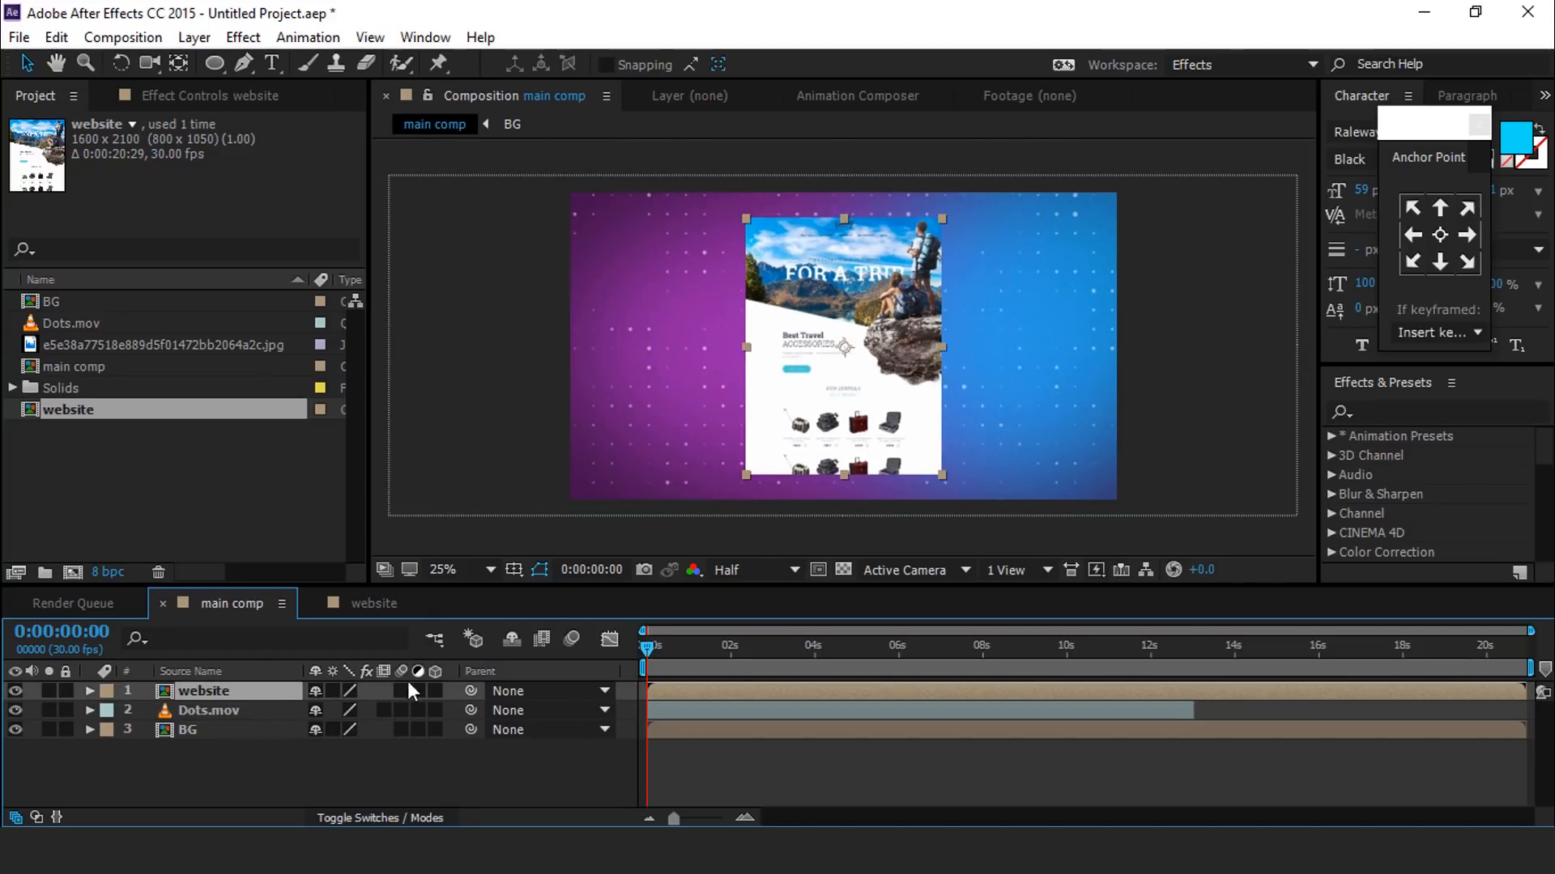
pyautogui.click(436, 690)
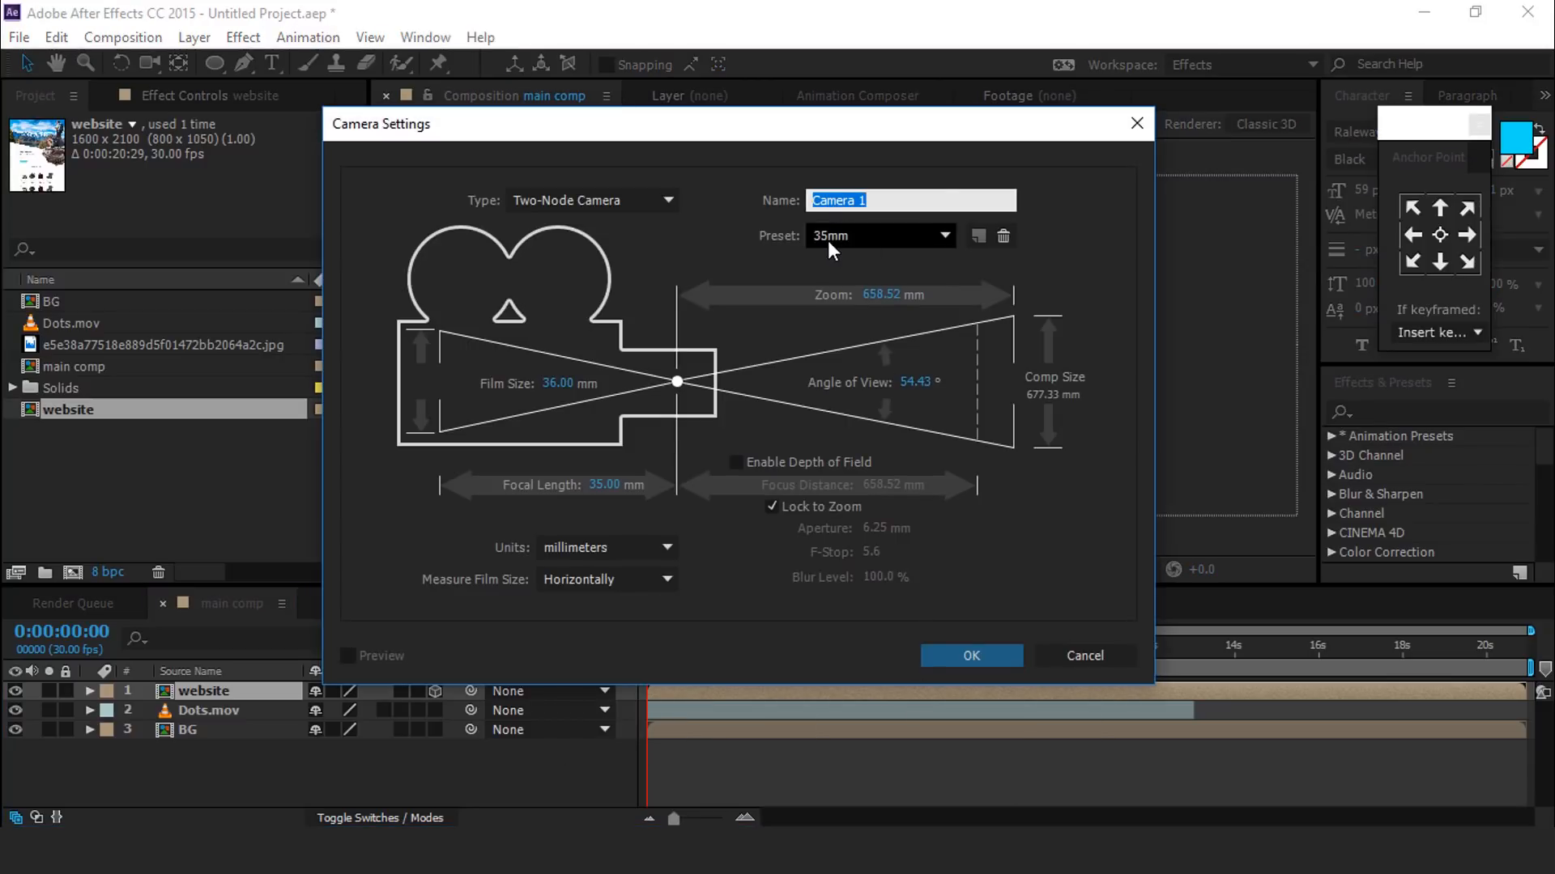
pyautogui.click(970, 656)
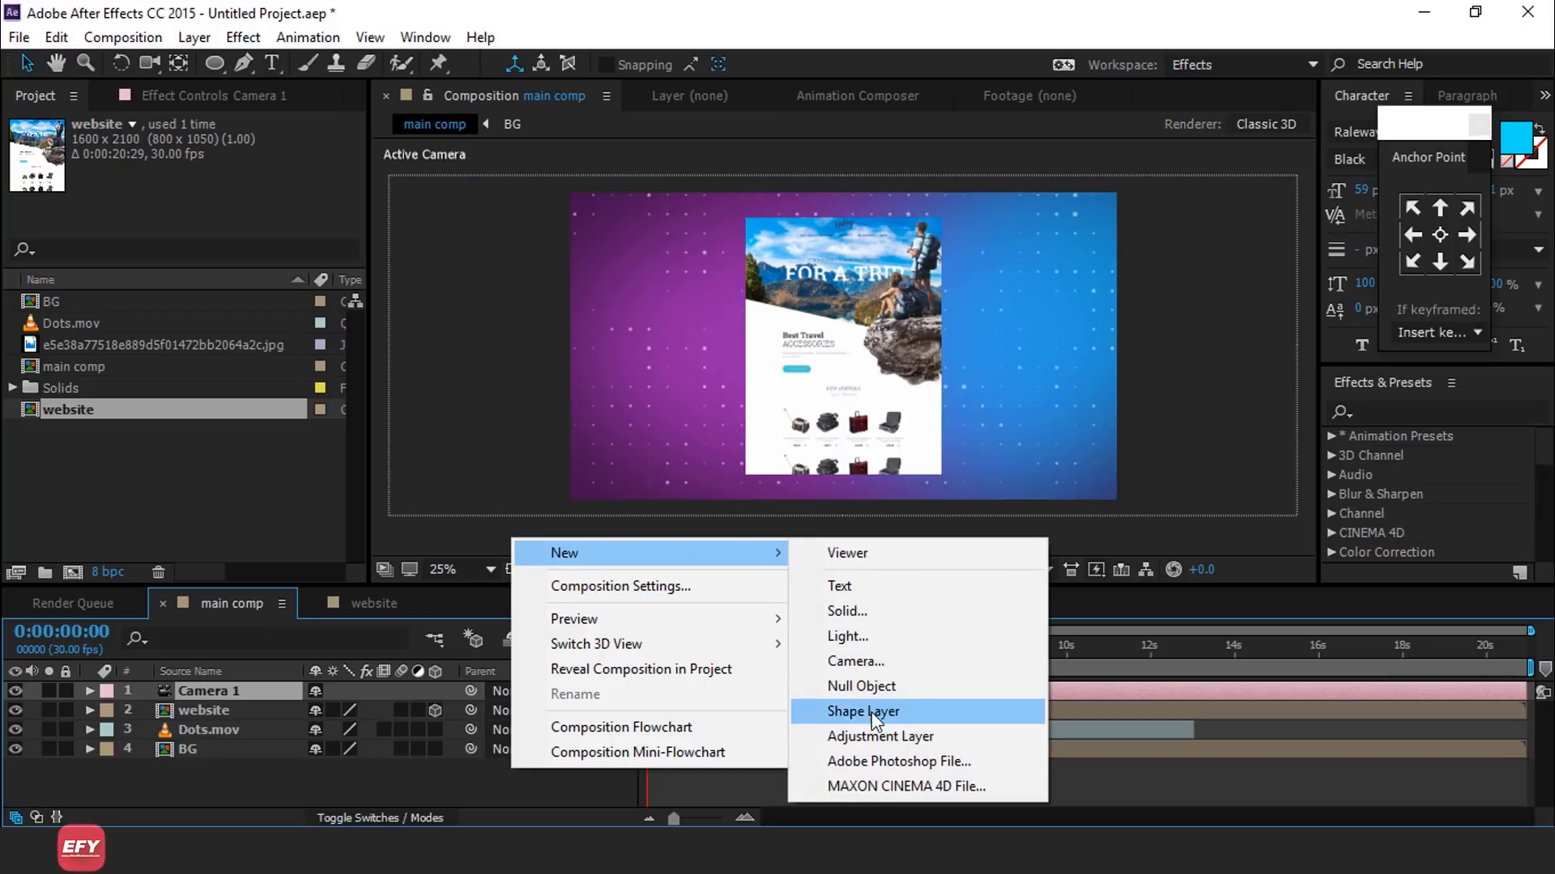
# Create a 3D null object, Null 1, and parent Camera 1 to it via pick-whip
pyautogui.click(862, 685)
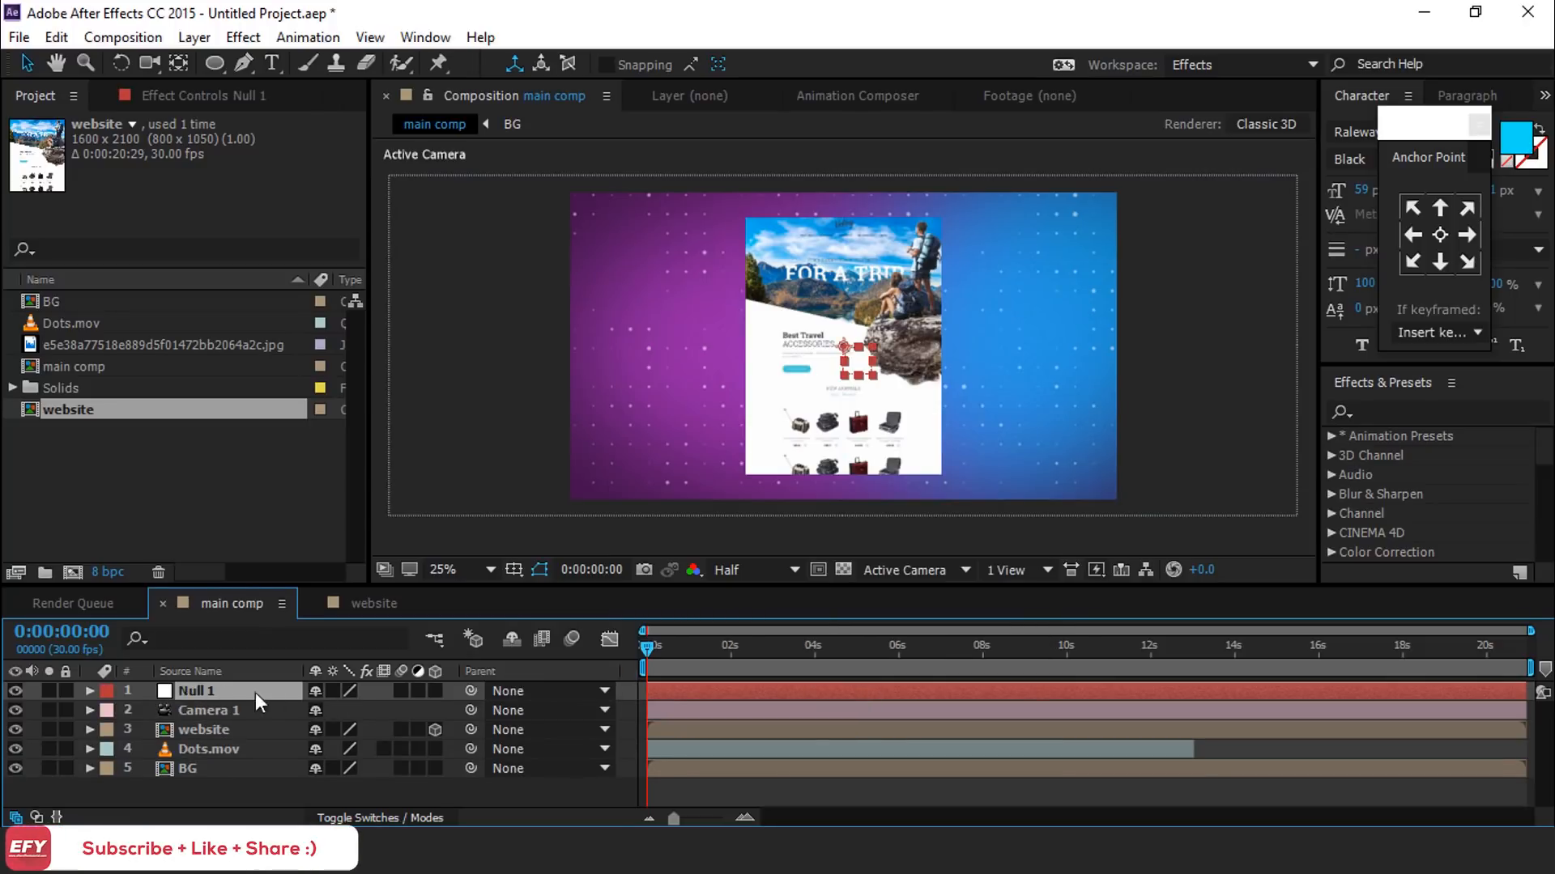
pyautogui.click(434, 691)
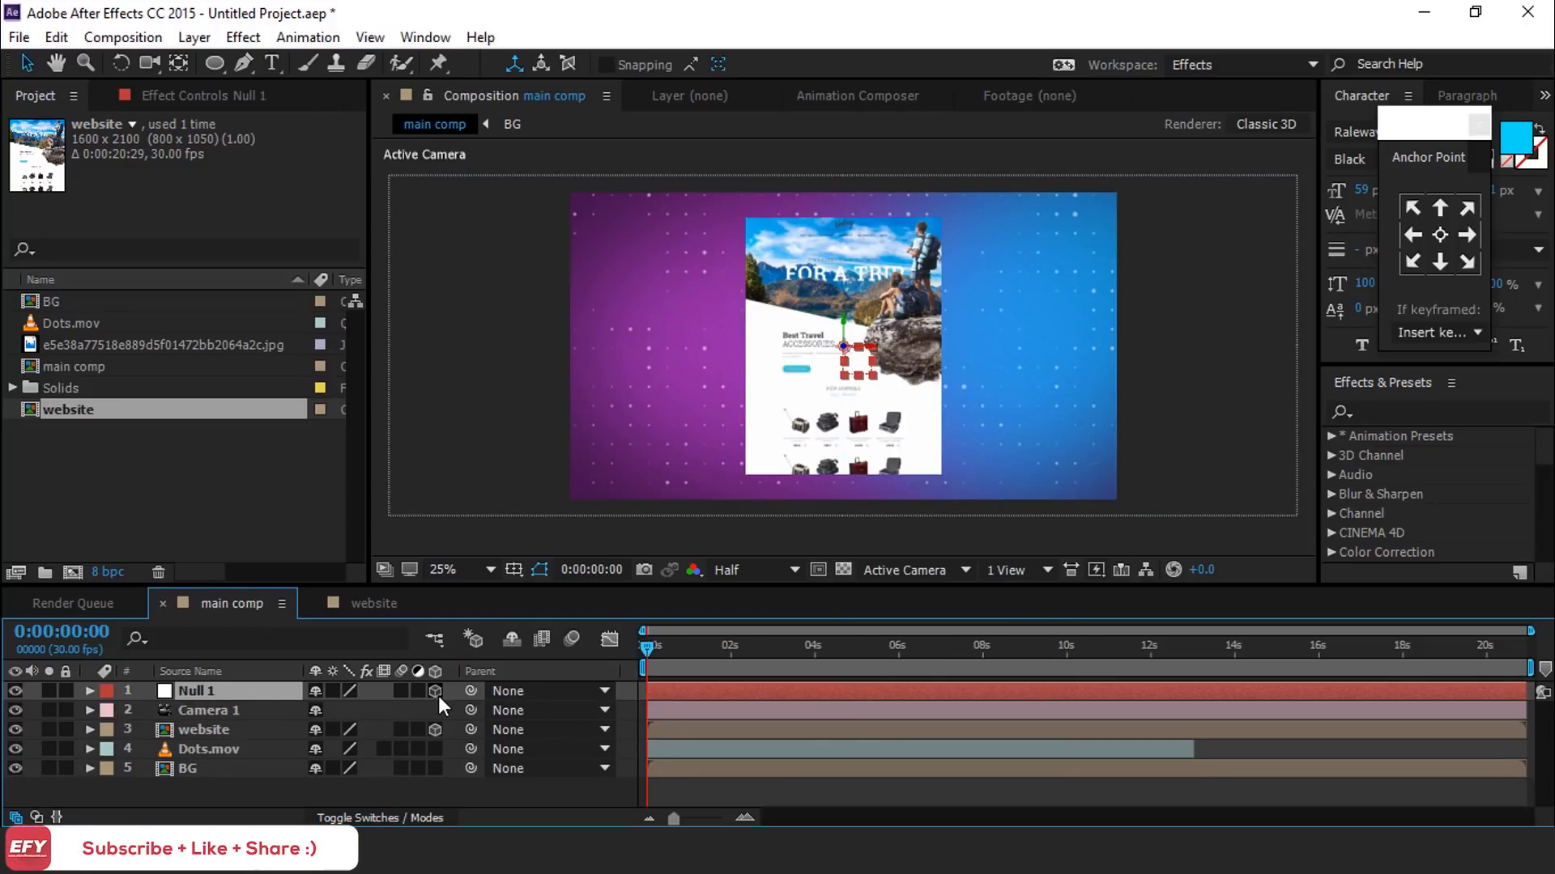
pyautogui.click(209, 709)
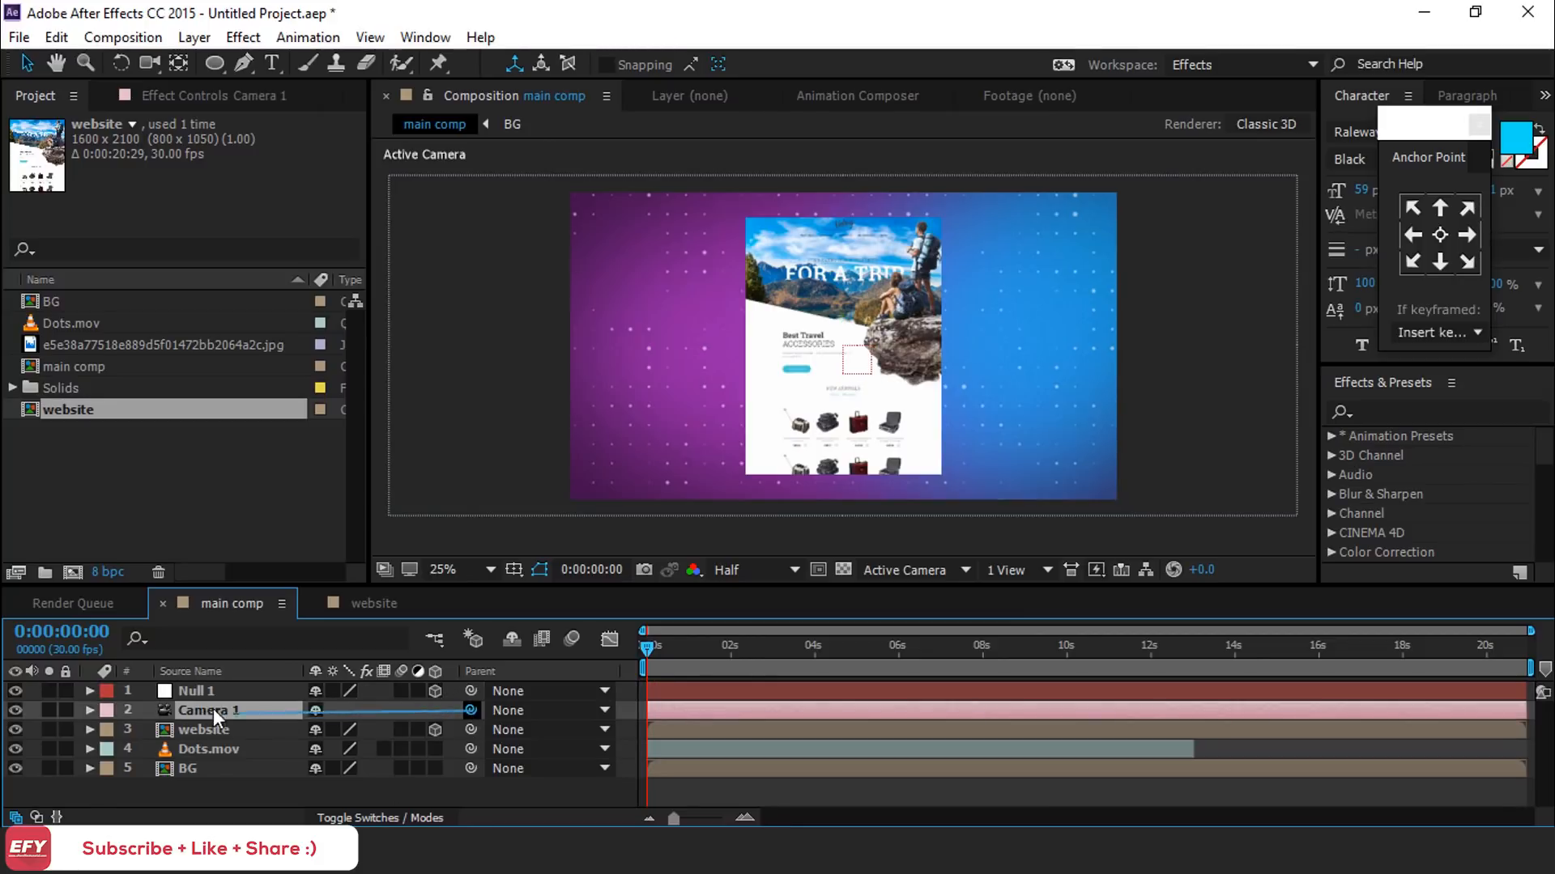
pyautogui.click(194, 692)
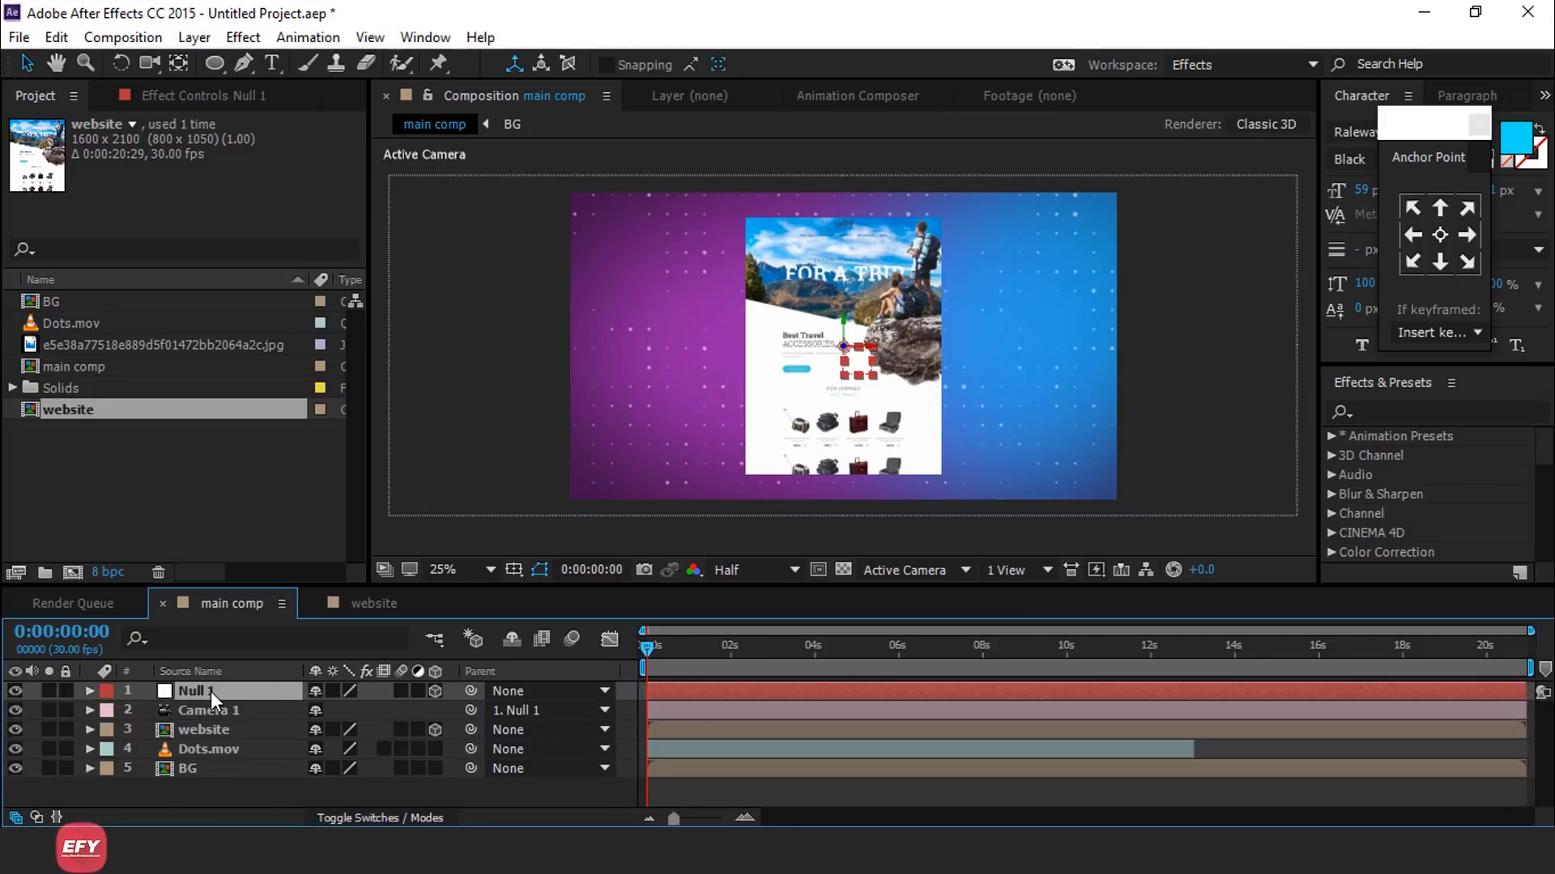
# Keyframe Null 1 X/Y Rotation 0° at 0s to 14°/24° at 2s with Easy Ease, then preview
pyautogui.click(87, 691)
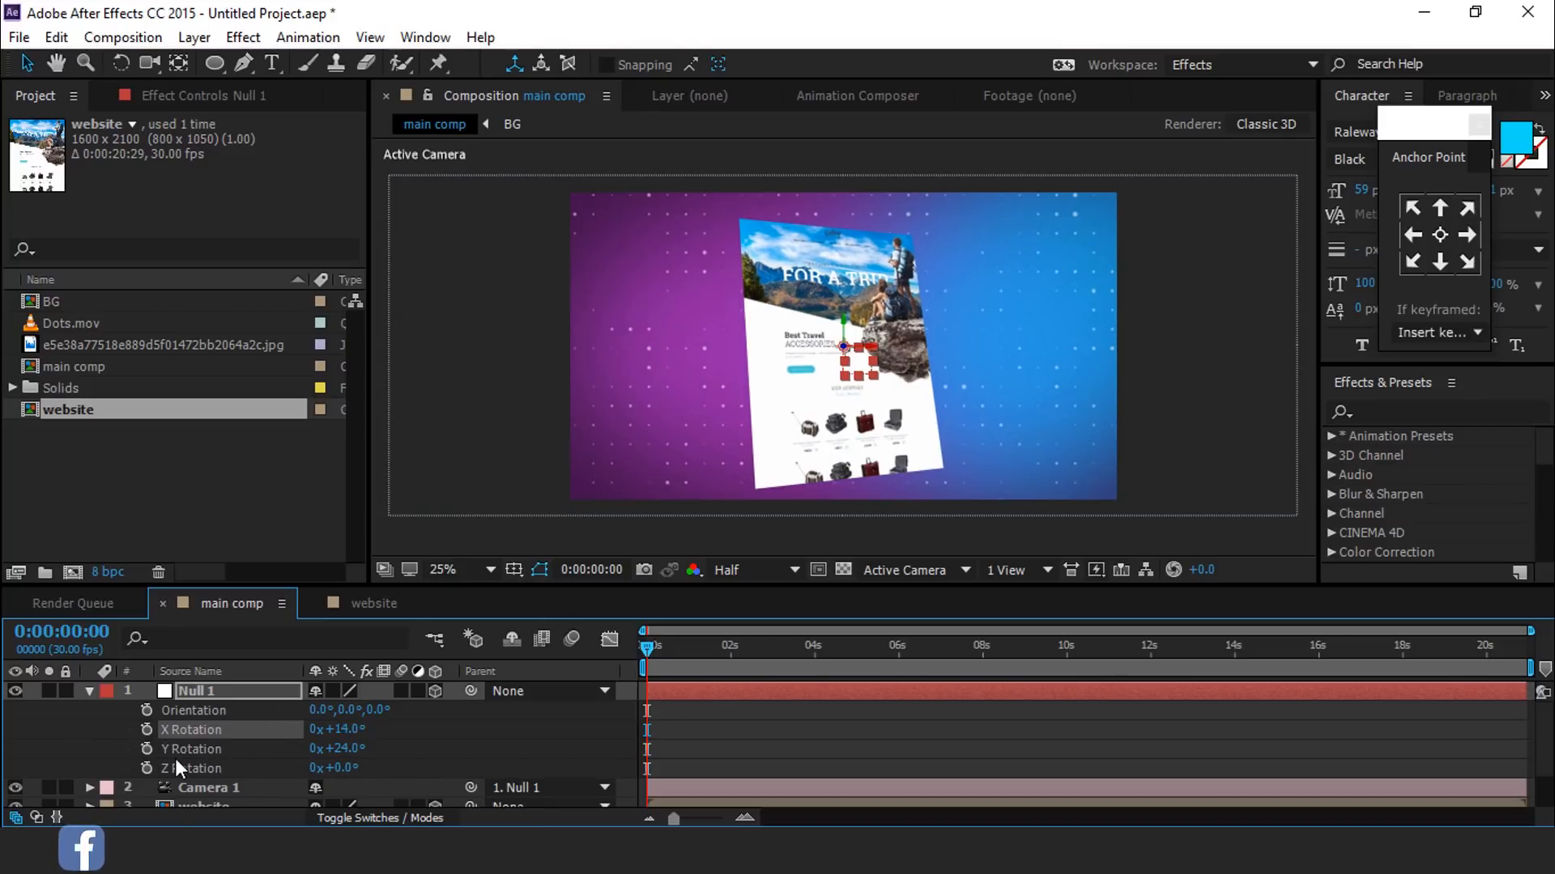
pyautogui.click(147, 731)
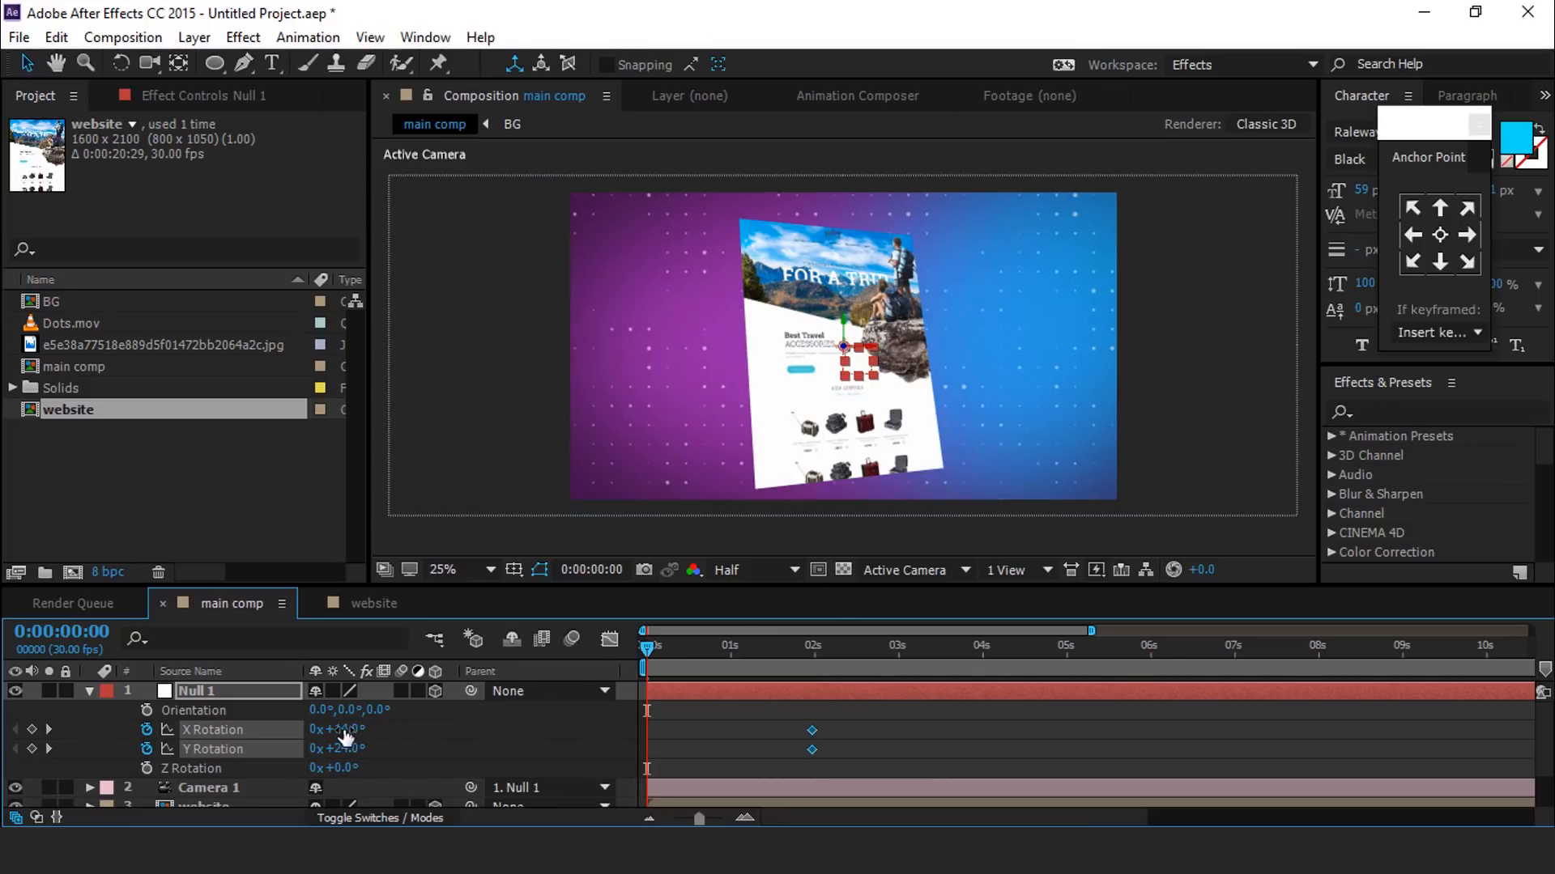
pyautogui.click(337, 730)
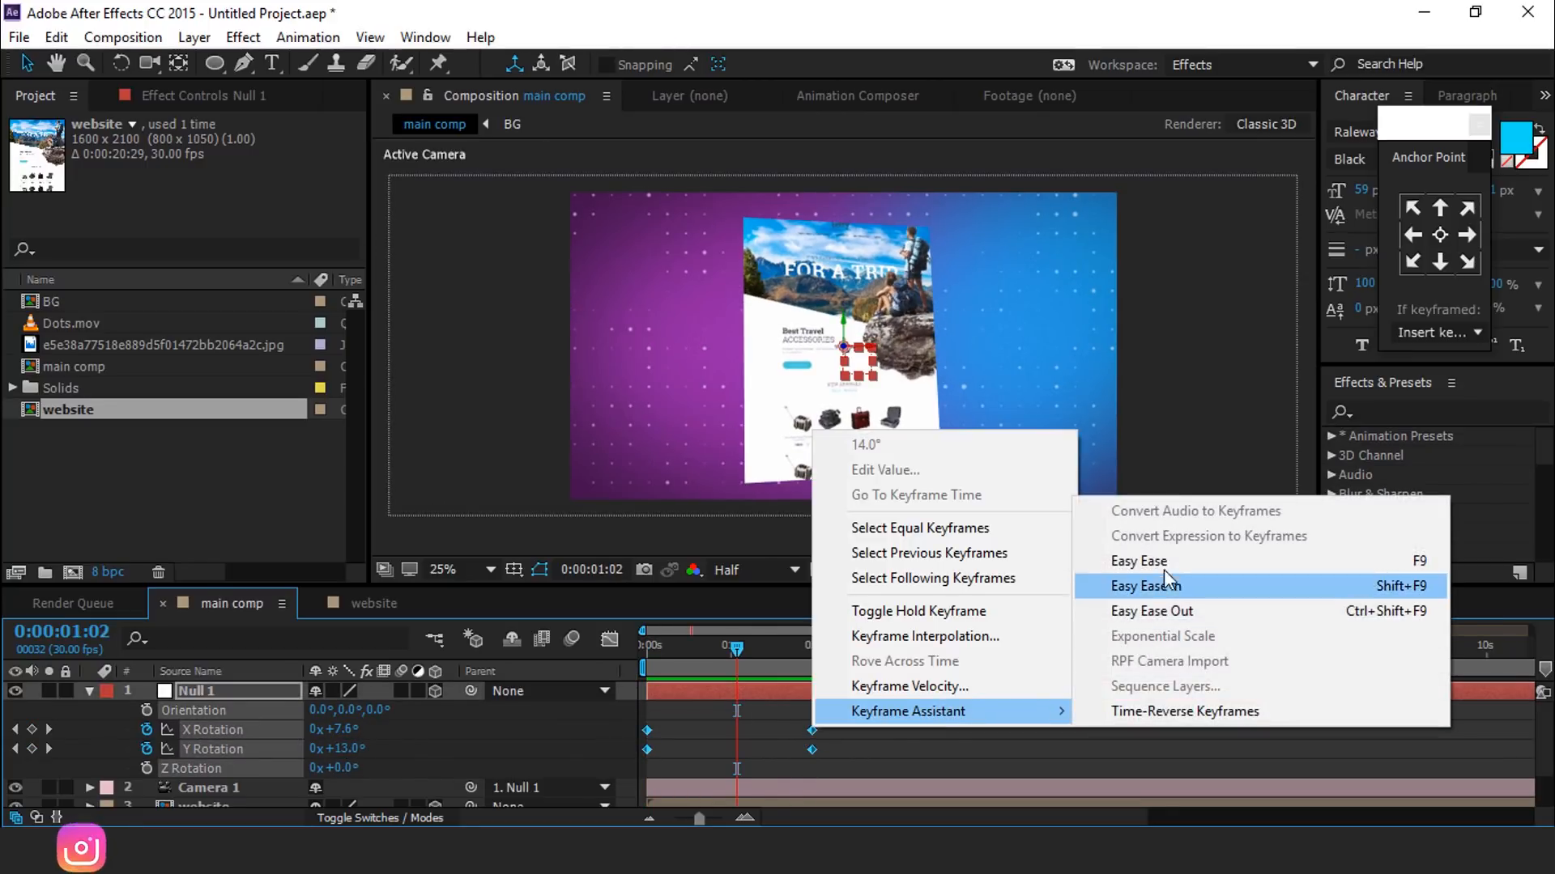
pyautogui.click(1147, 584)
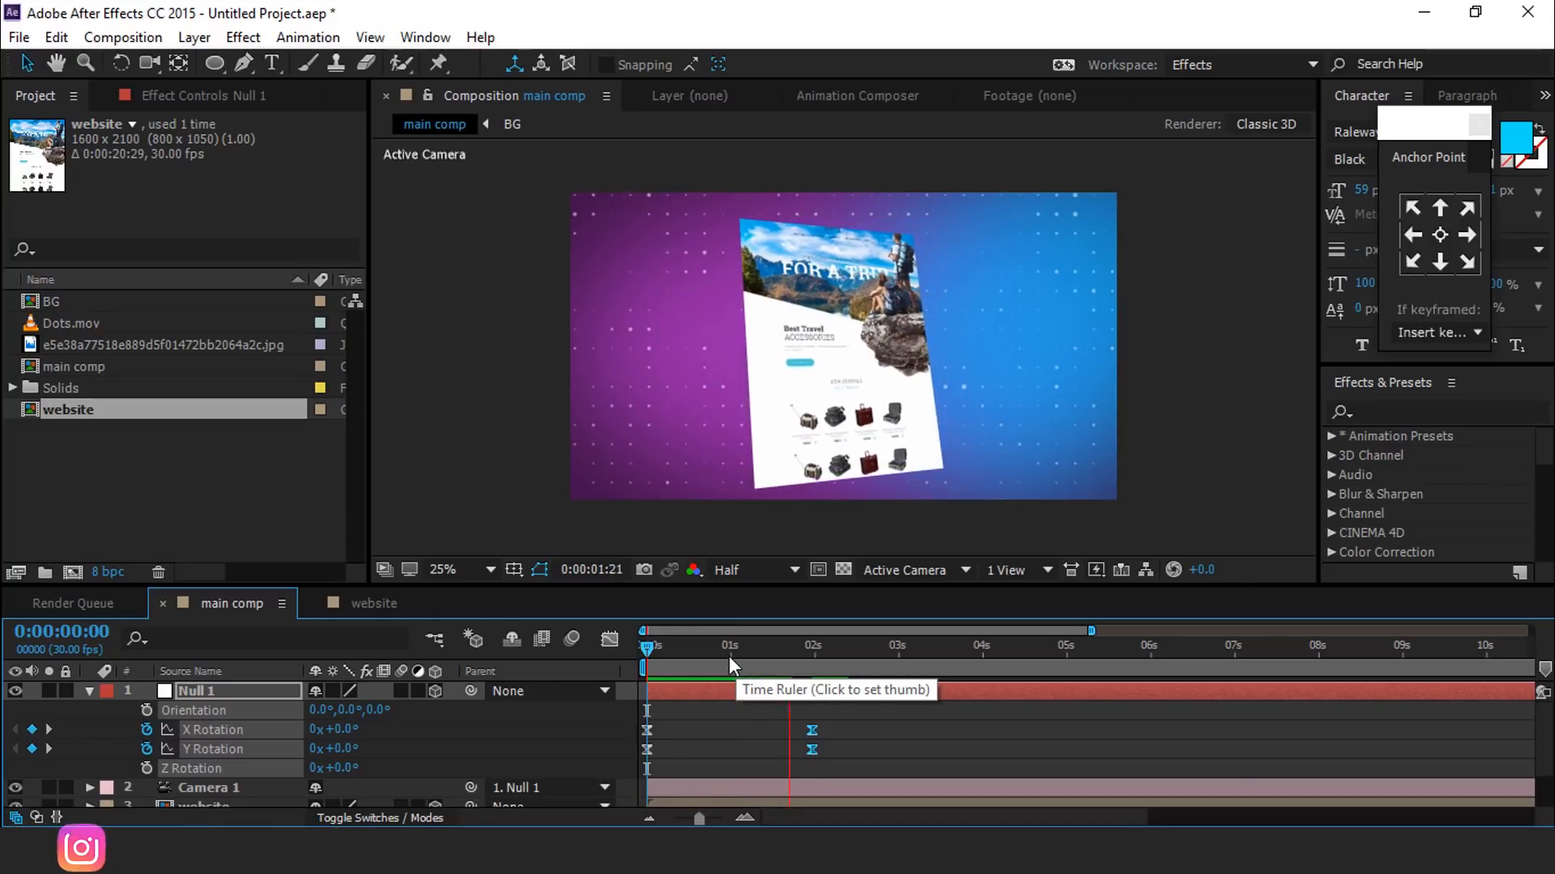
pyautogui.click(800, 646)
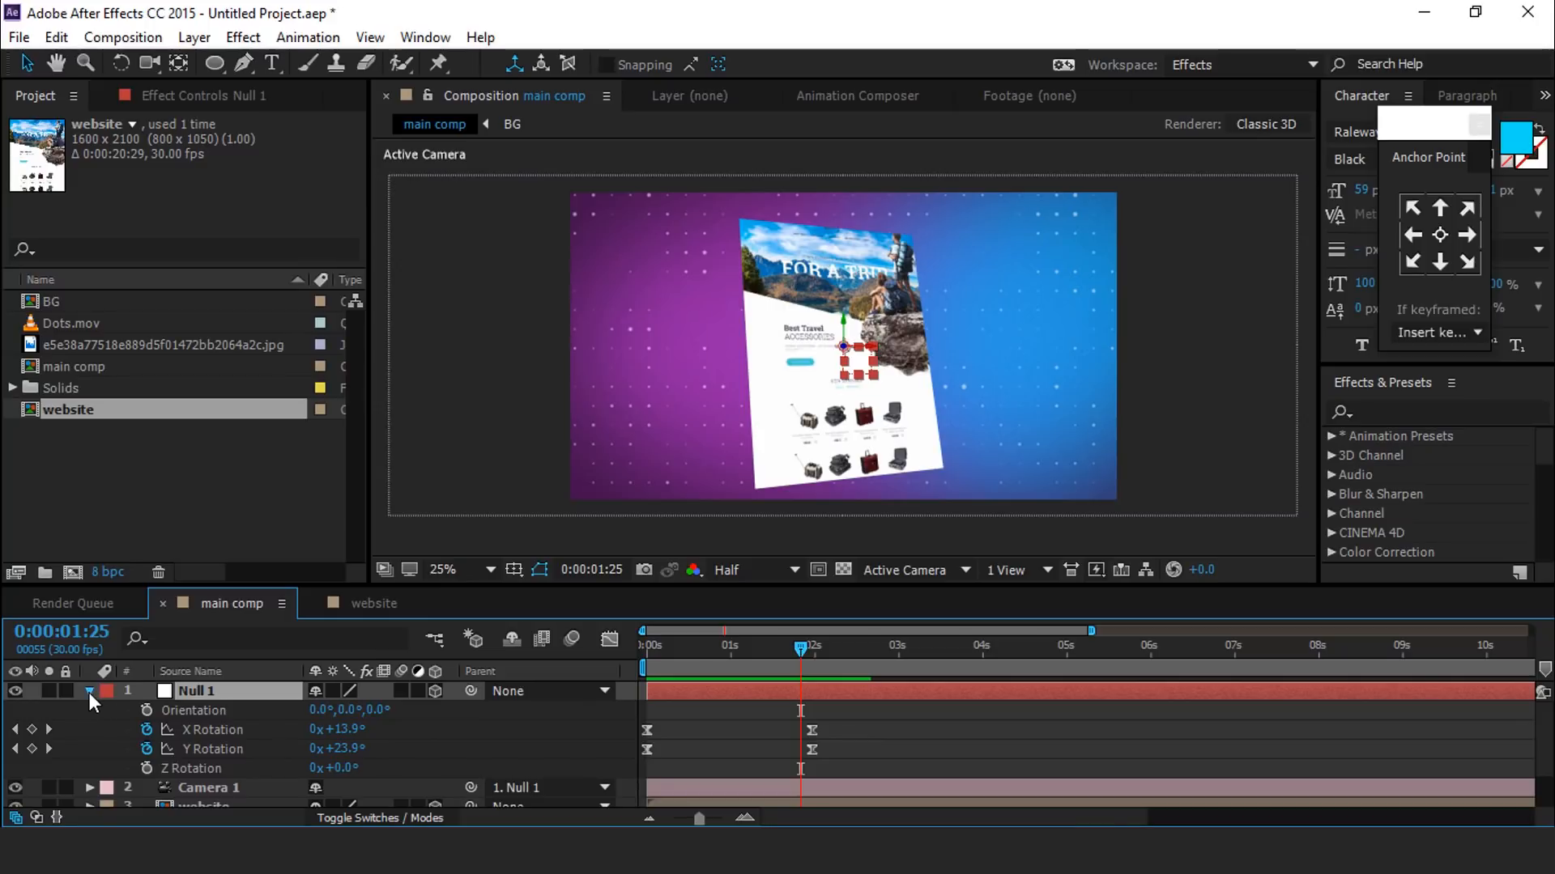
# Shape the website's slide-in speed graph to start fast and slow down, then select Null 1
pyautogui.click(204, 730)
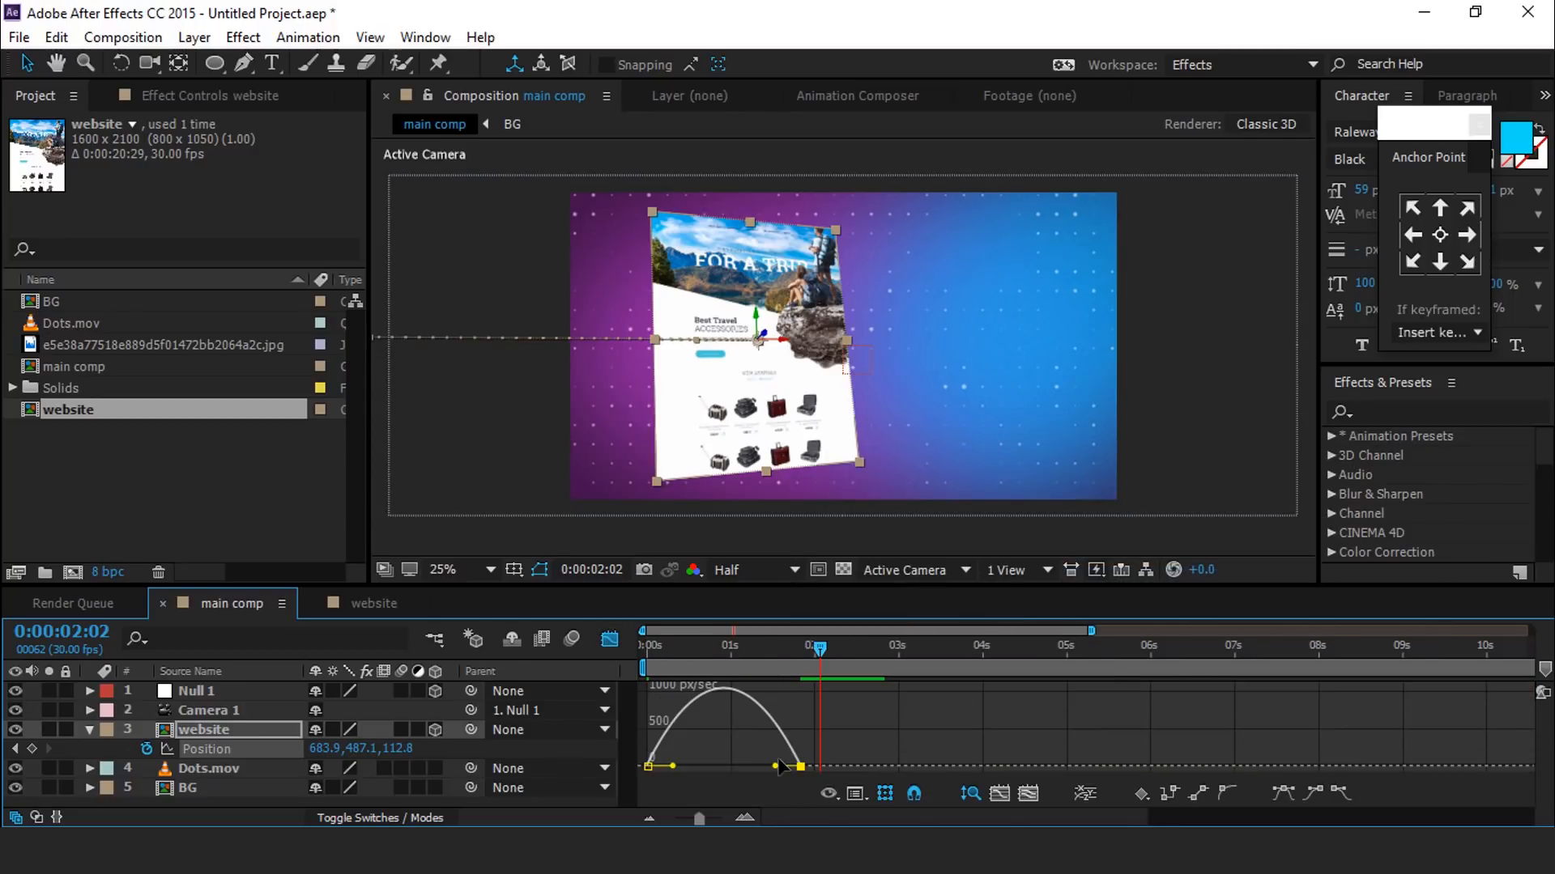
pyautogui.click(609, 639)
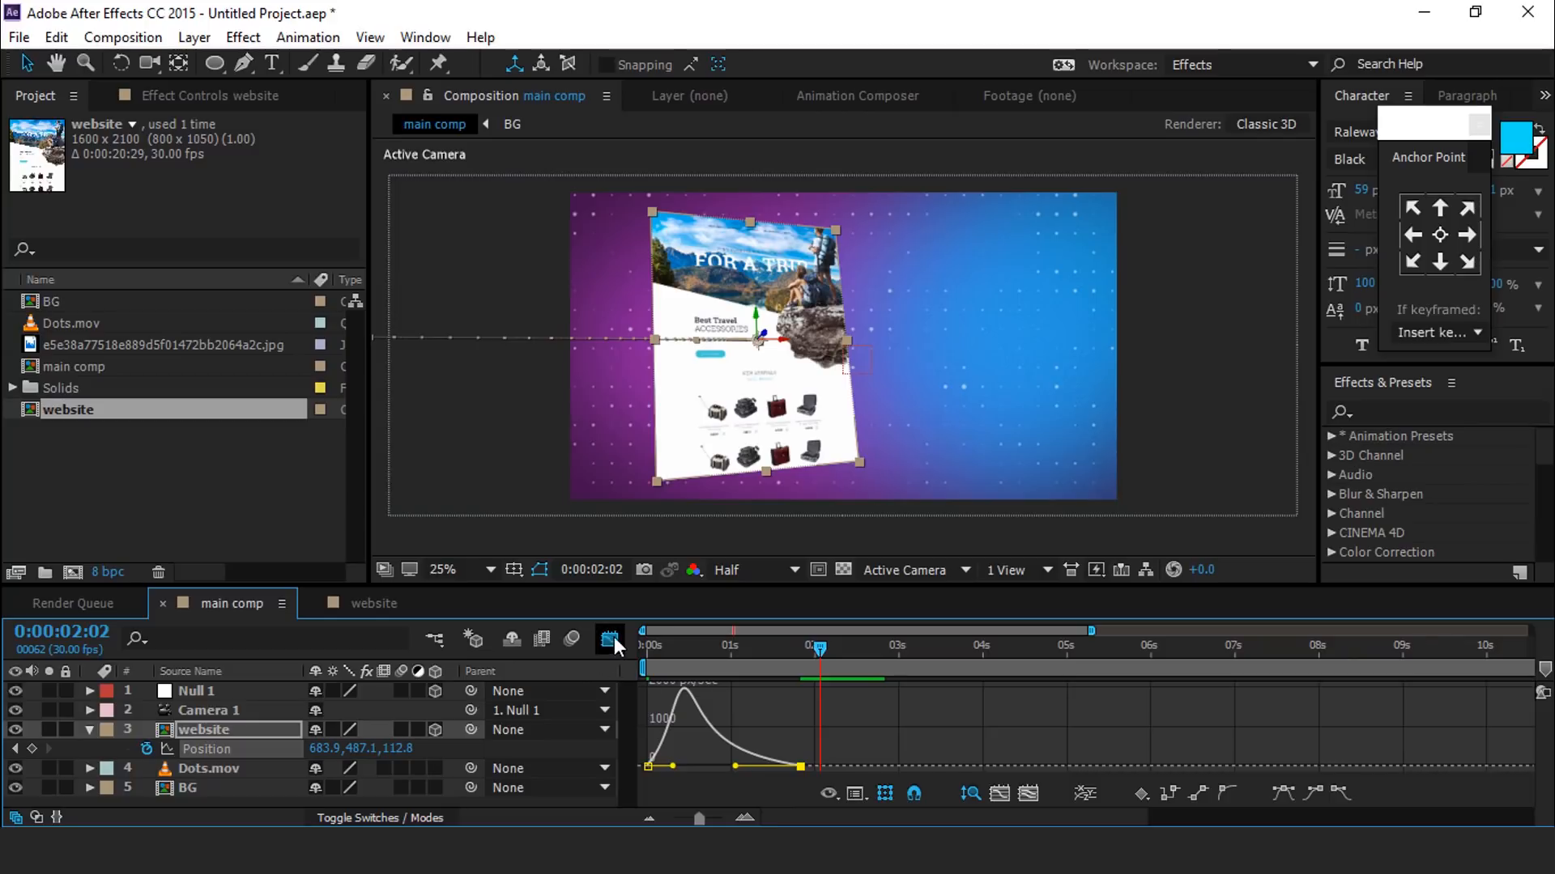
pyautogui.click(196, 690)
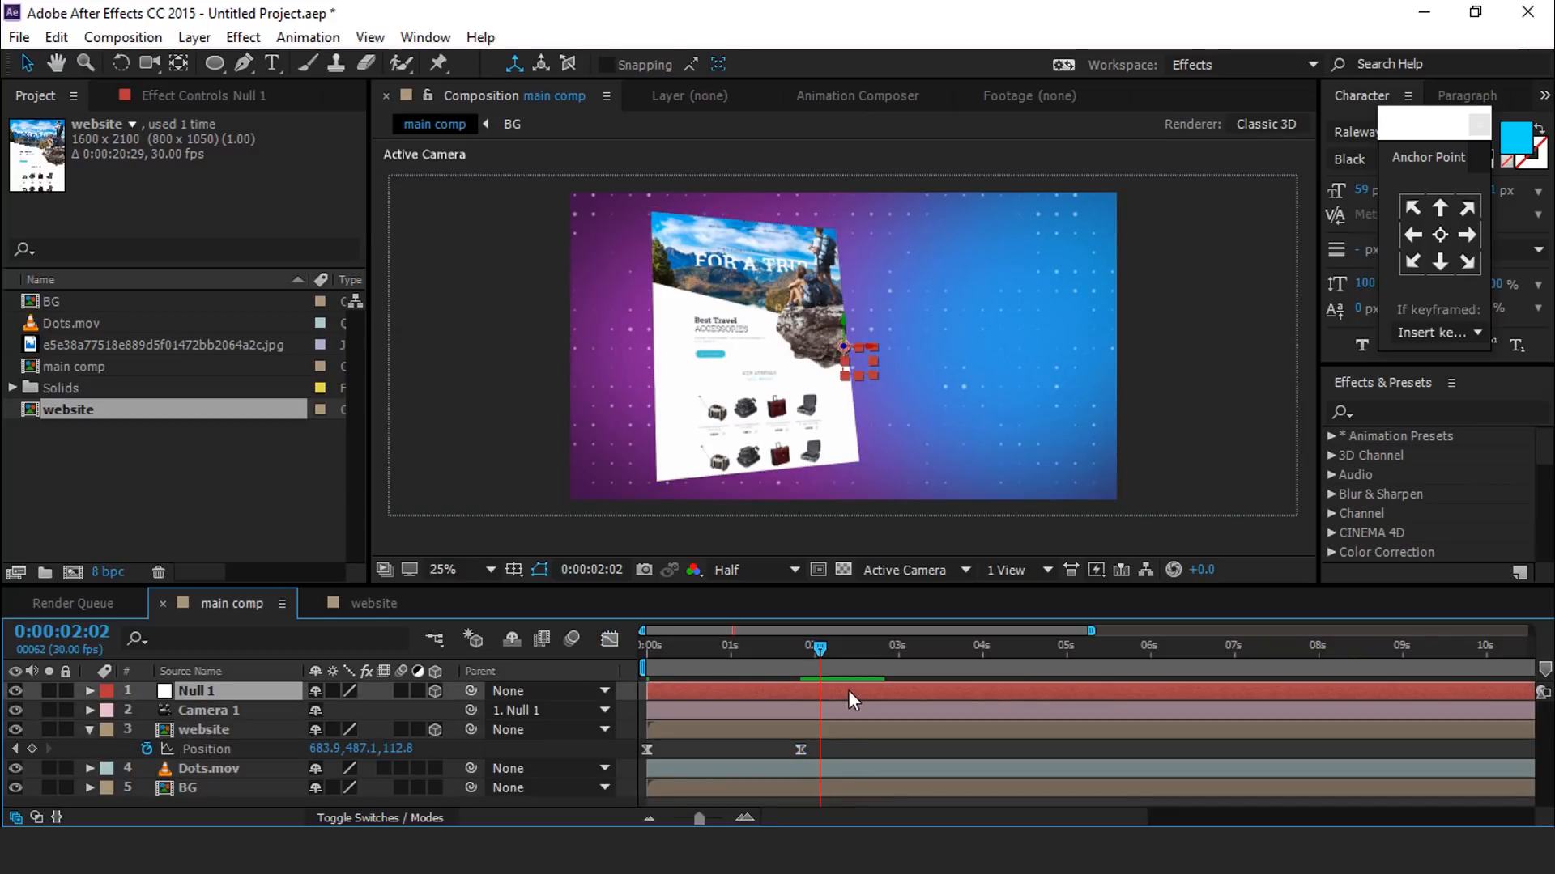
pyautogui.click(87, 690)
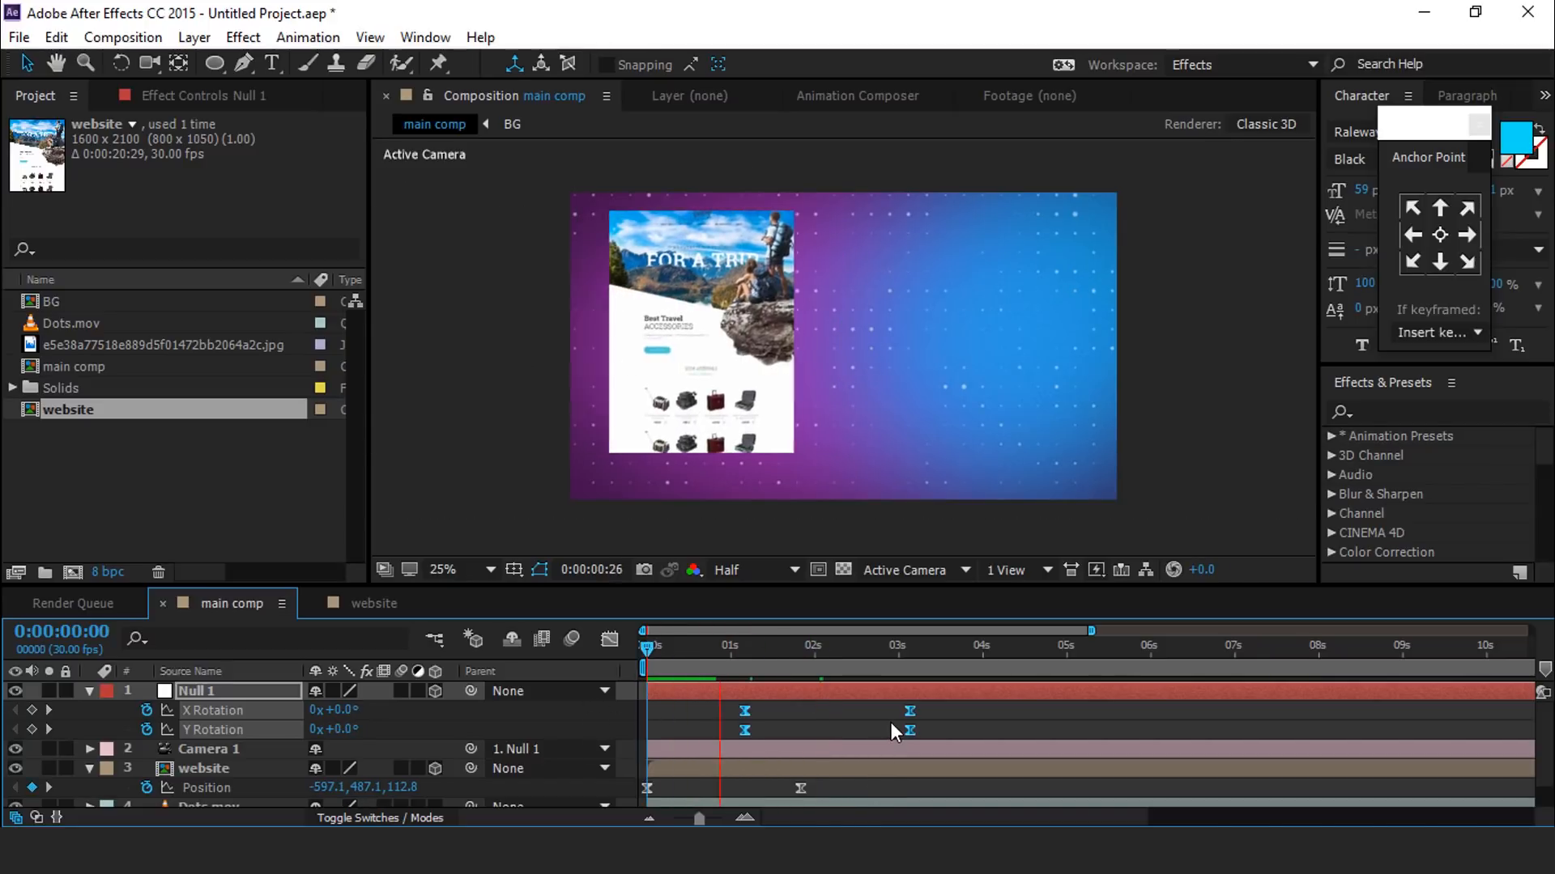
# Shift Null 1's rotation keyframes to about 2.5–4.5 s and collapse the layer properties
pyautogui.click(803, 661)
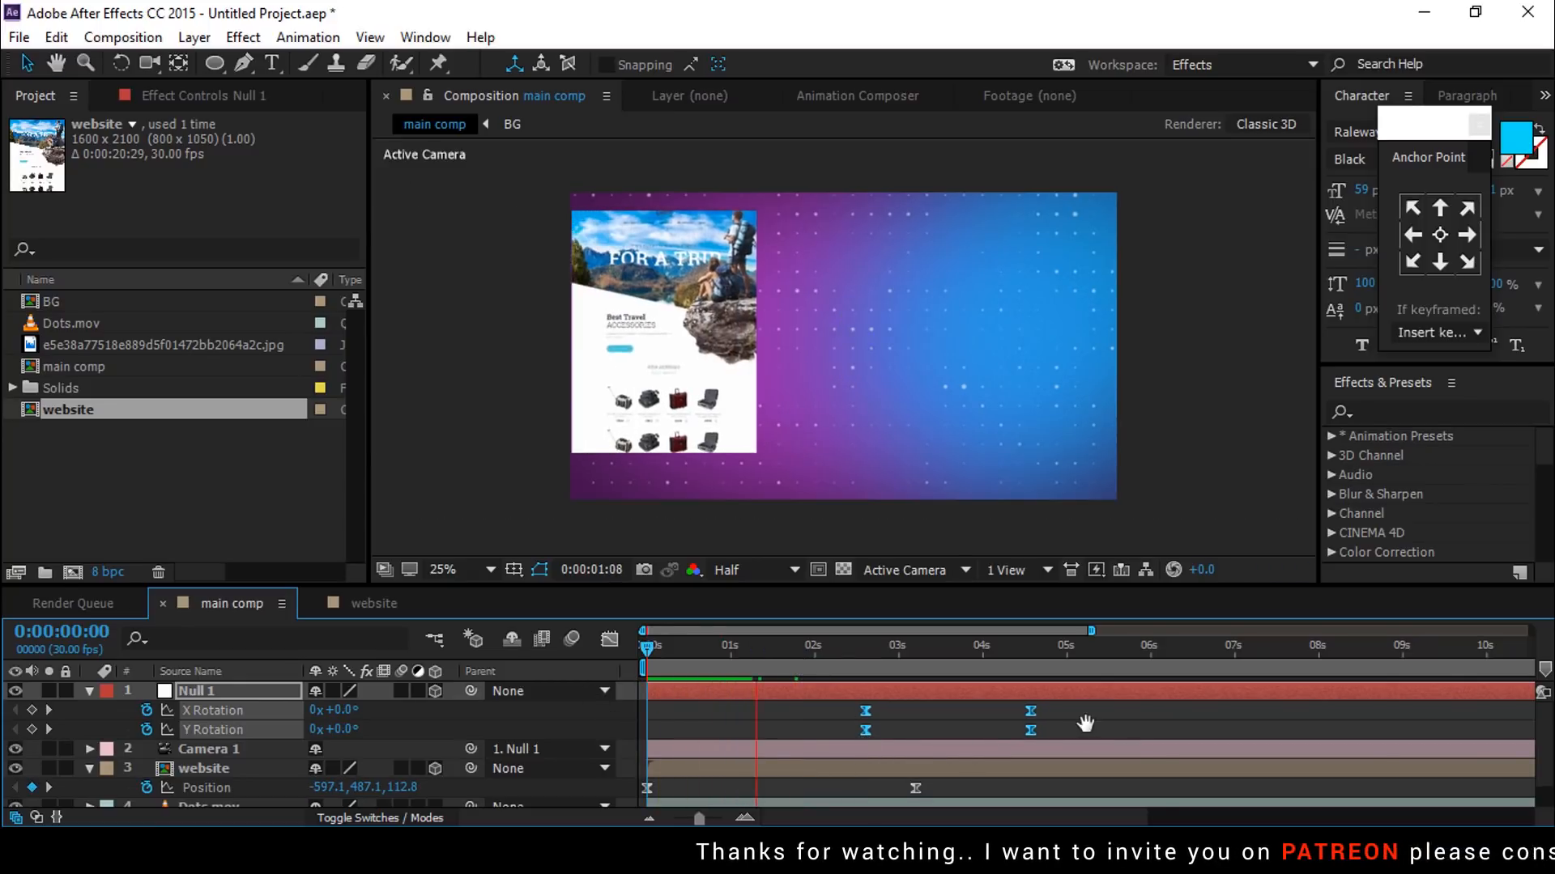
pyautogui.click(902, 630)
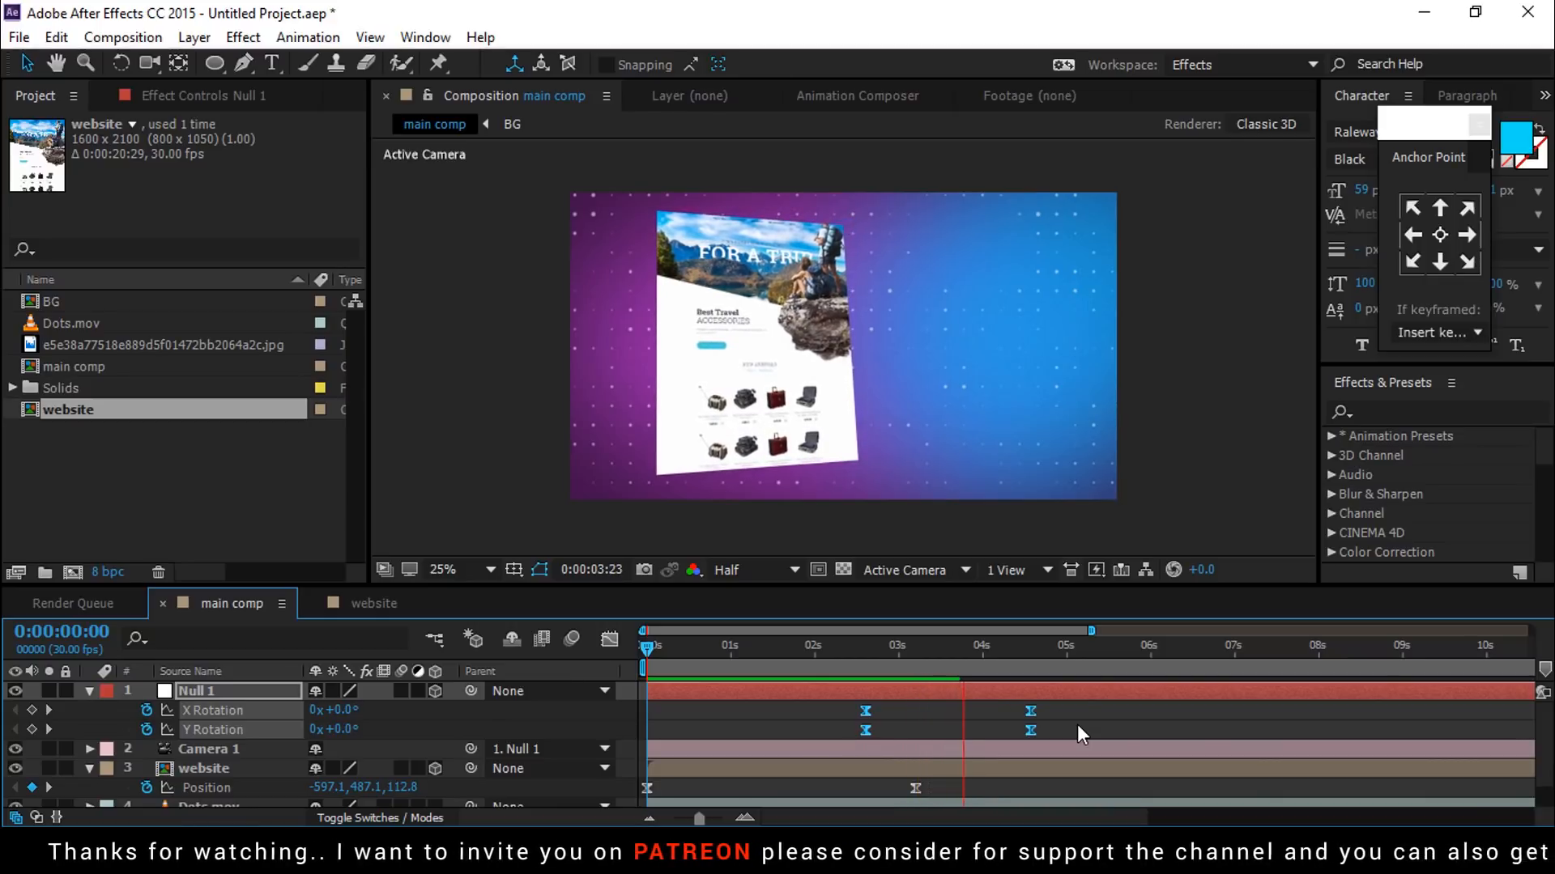
pyautogui.click(1032, 646)
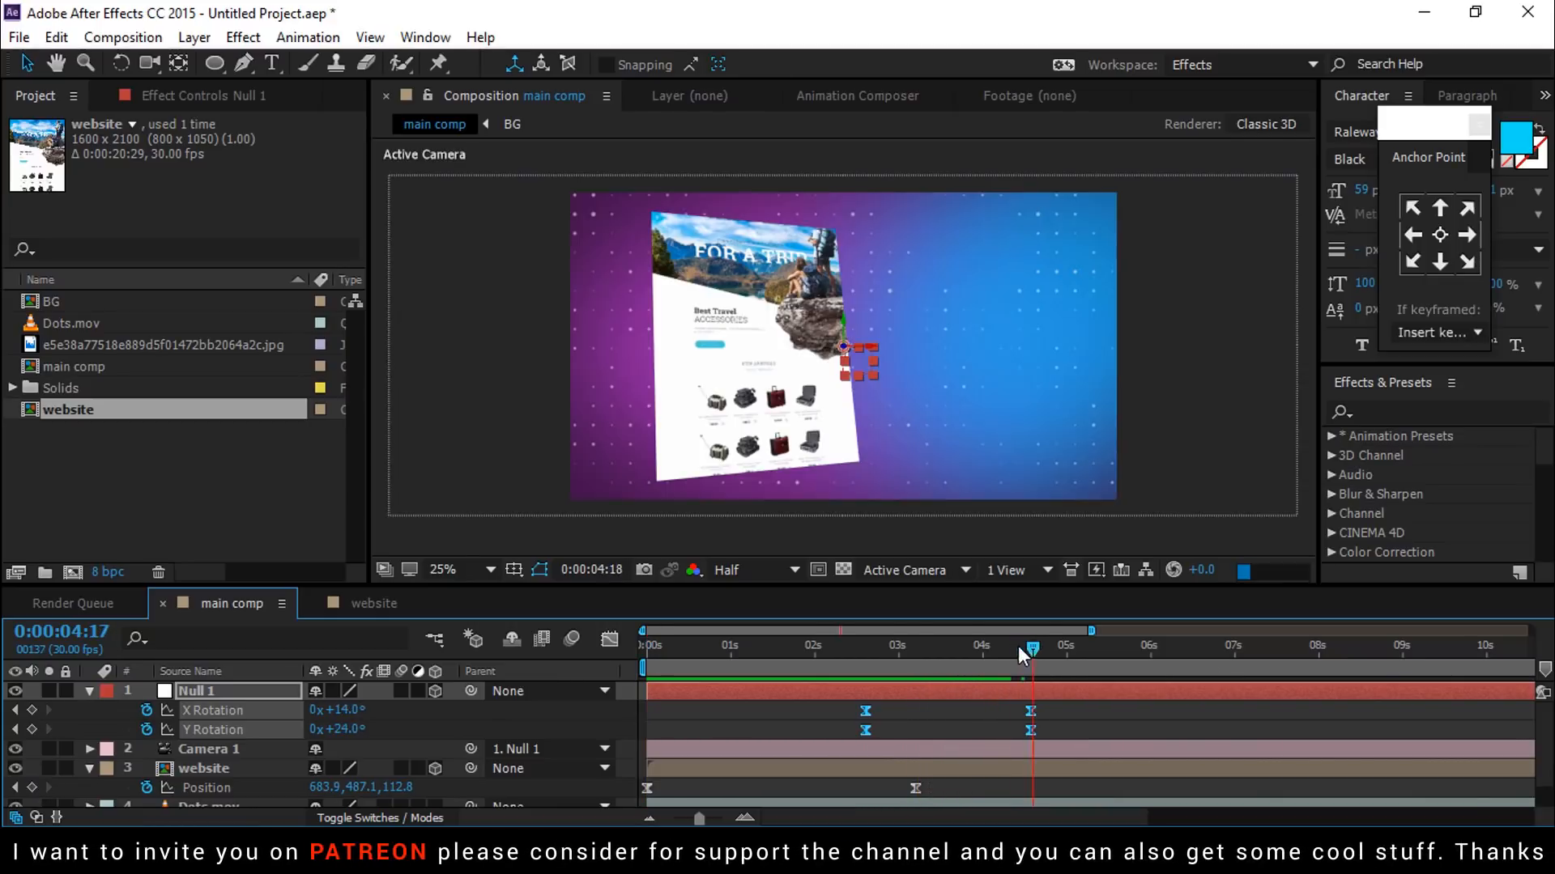
pyautogui.click(87, 689)
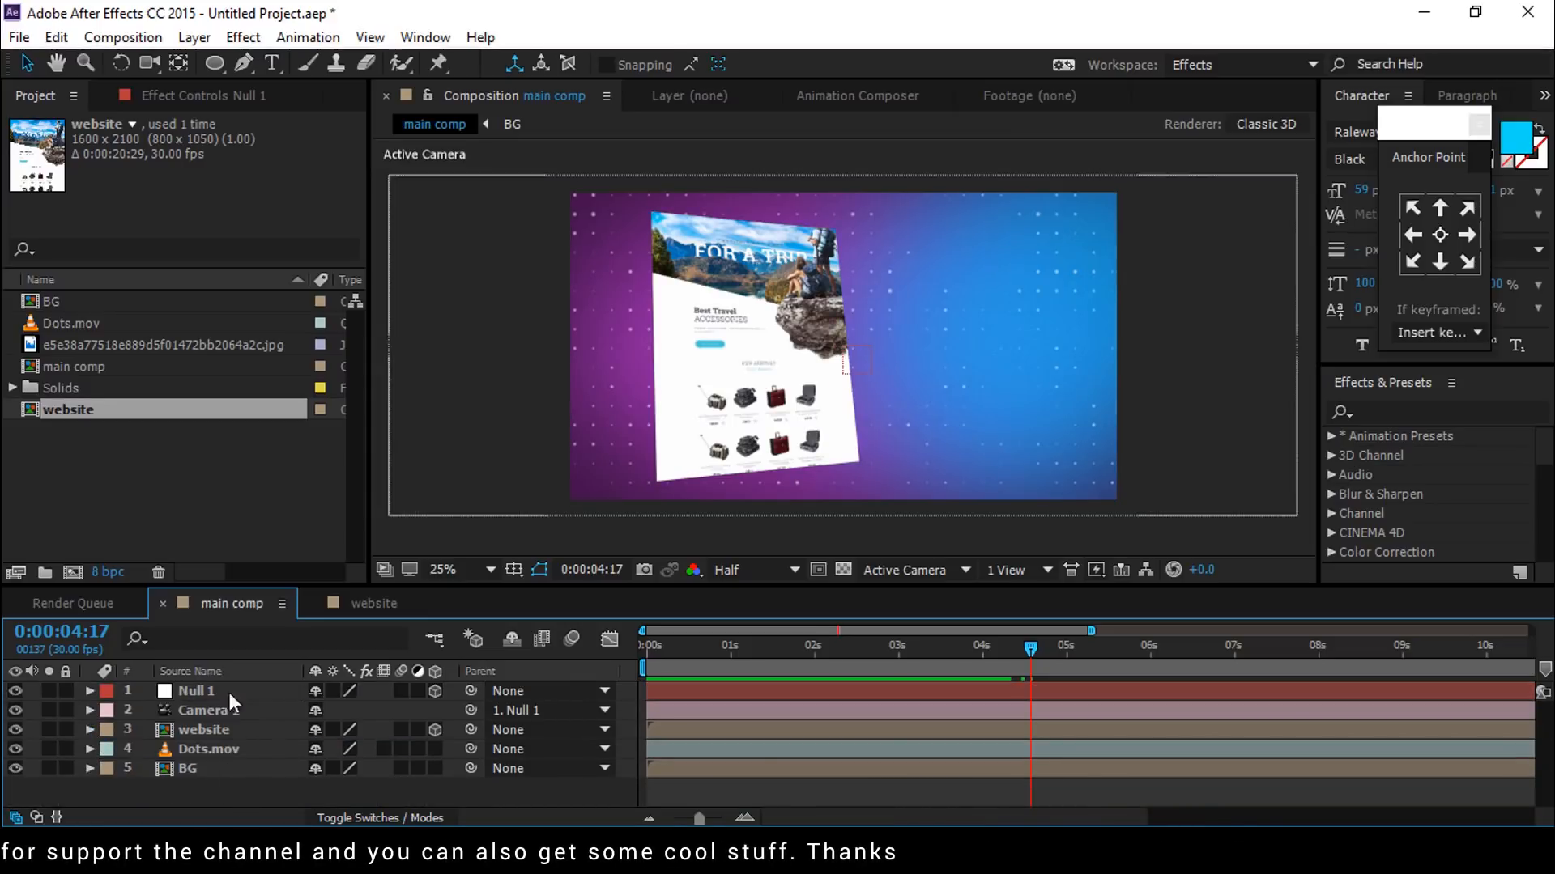
# Duplicate the website comp as 'shadow' beneath the website layer and reveal its Position
pyautogui.click(204, 731)
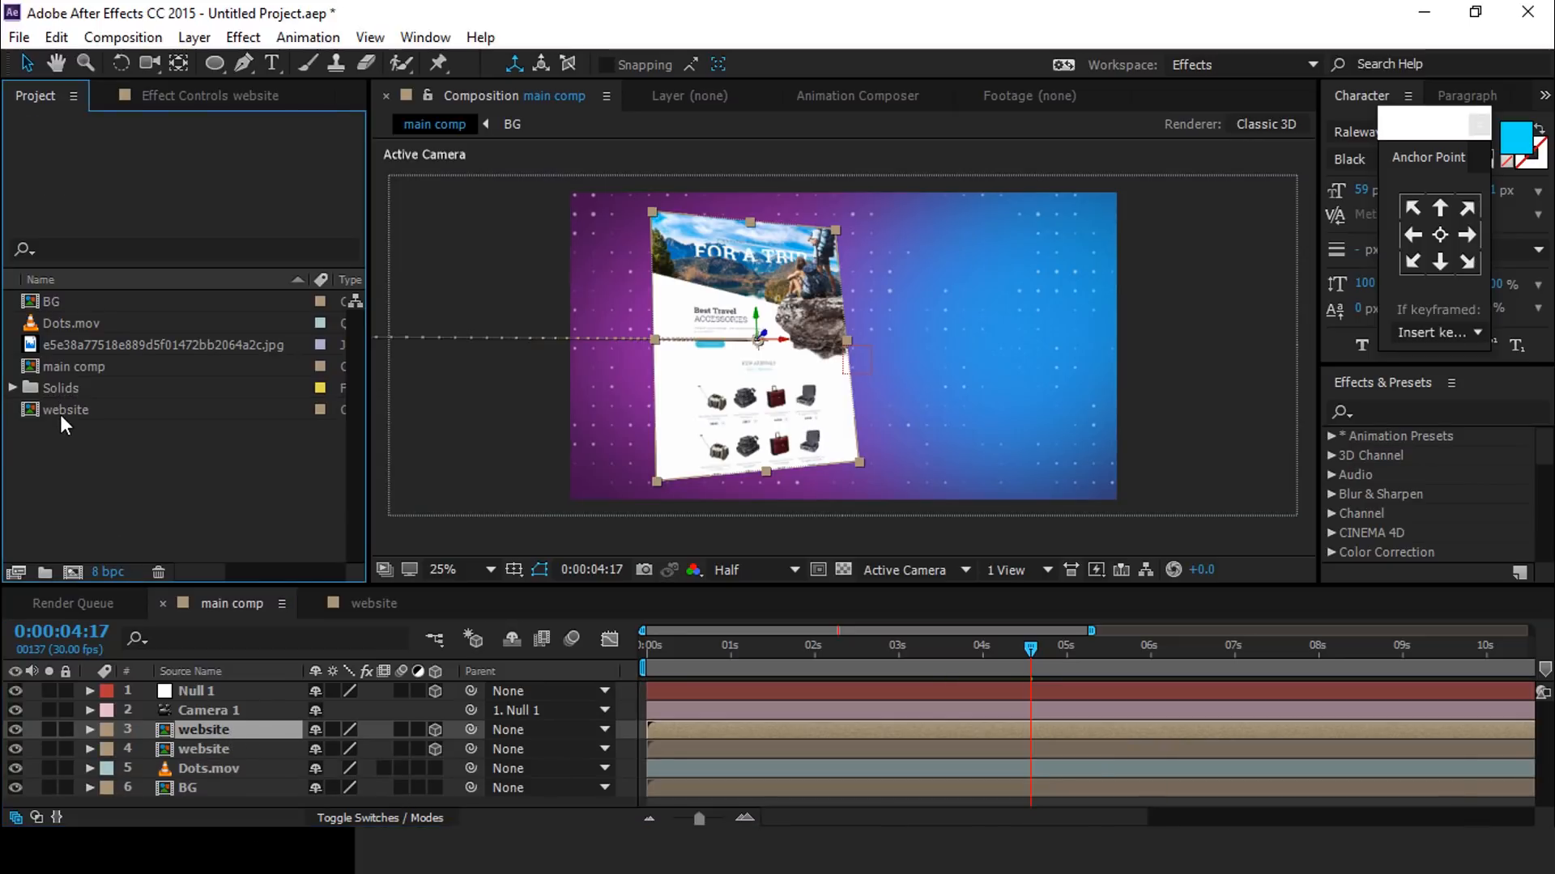
pyautogui.click(65, 409)
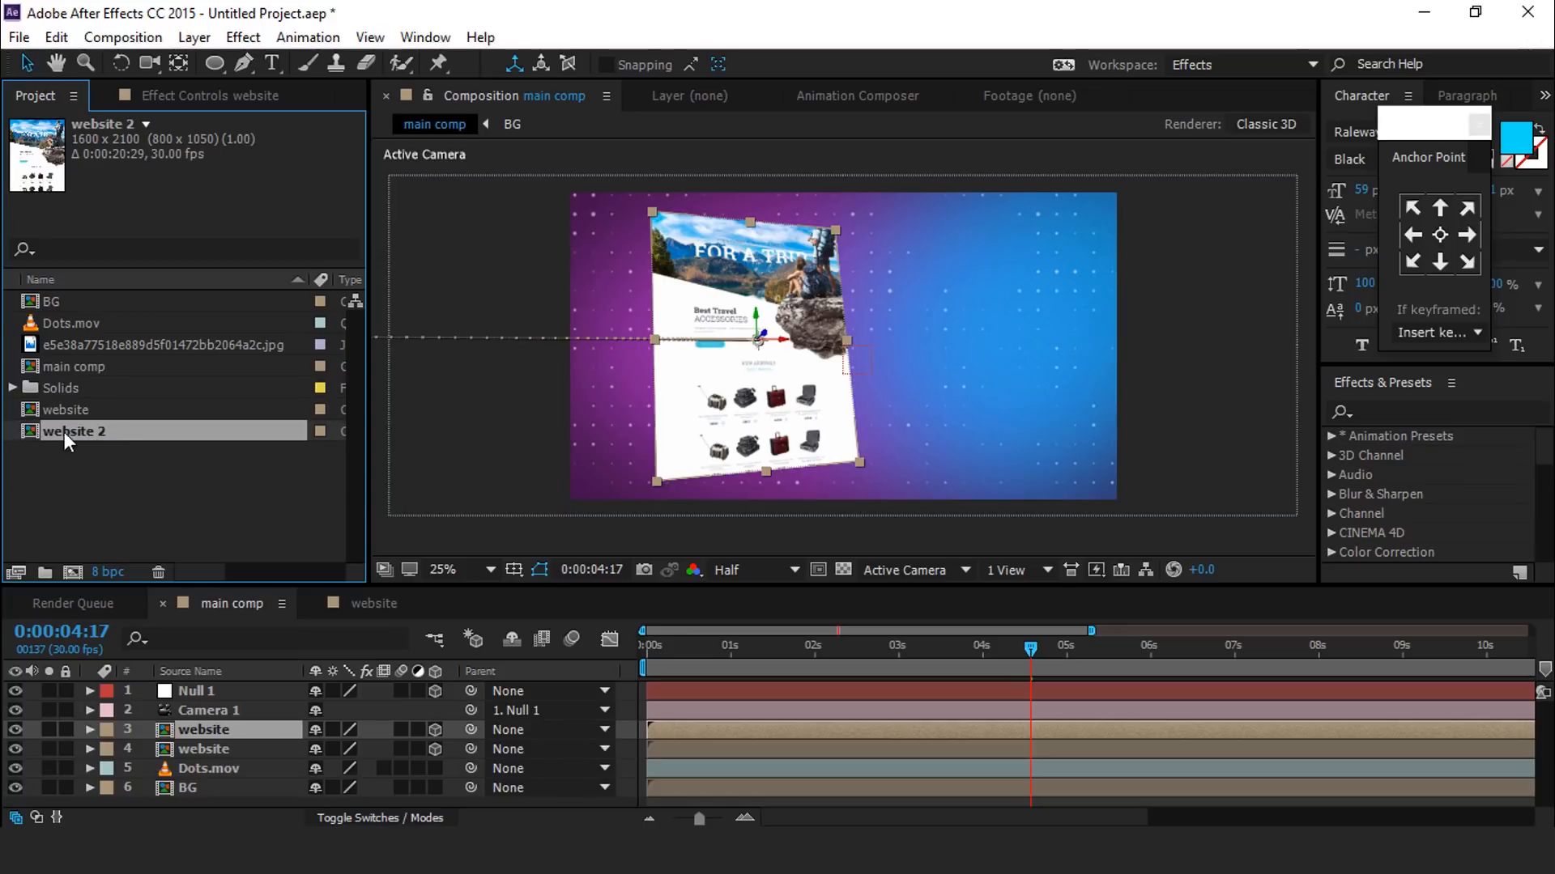
pyautogui.doubleClick(71, 431)
pyautogui.write('shadow')
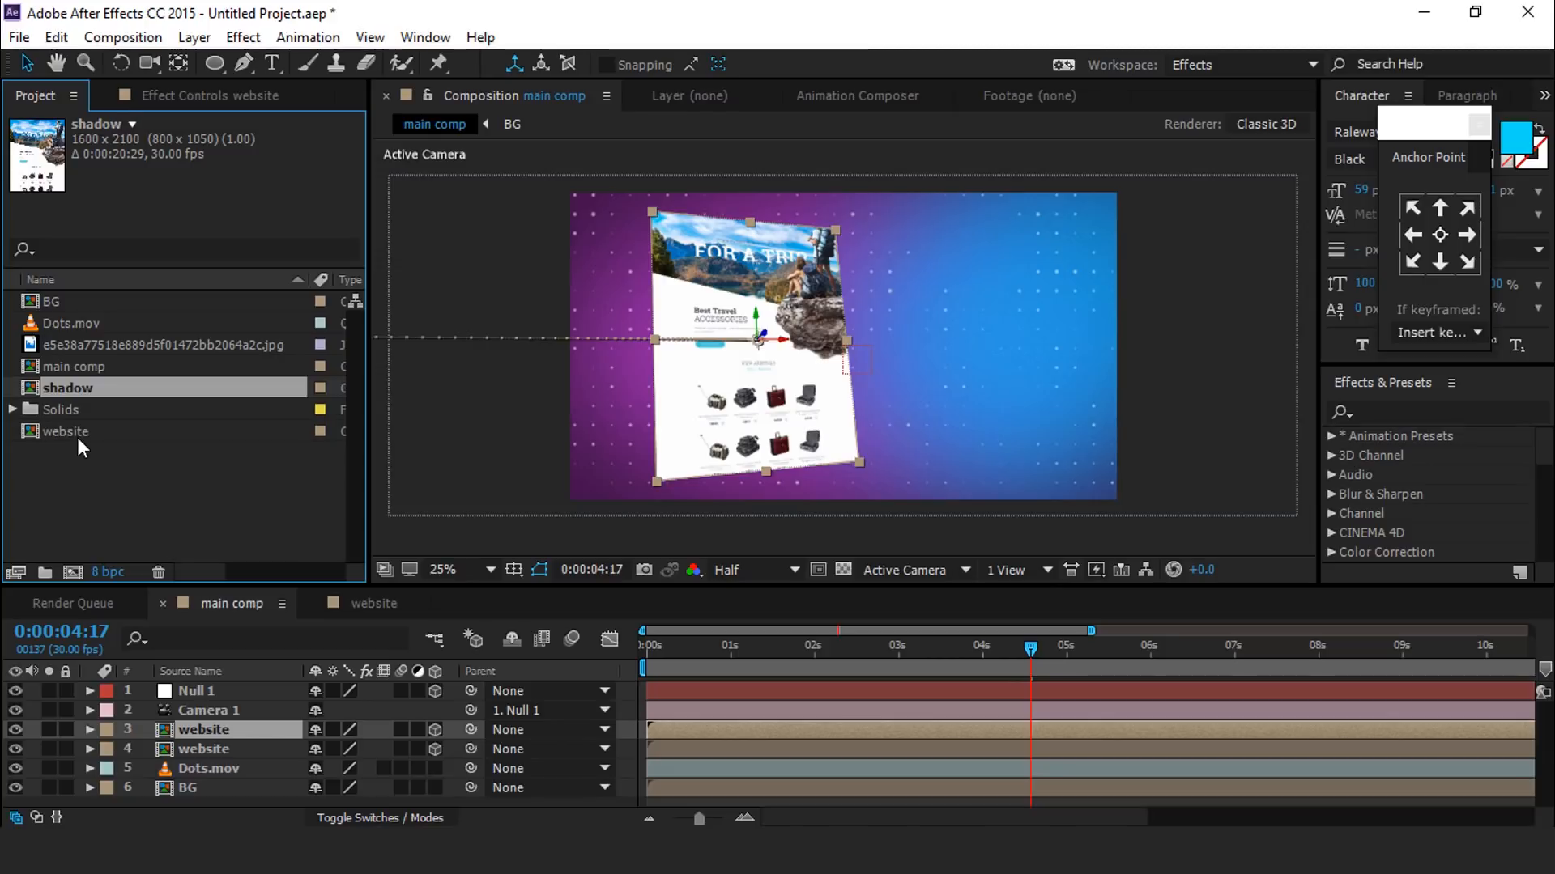
pyautogui.moveTo(237, 762)
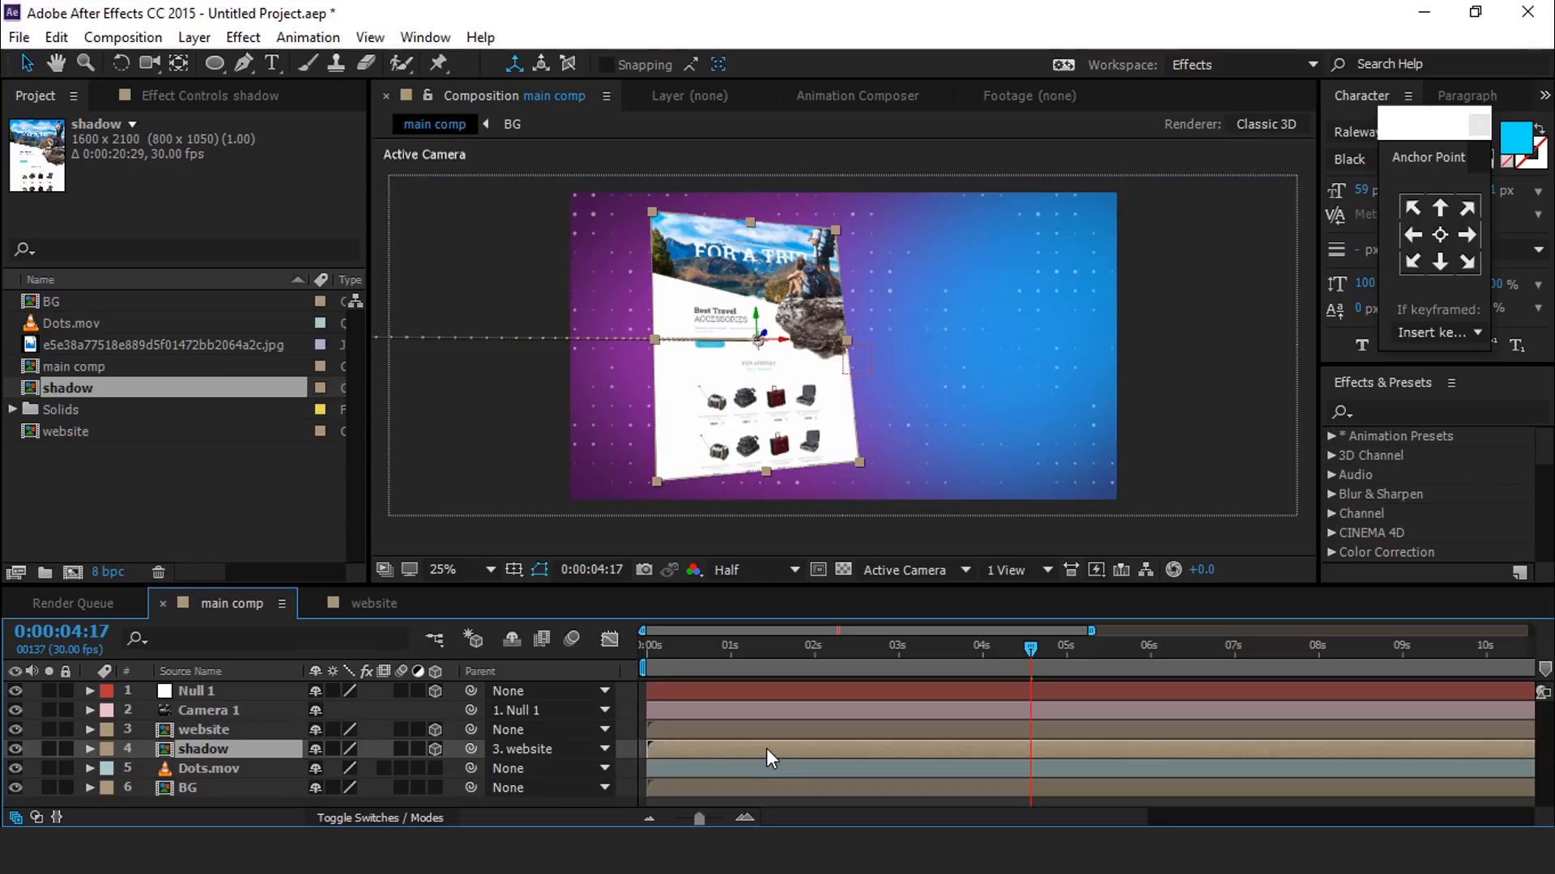
pyautogui.click(88, 748)
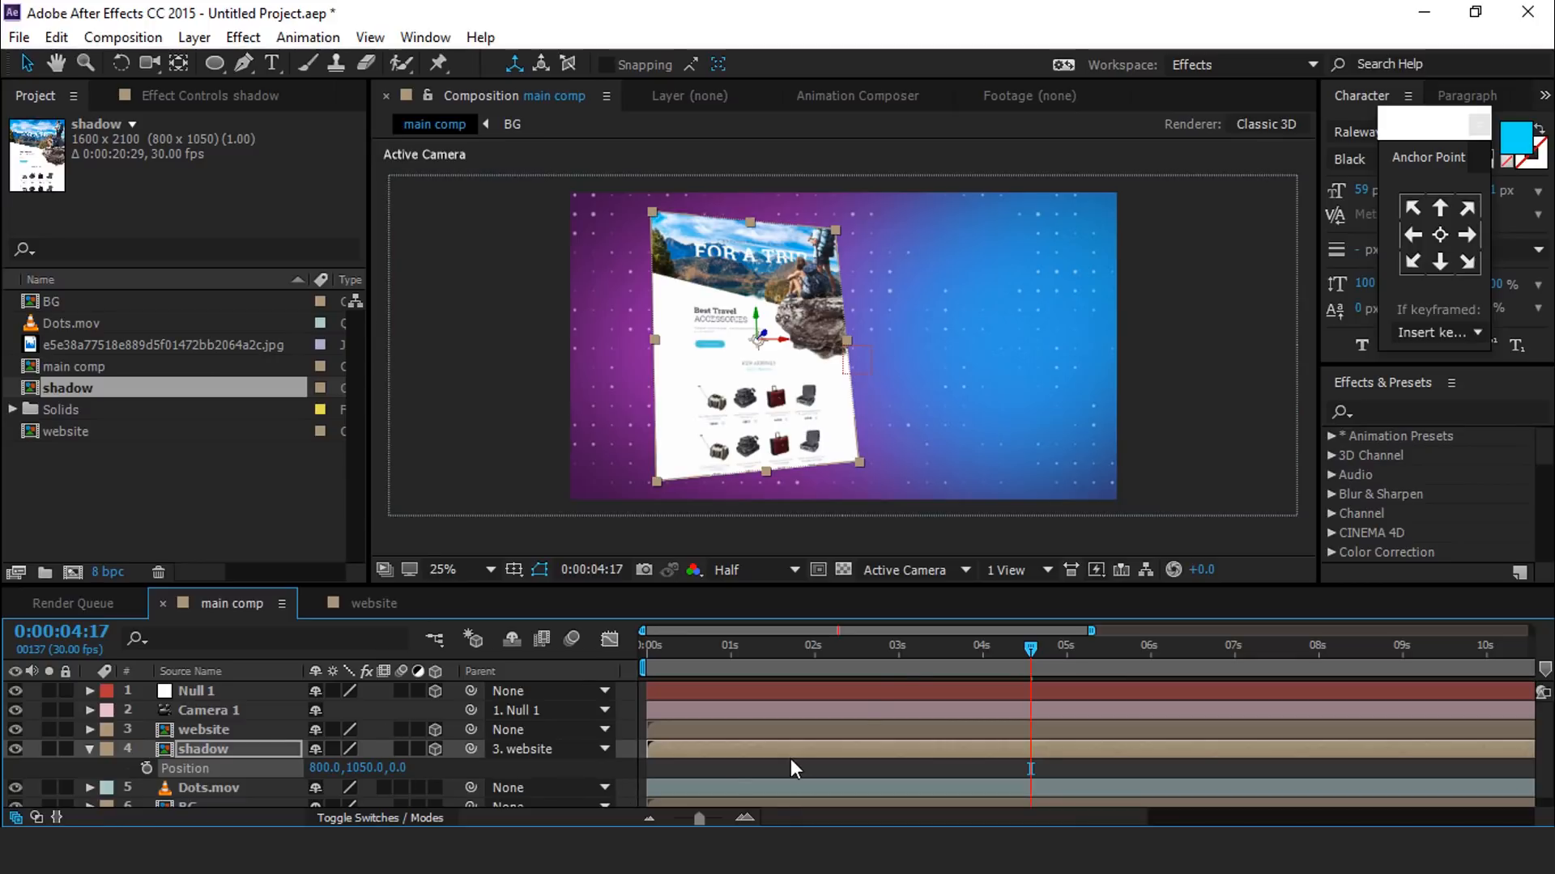
# Set shadow Z position 102, black Fill, Gaussian Blur 200, Opacity 70%, back to 1 View
pyautogui.click(1007, 568)
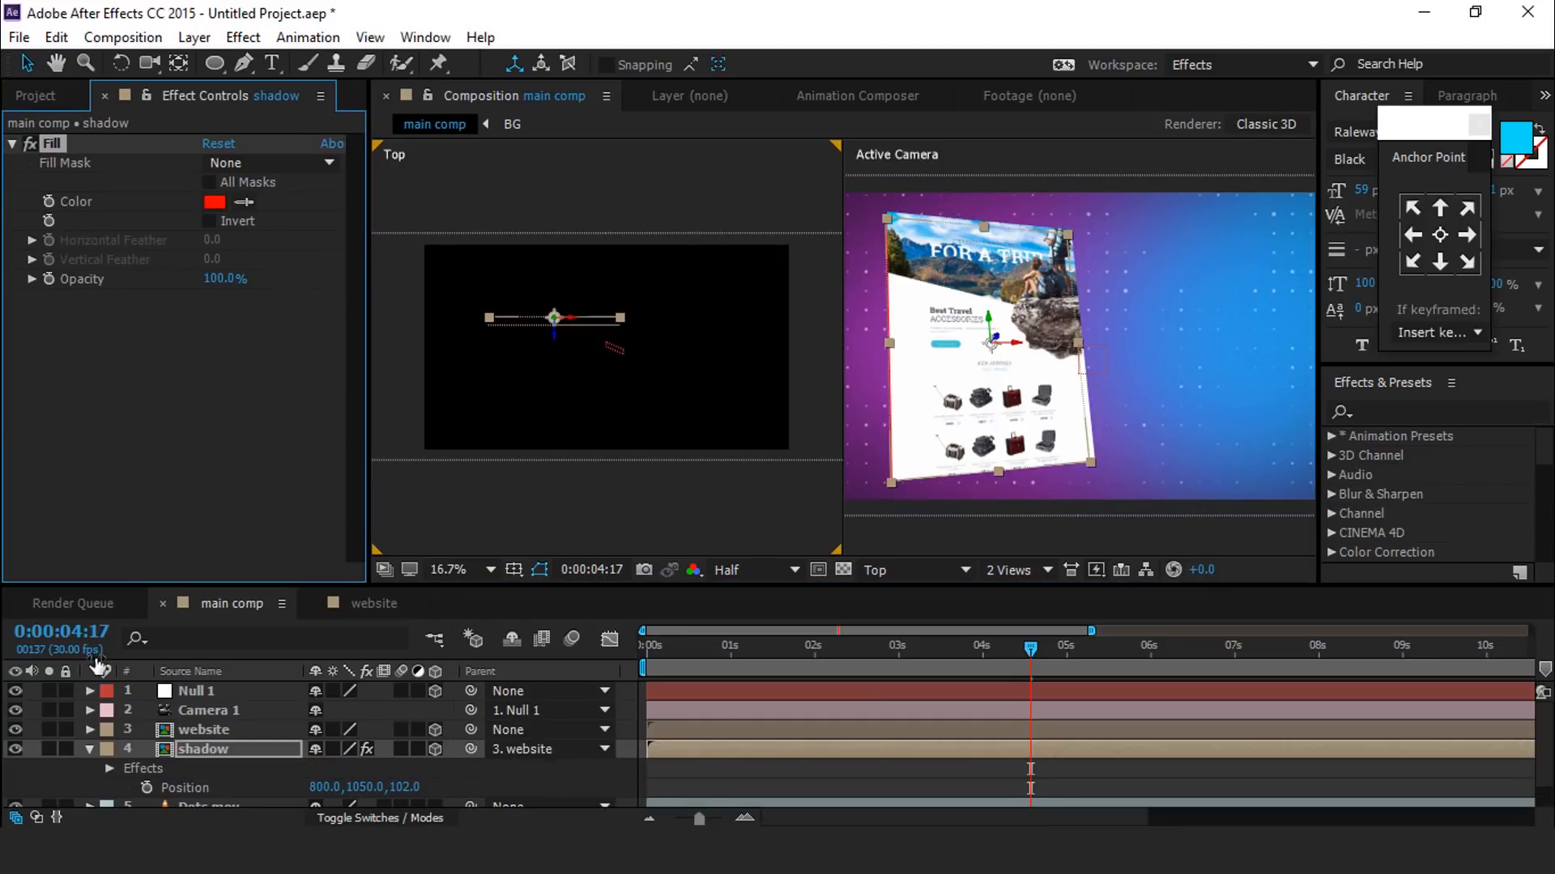
pyautogui.click(214, 202)
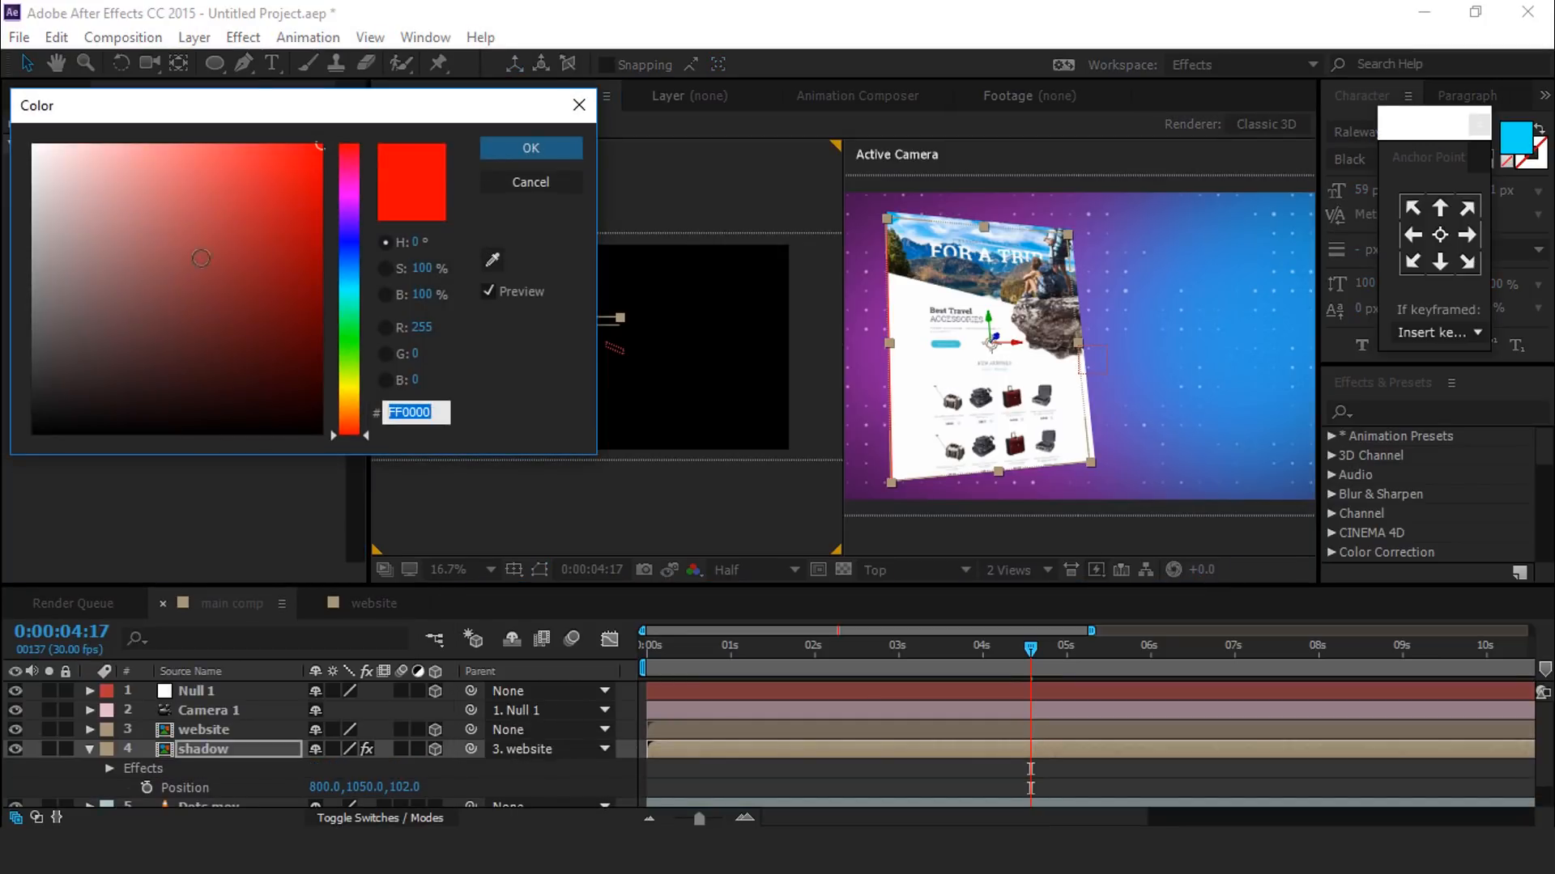
pyautogui.click(531, 181)
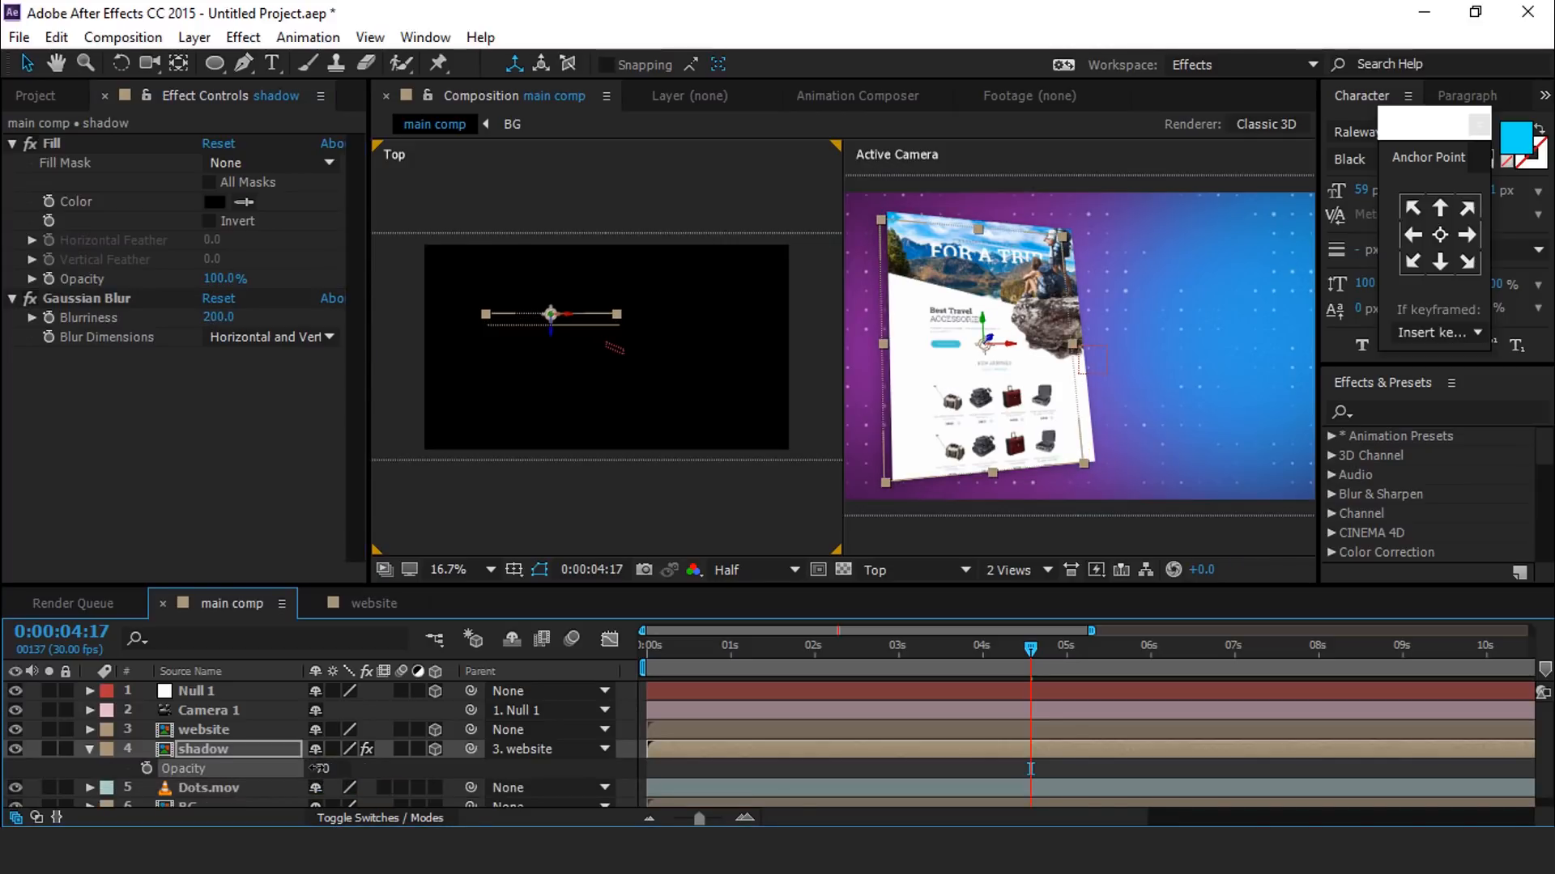
pyautogui.click(1010, 568)
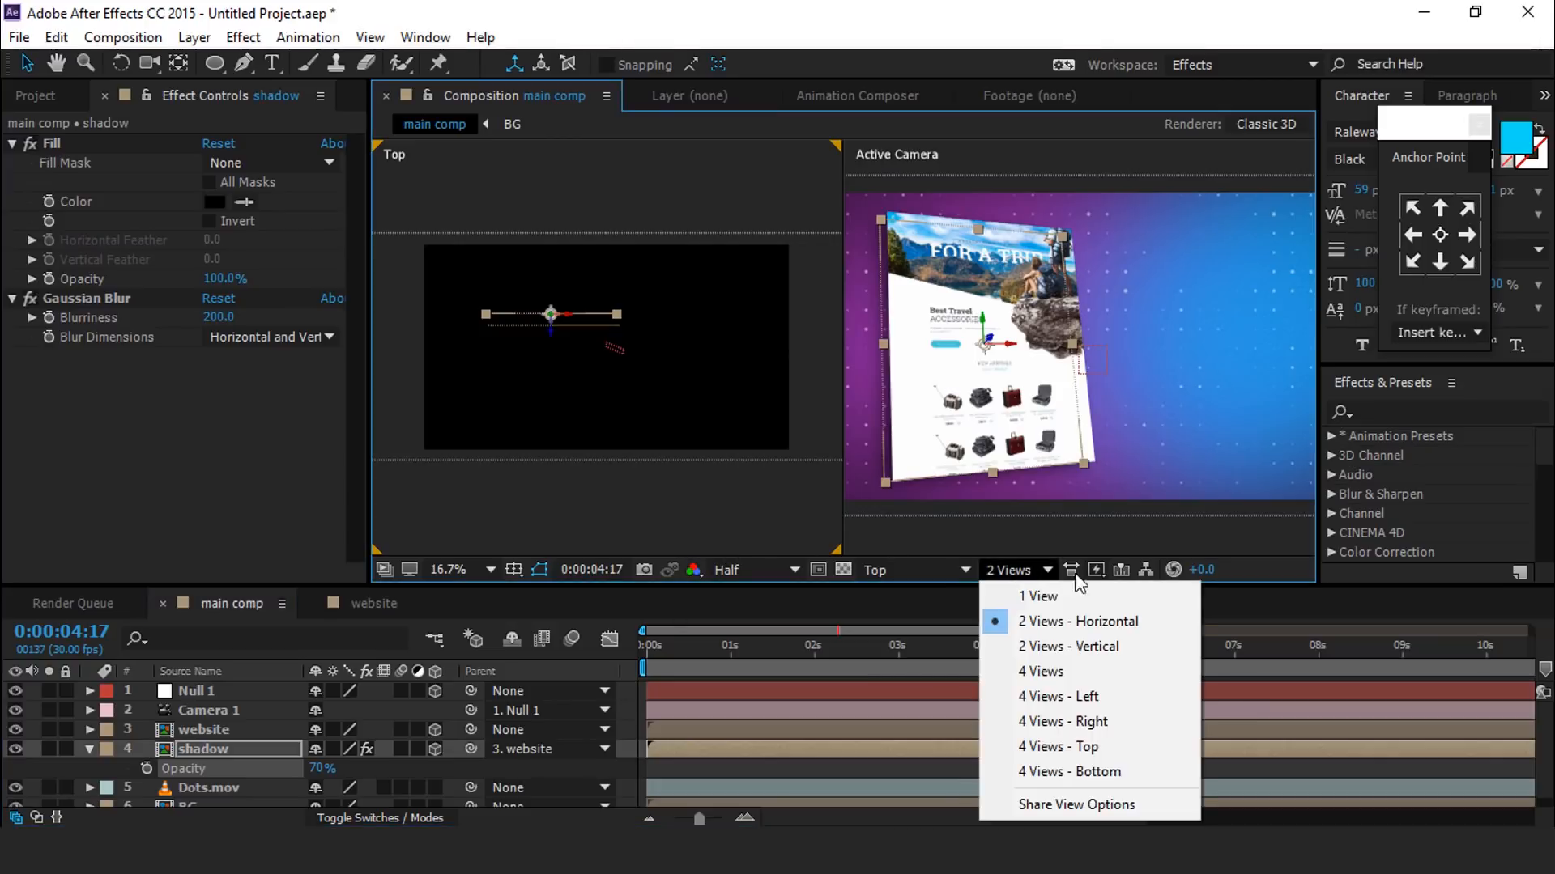
pyautogui.click(1040, 596)
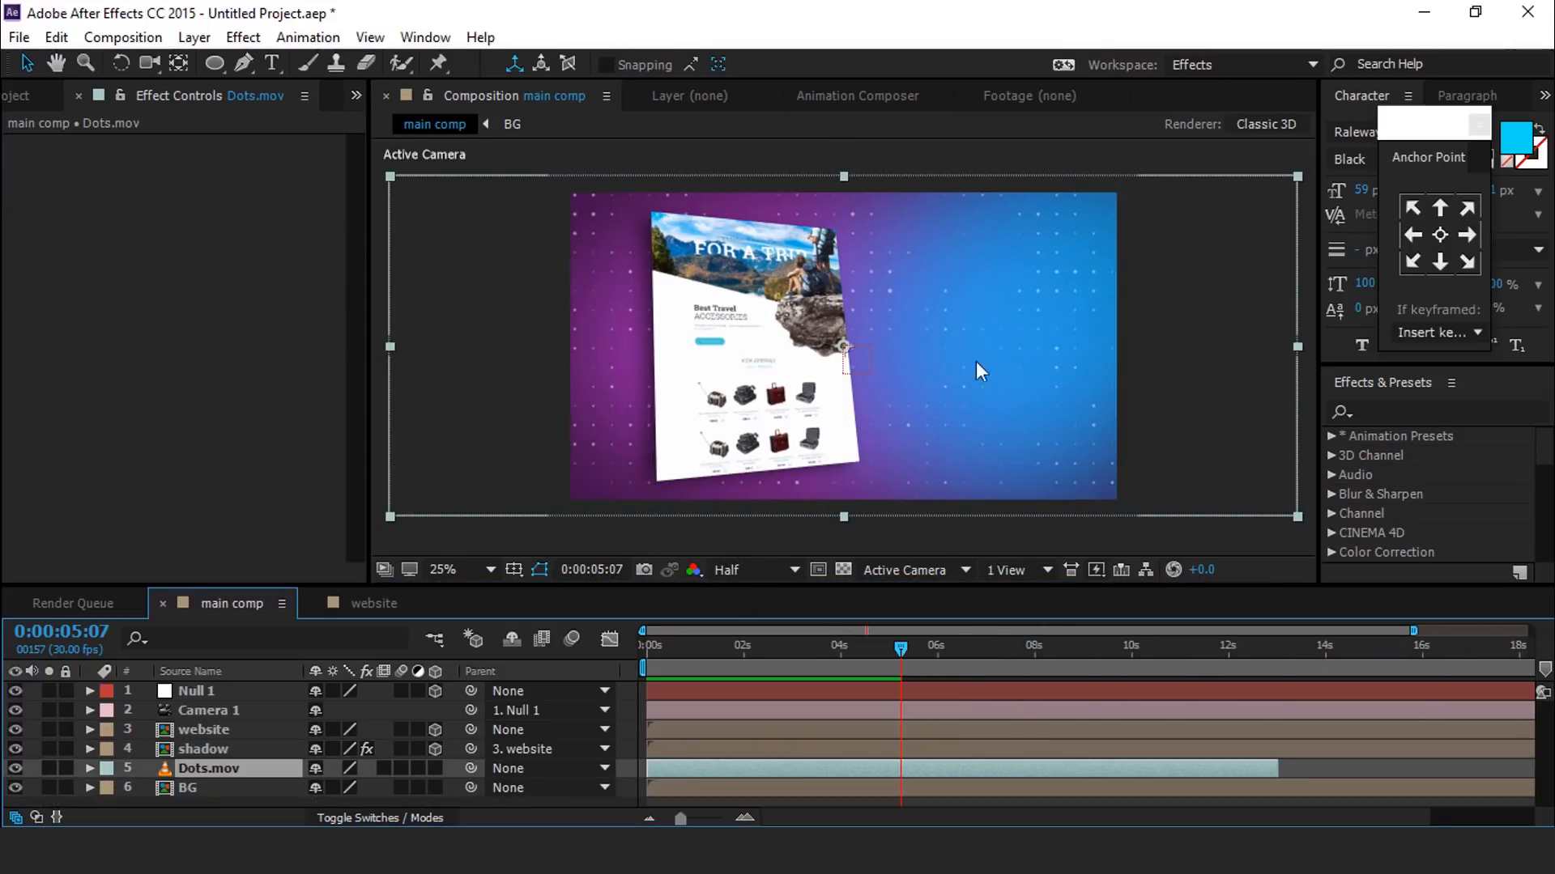
# Create a 600×400 comp named text and enter the heading WEBSITE PRESENTATION
pyautogui.click(34, 96)
pyautogui.write('te')
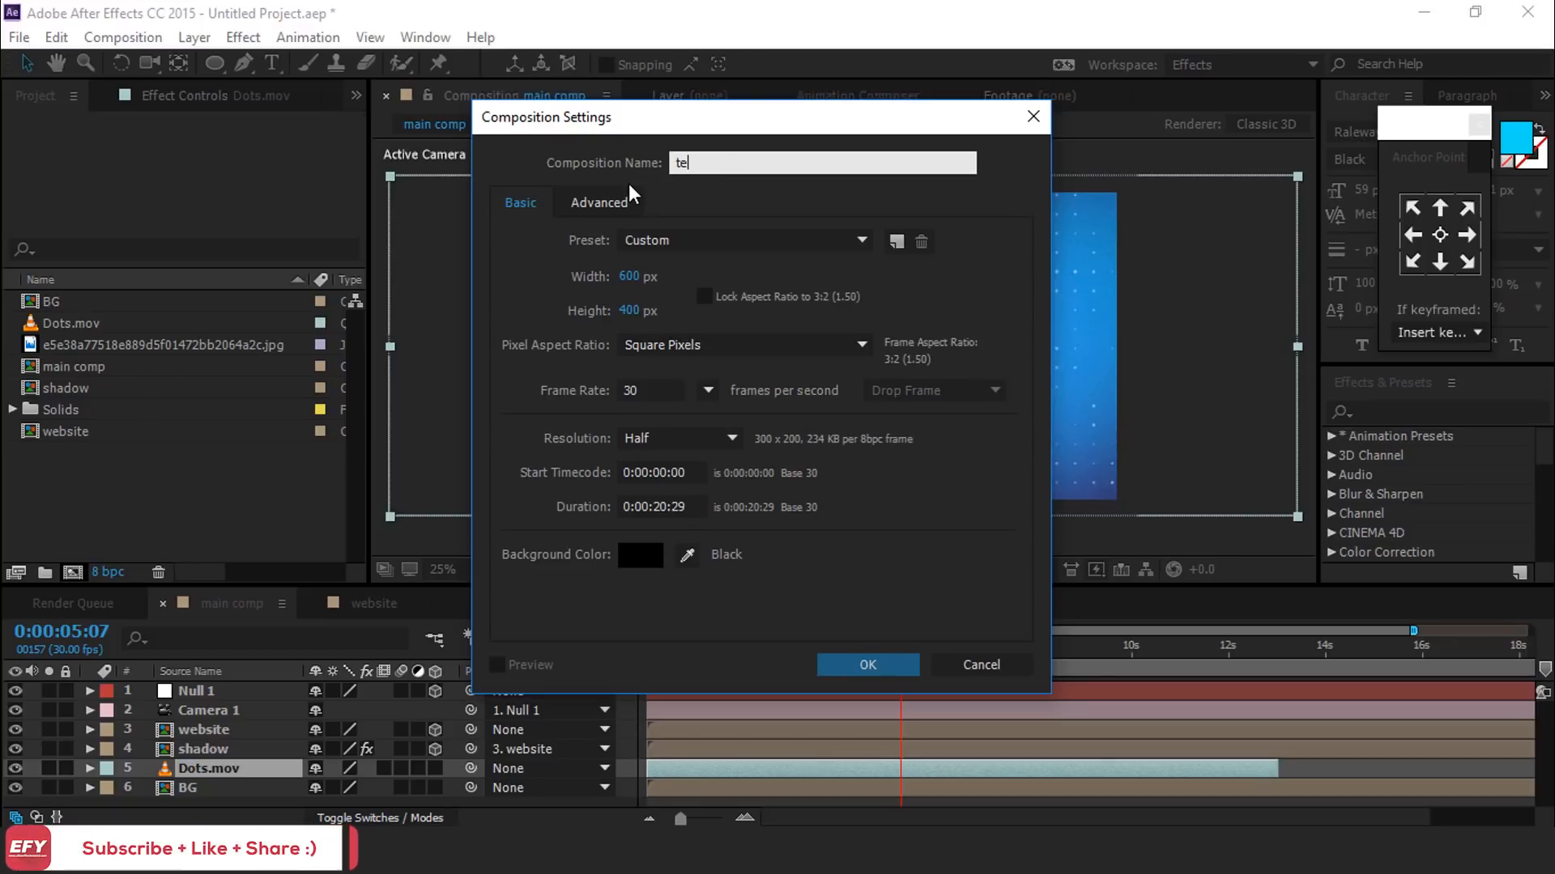
pyautogui.click(864, 664)
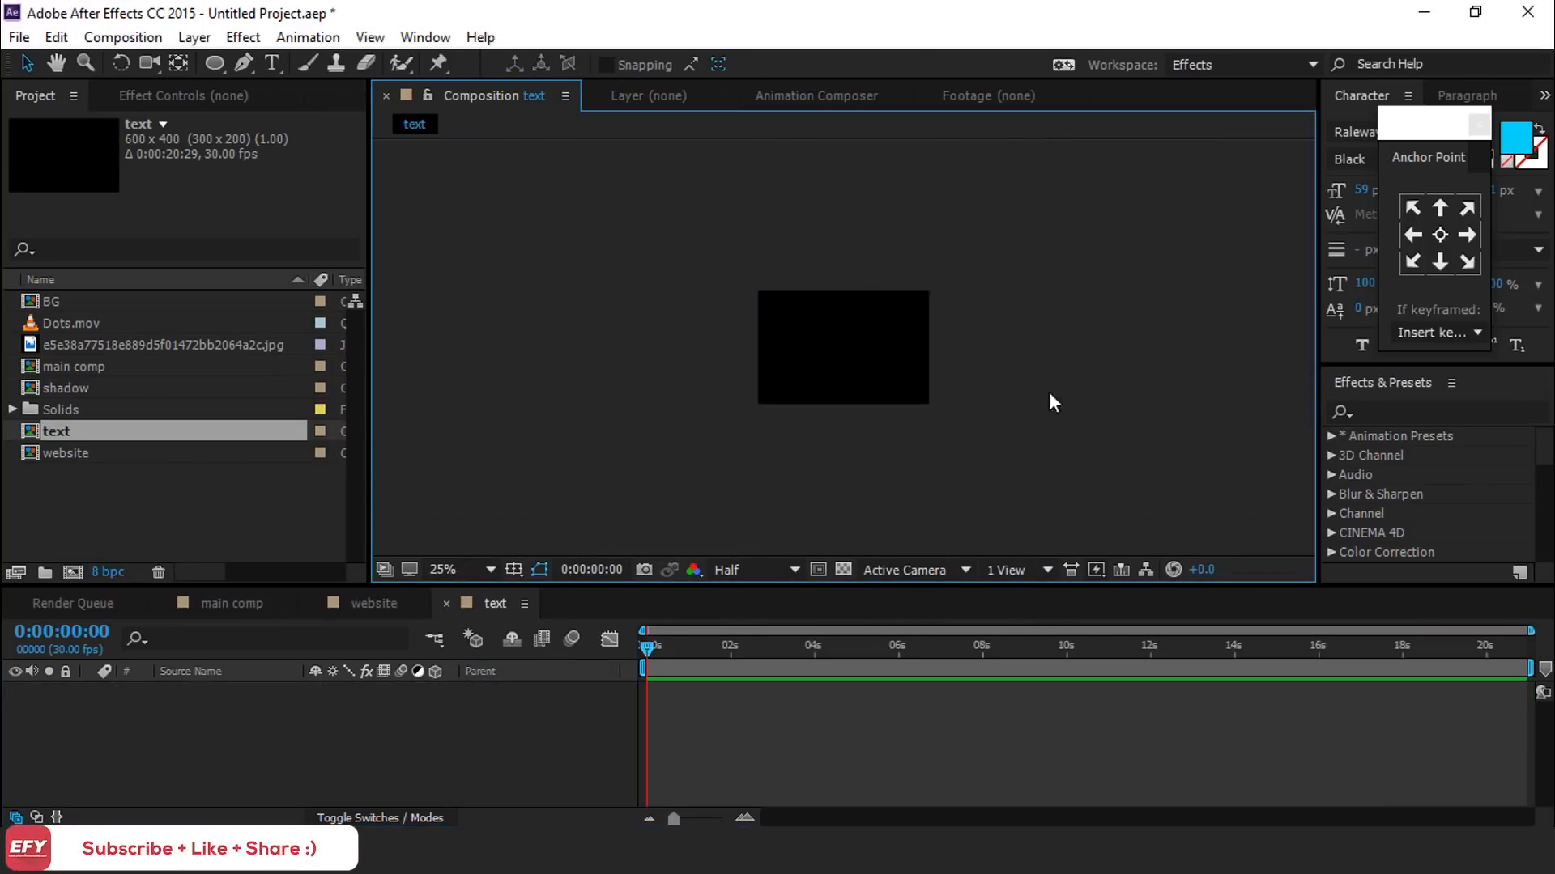
pyautogui.click(811, 360)
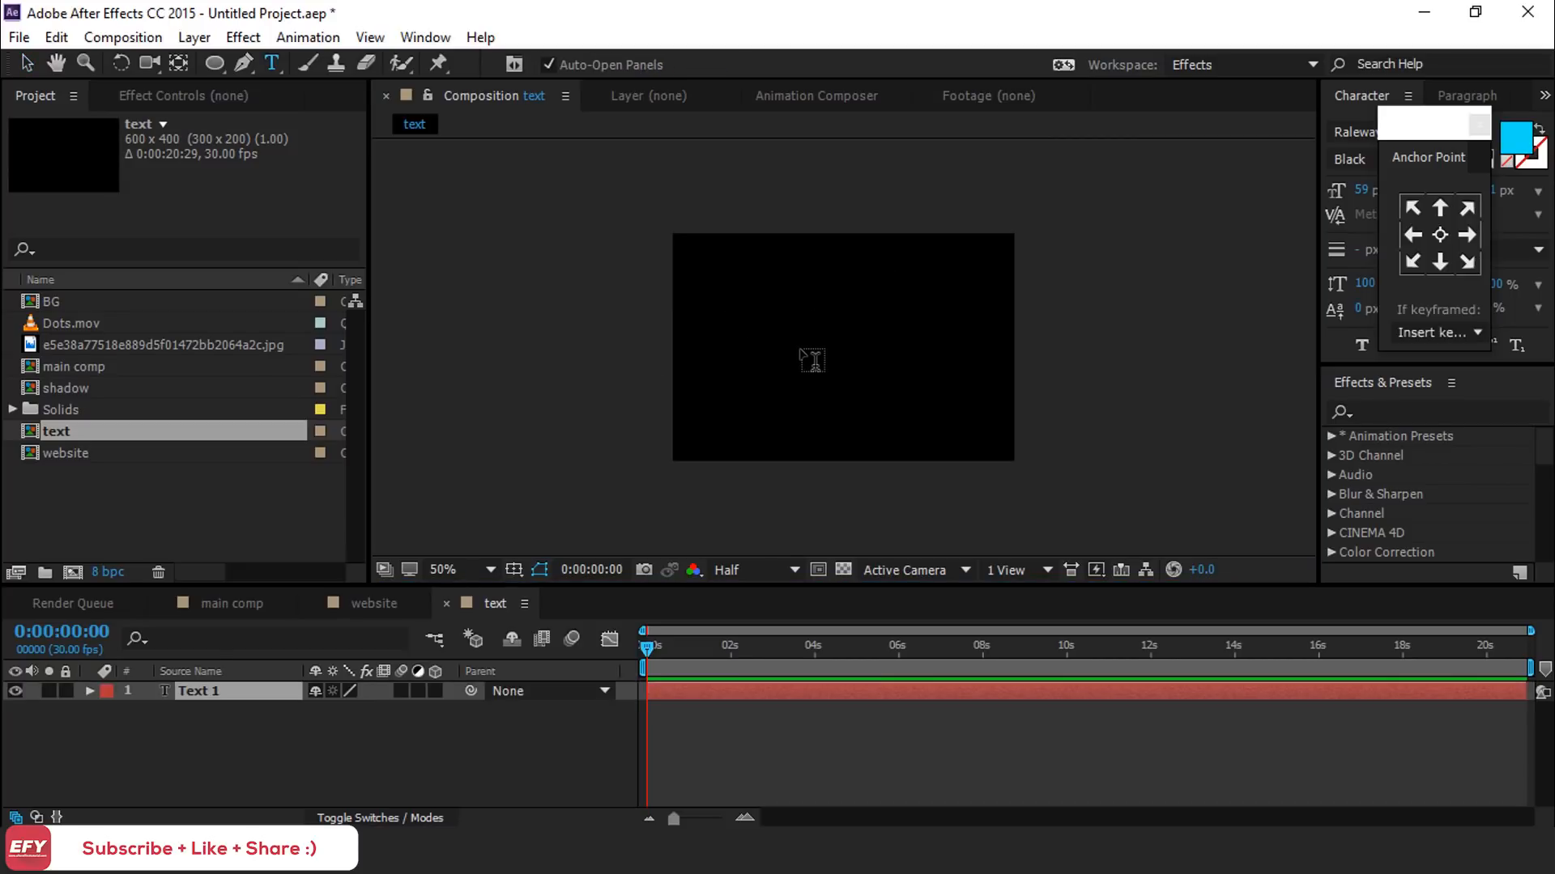
pyautogui.write('WEBSITE PRE')
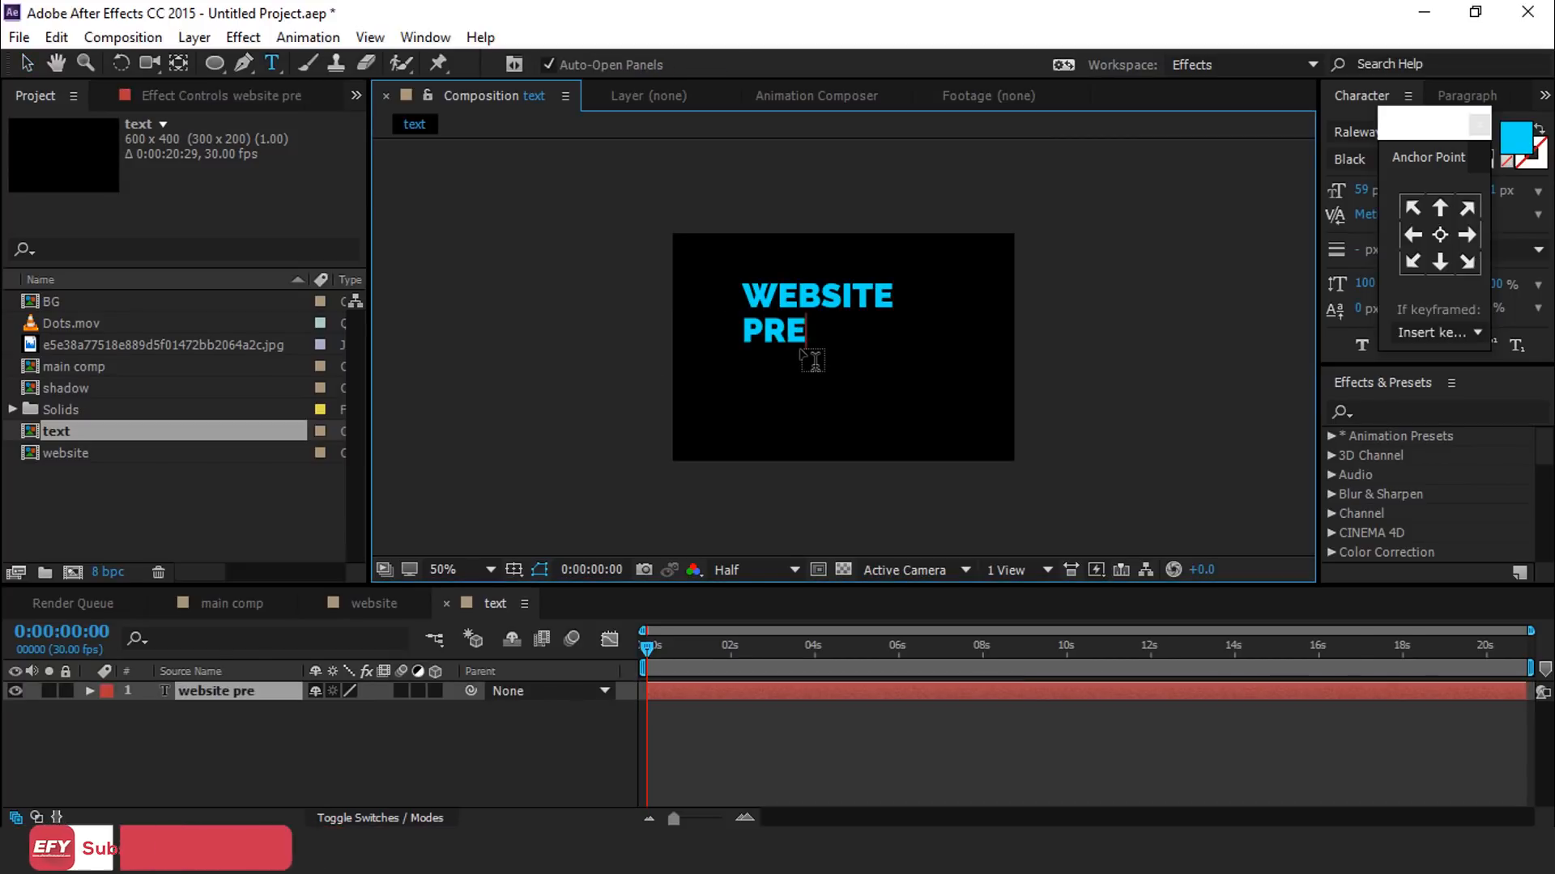
pyautogui.write('SENTATION')
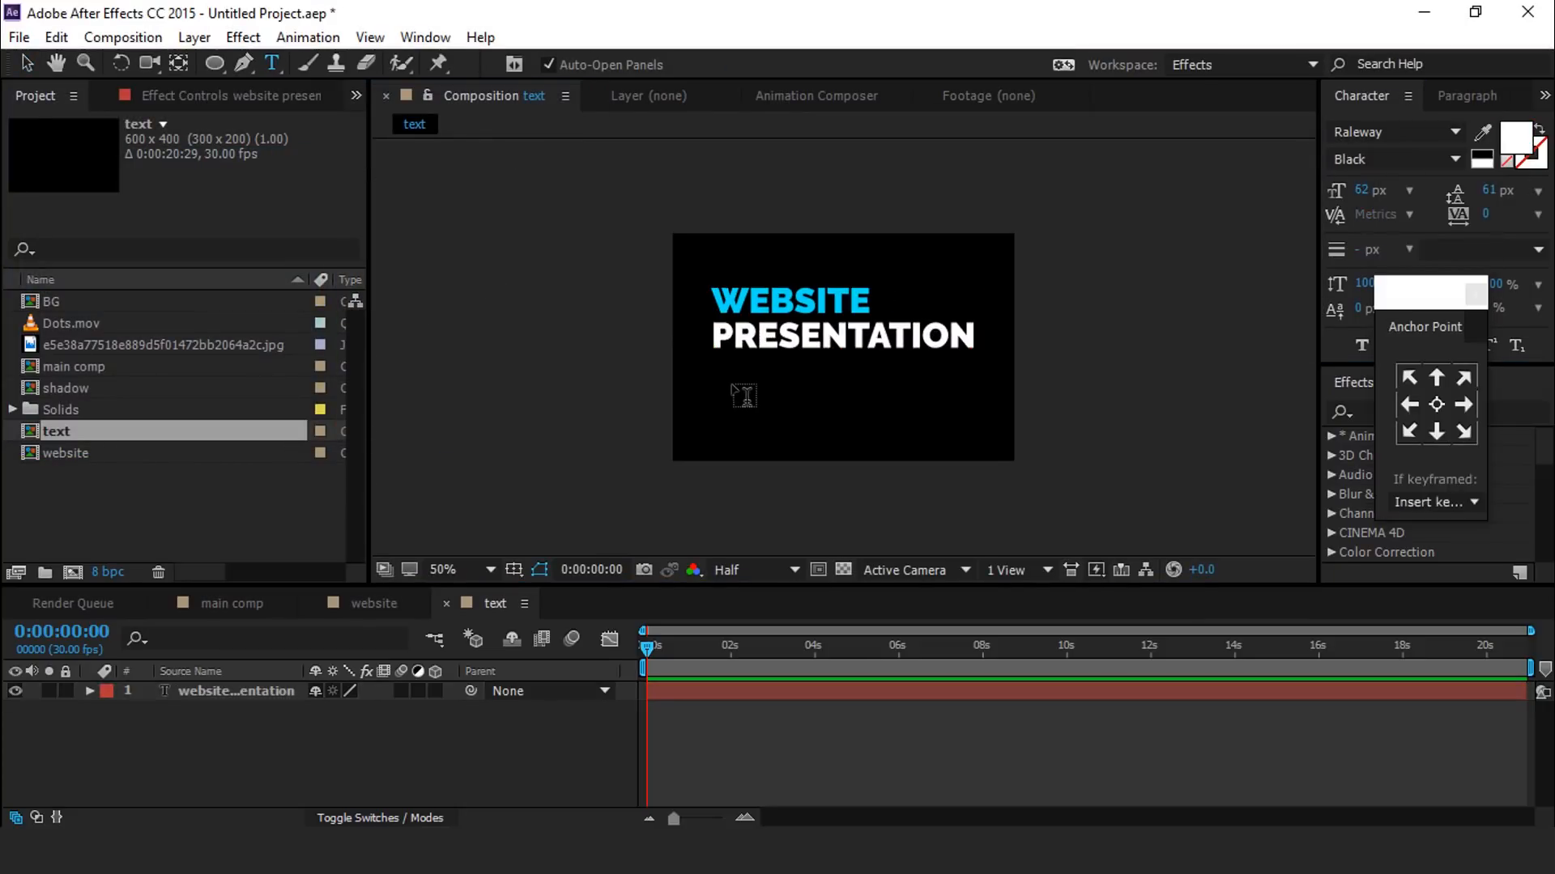
pyautogui.moveTo(724, 378)
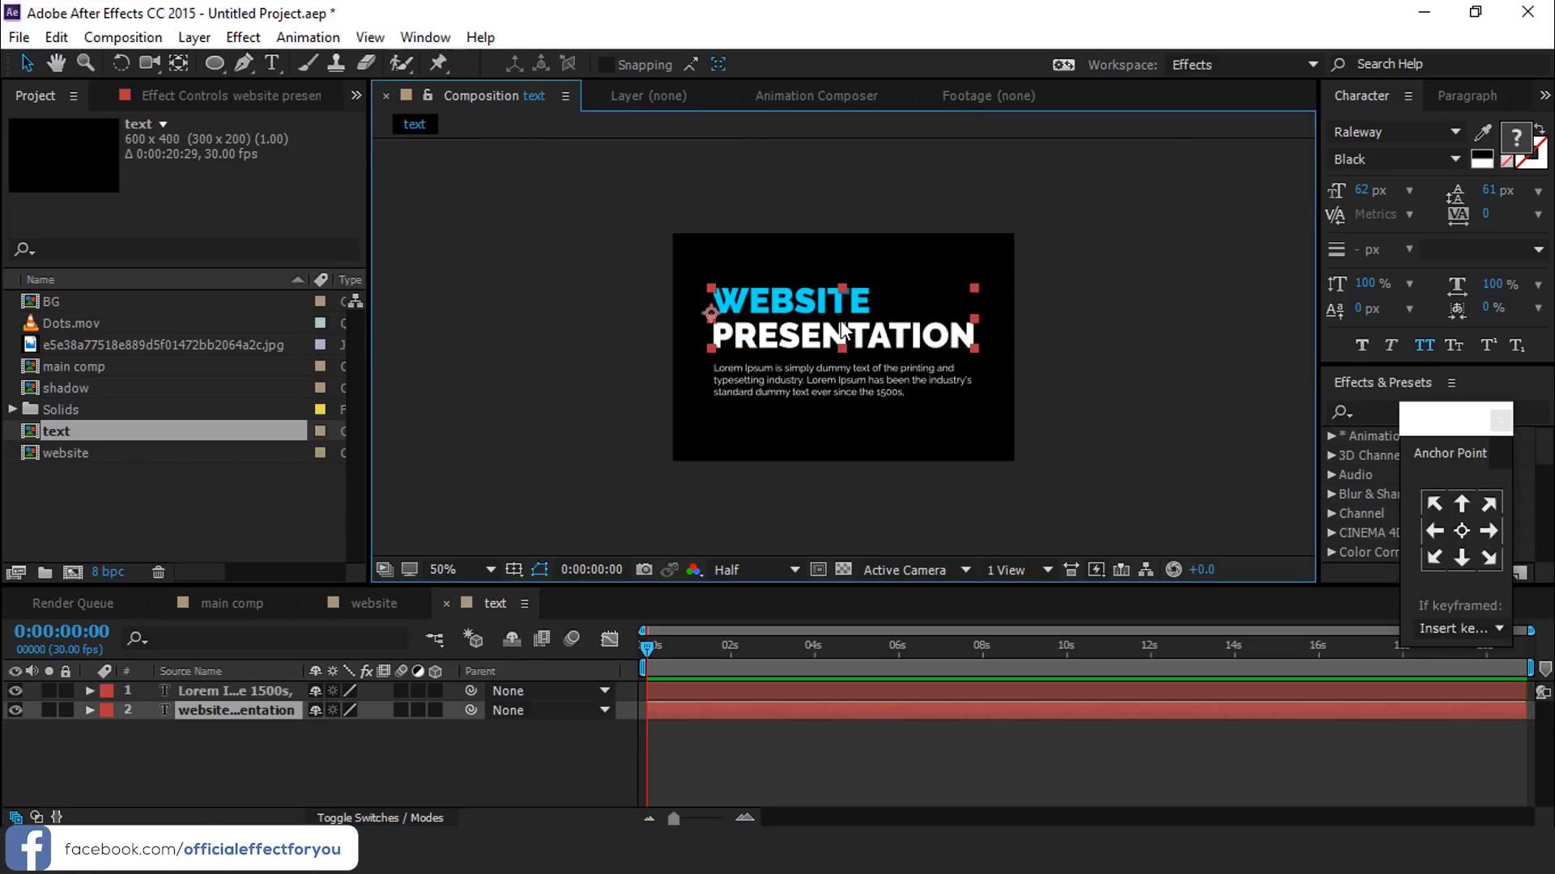
# Keyframe the heading's Position sliding in from off-frame right with Easy Ease, then preview
pyautogui.click(89, 710)
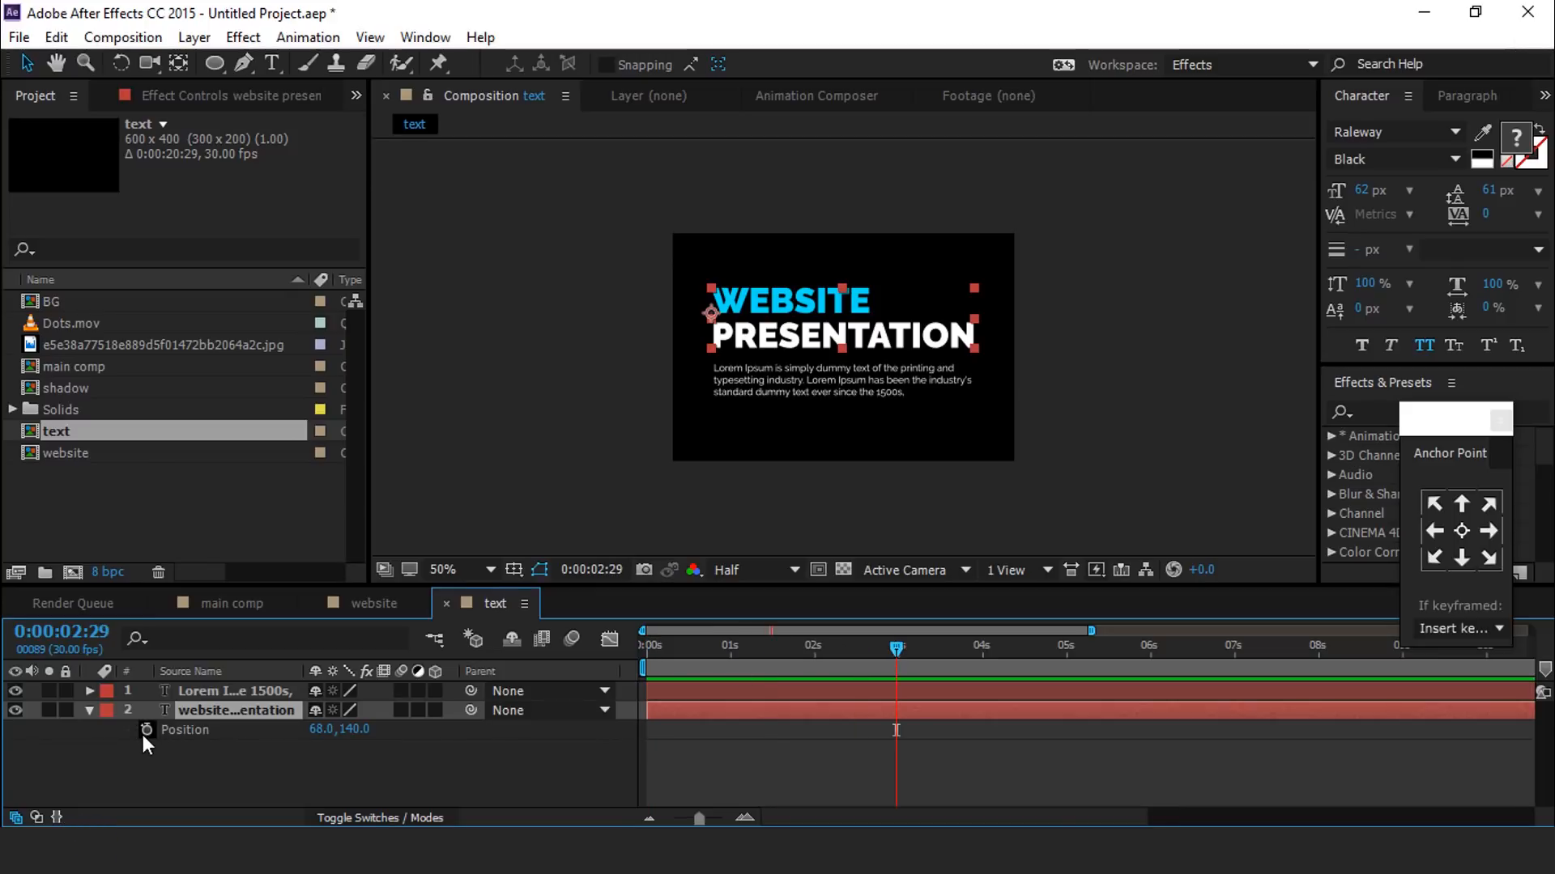
pyautogui.click(147, 730)
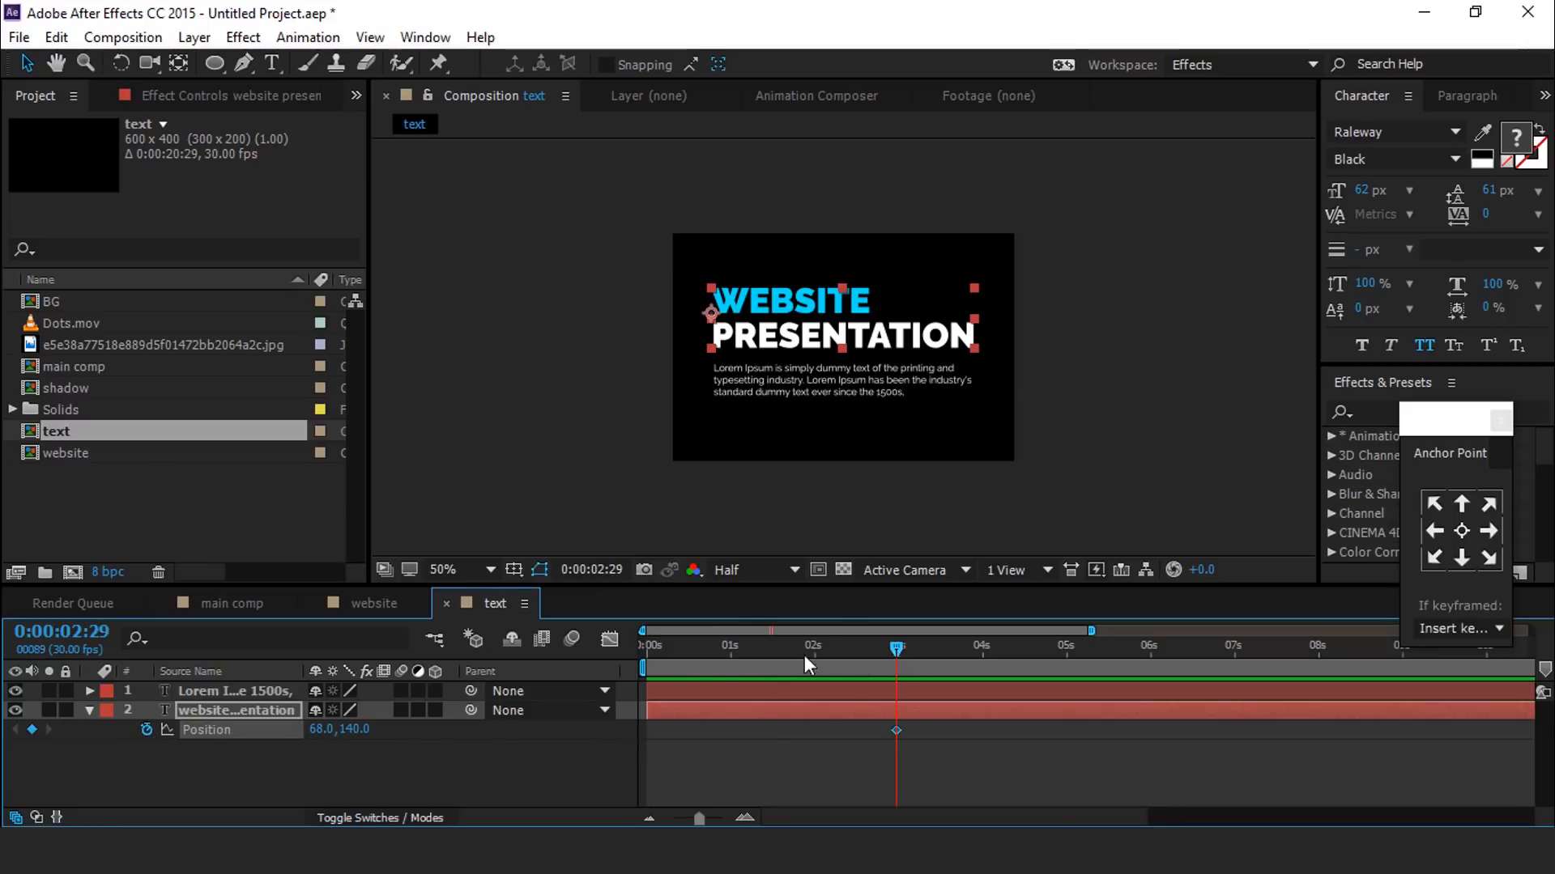
pyautogui.click(643, 630)
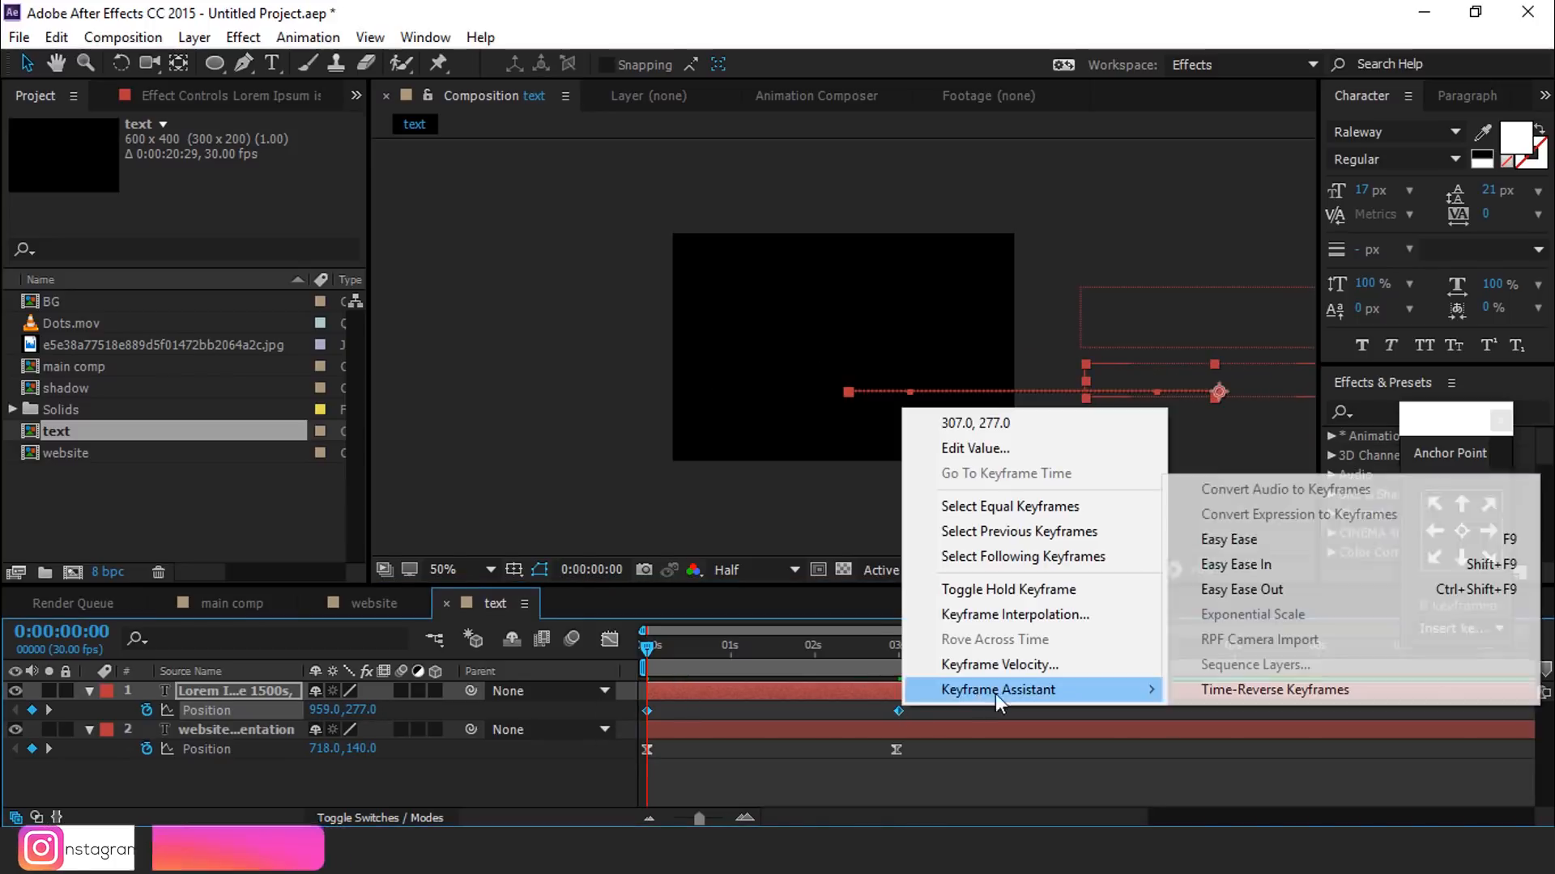
pyautogui.click(1228, 538)
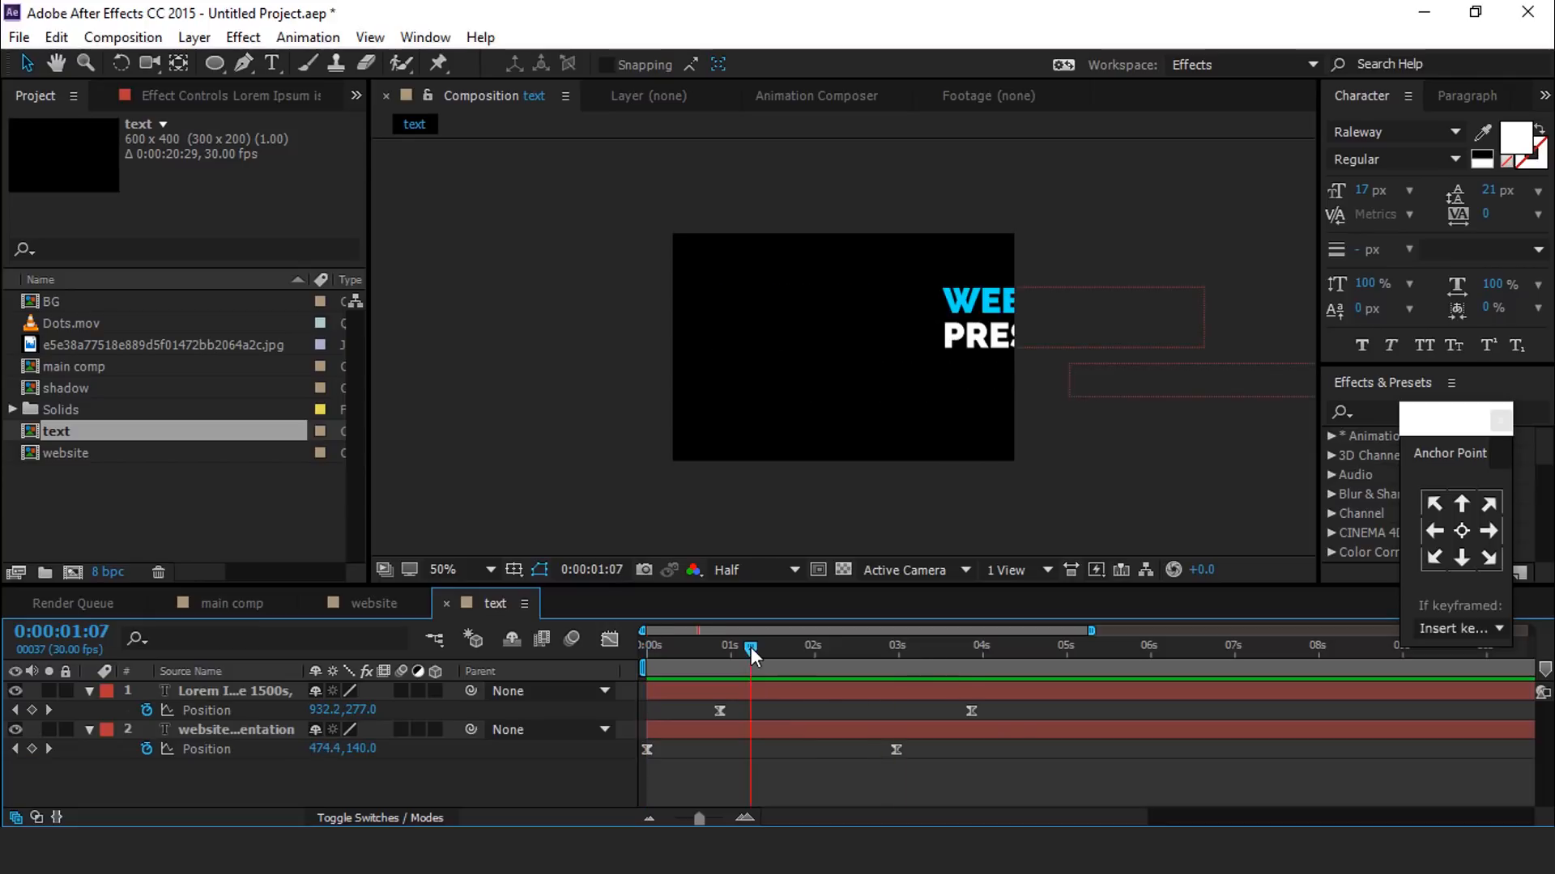
pyautogui.click(609, 638)
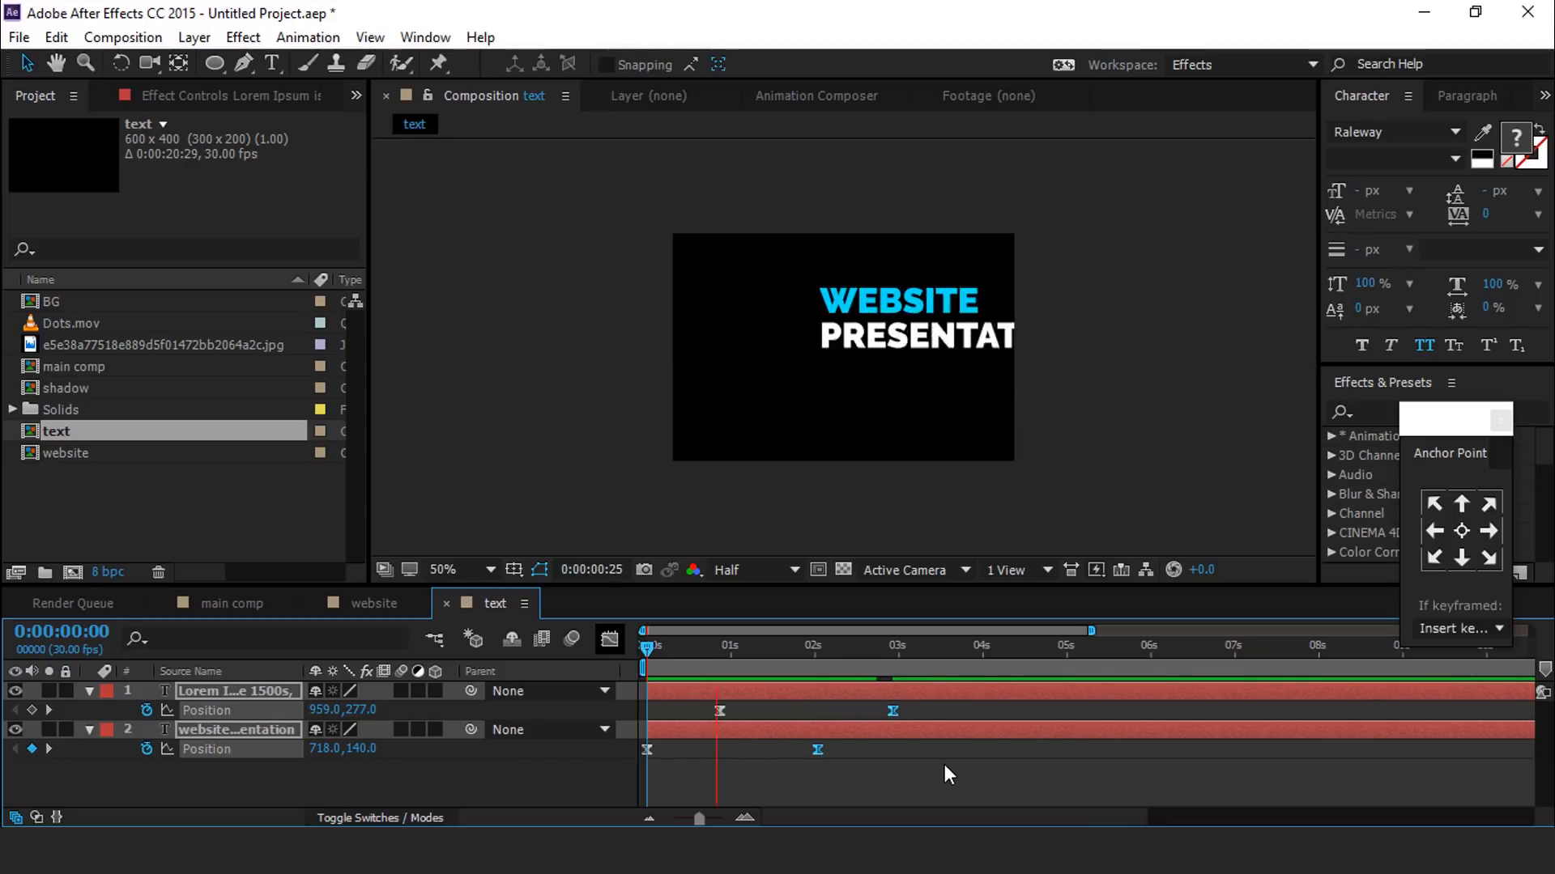
pyautogui.click(787, 646)
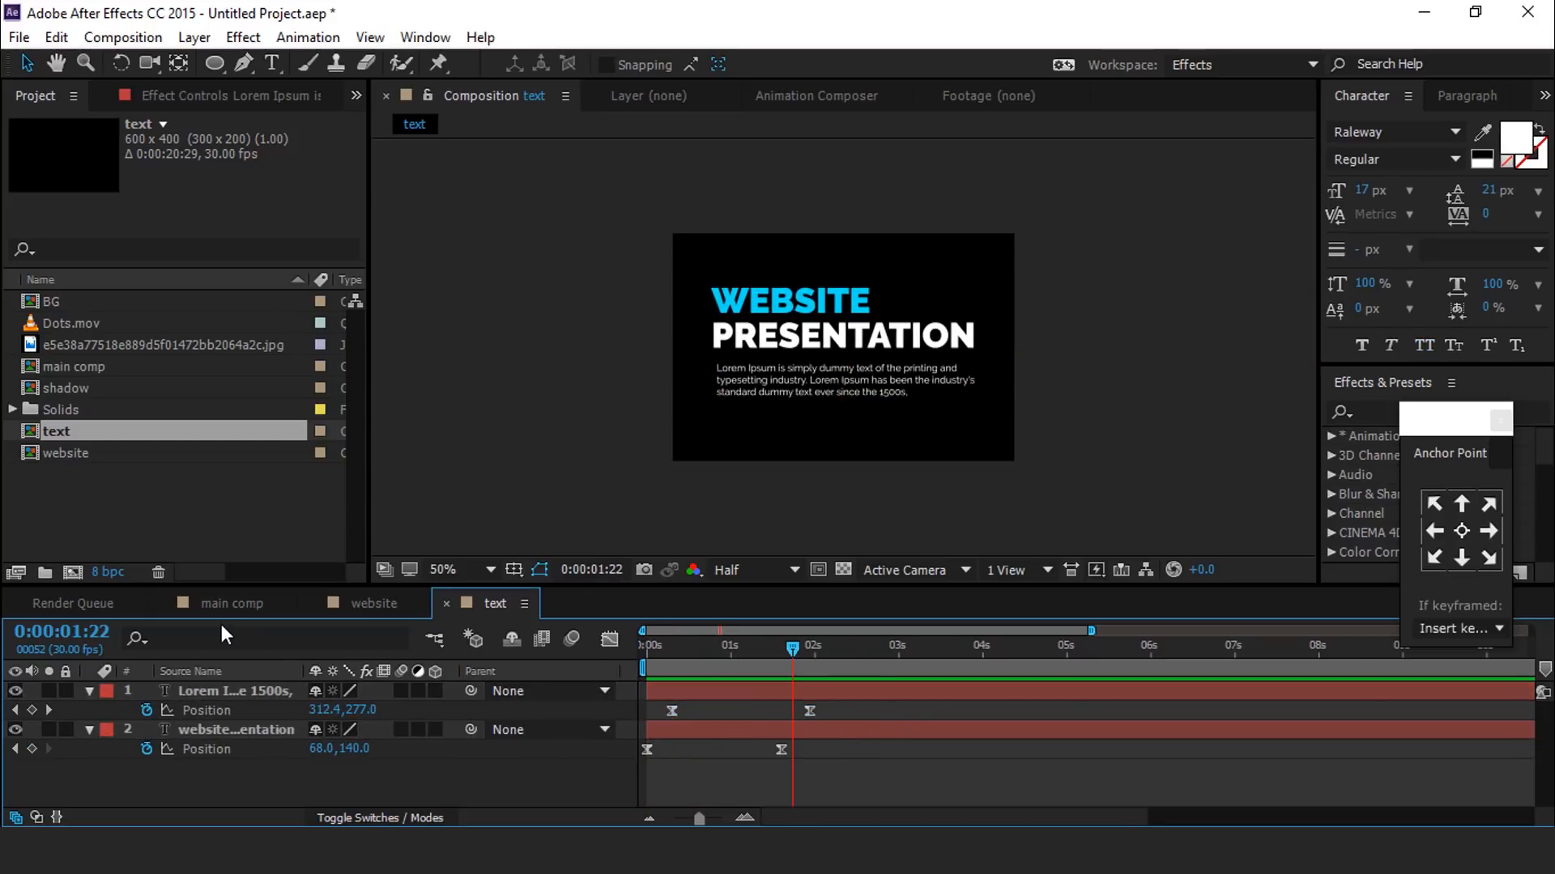
# Add the text comp as main comp's top layer starting later, and scrub to preview
pyautogui.click(233, 603)
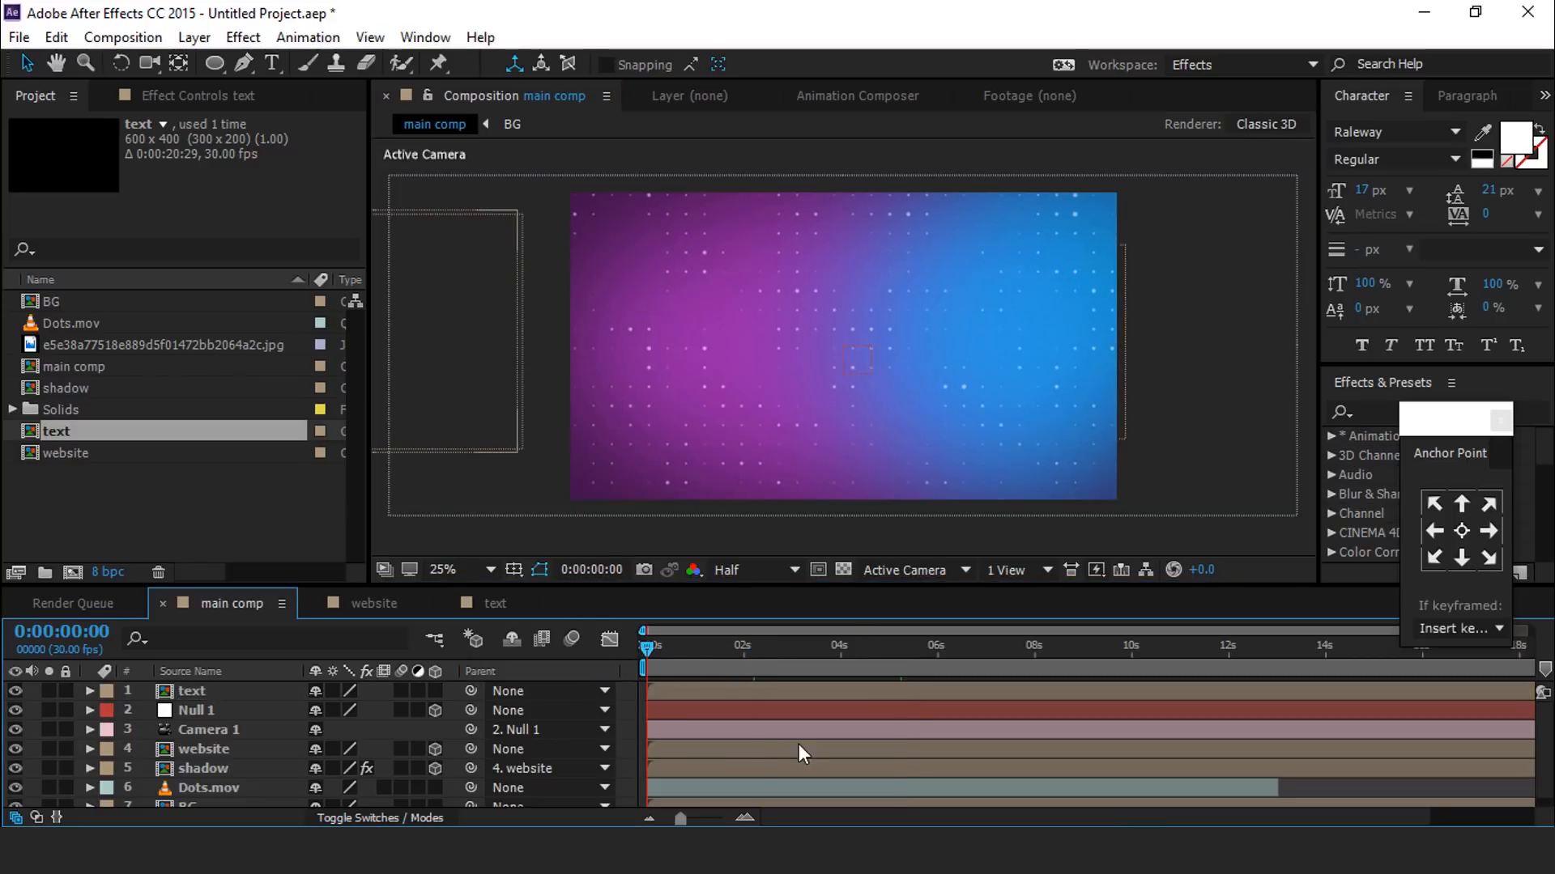
pyautogui.click(706, 646)
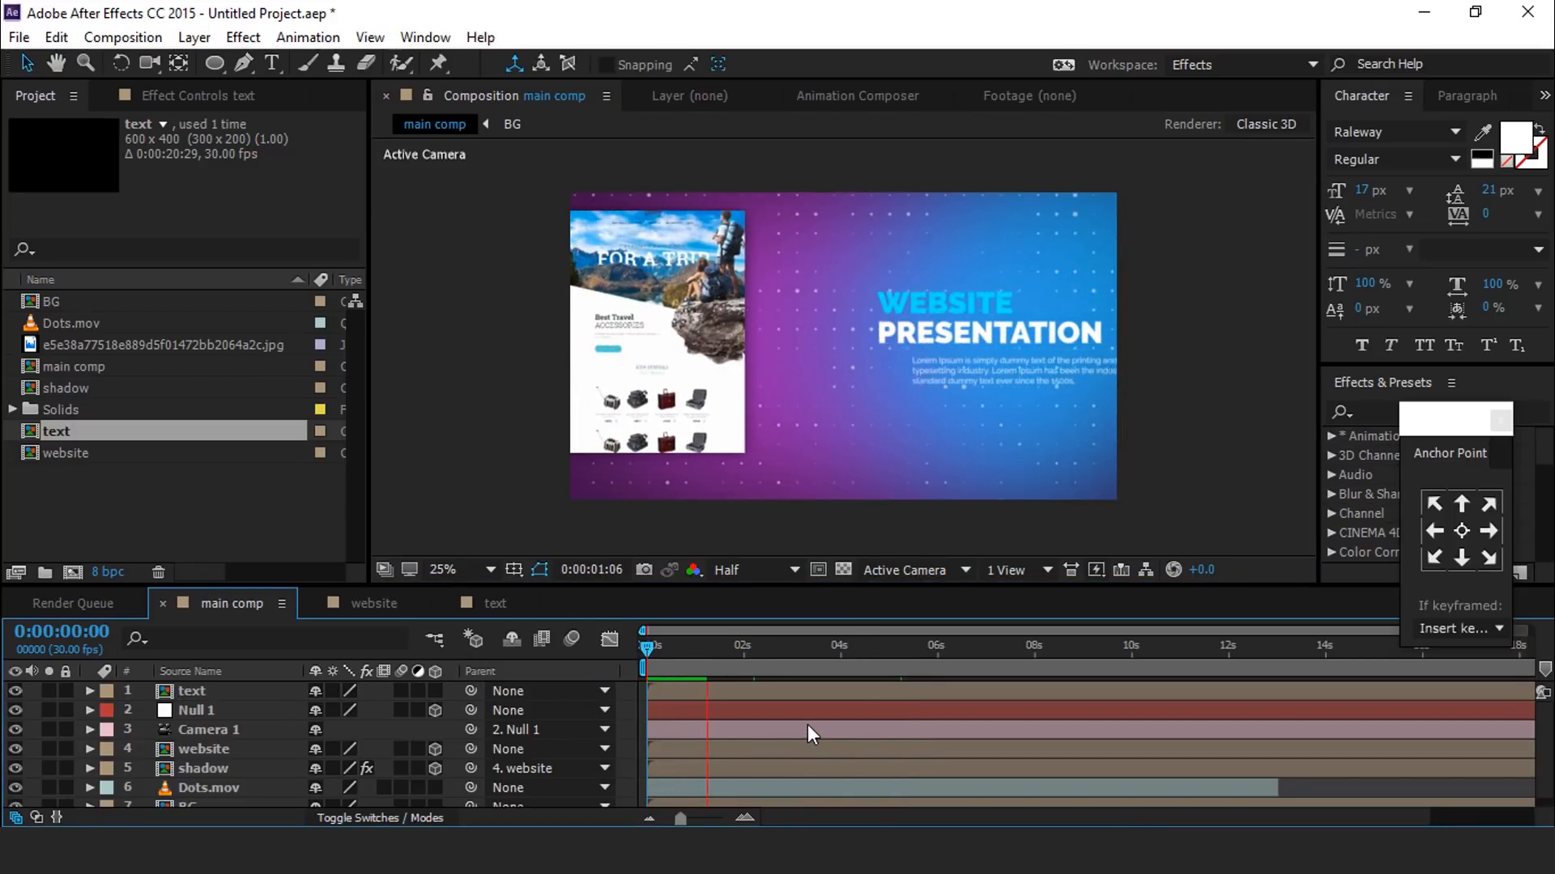
pyautogui.click(727, 663)
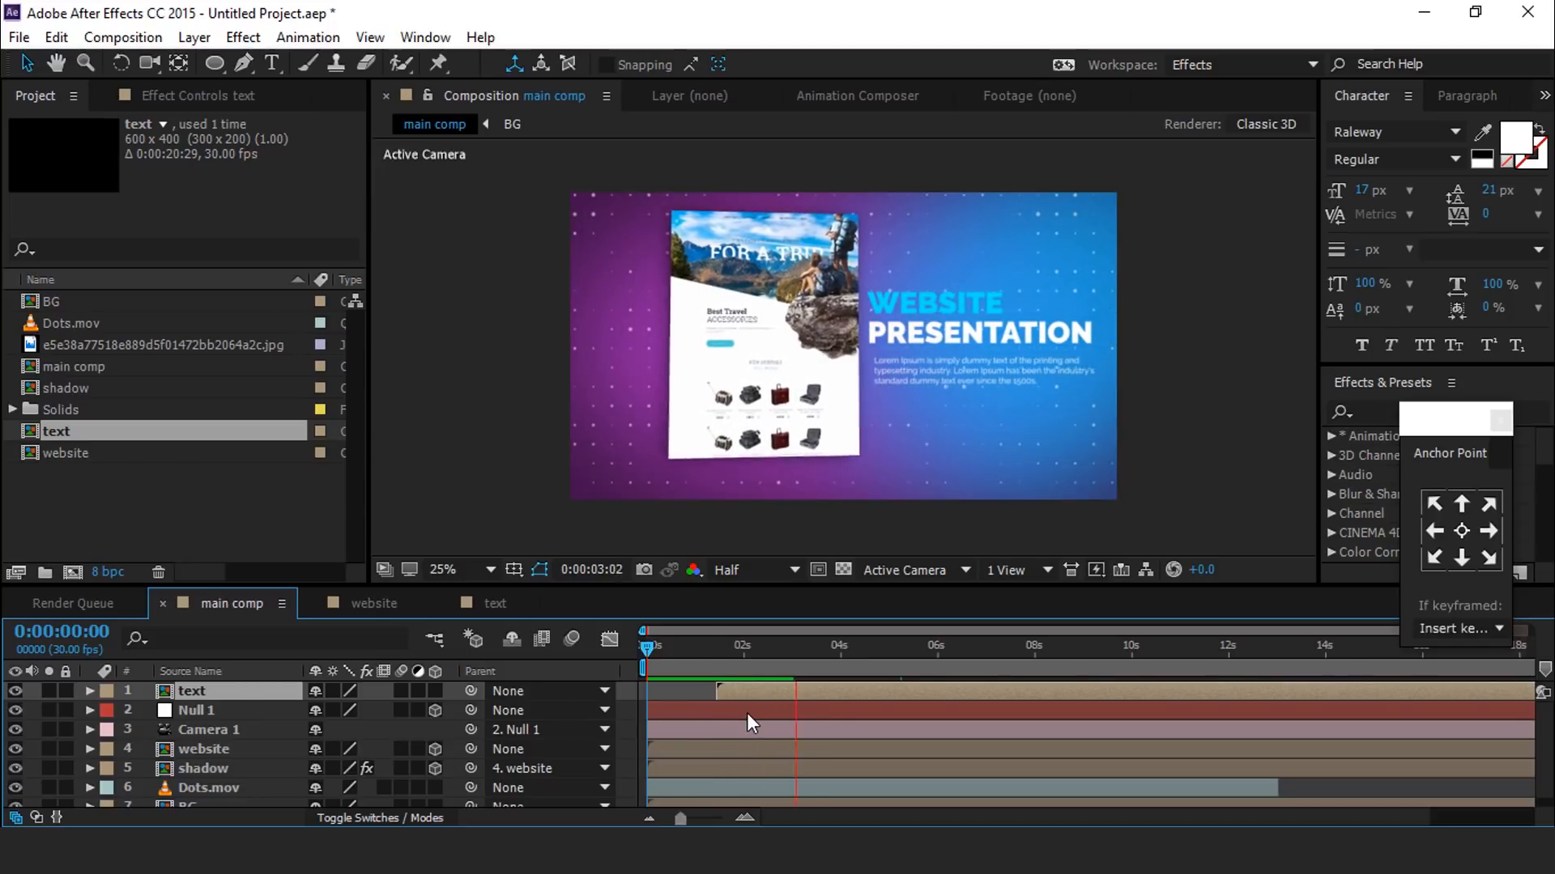
pyautogui.click(949, 667)
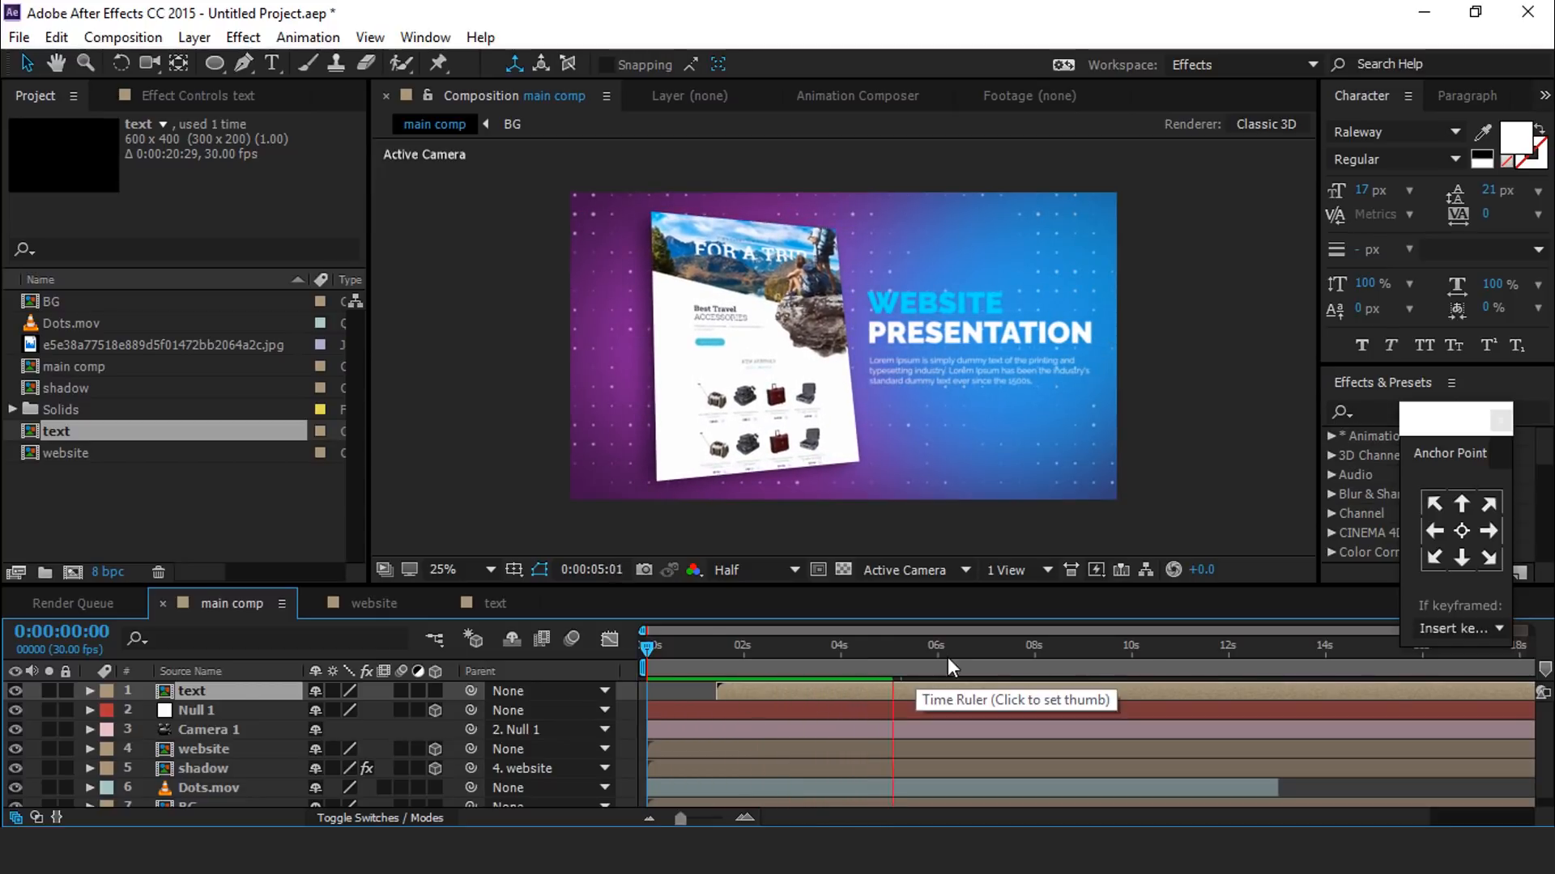